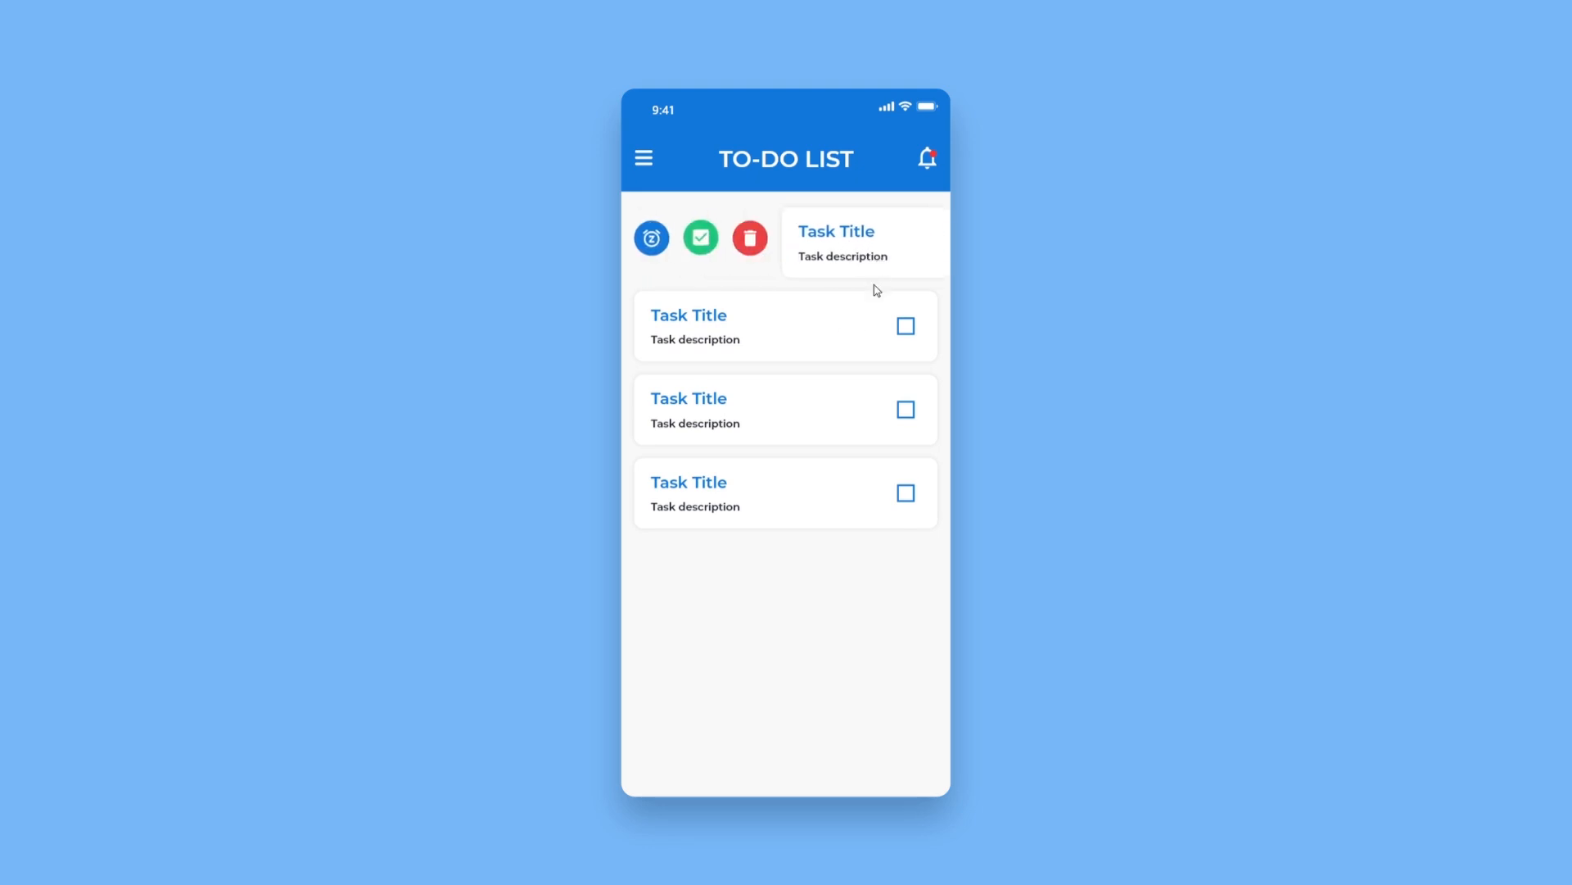
{"action": "mouse_move", "coordinate": [800, 252]}
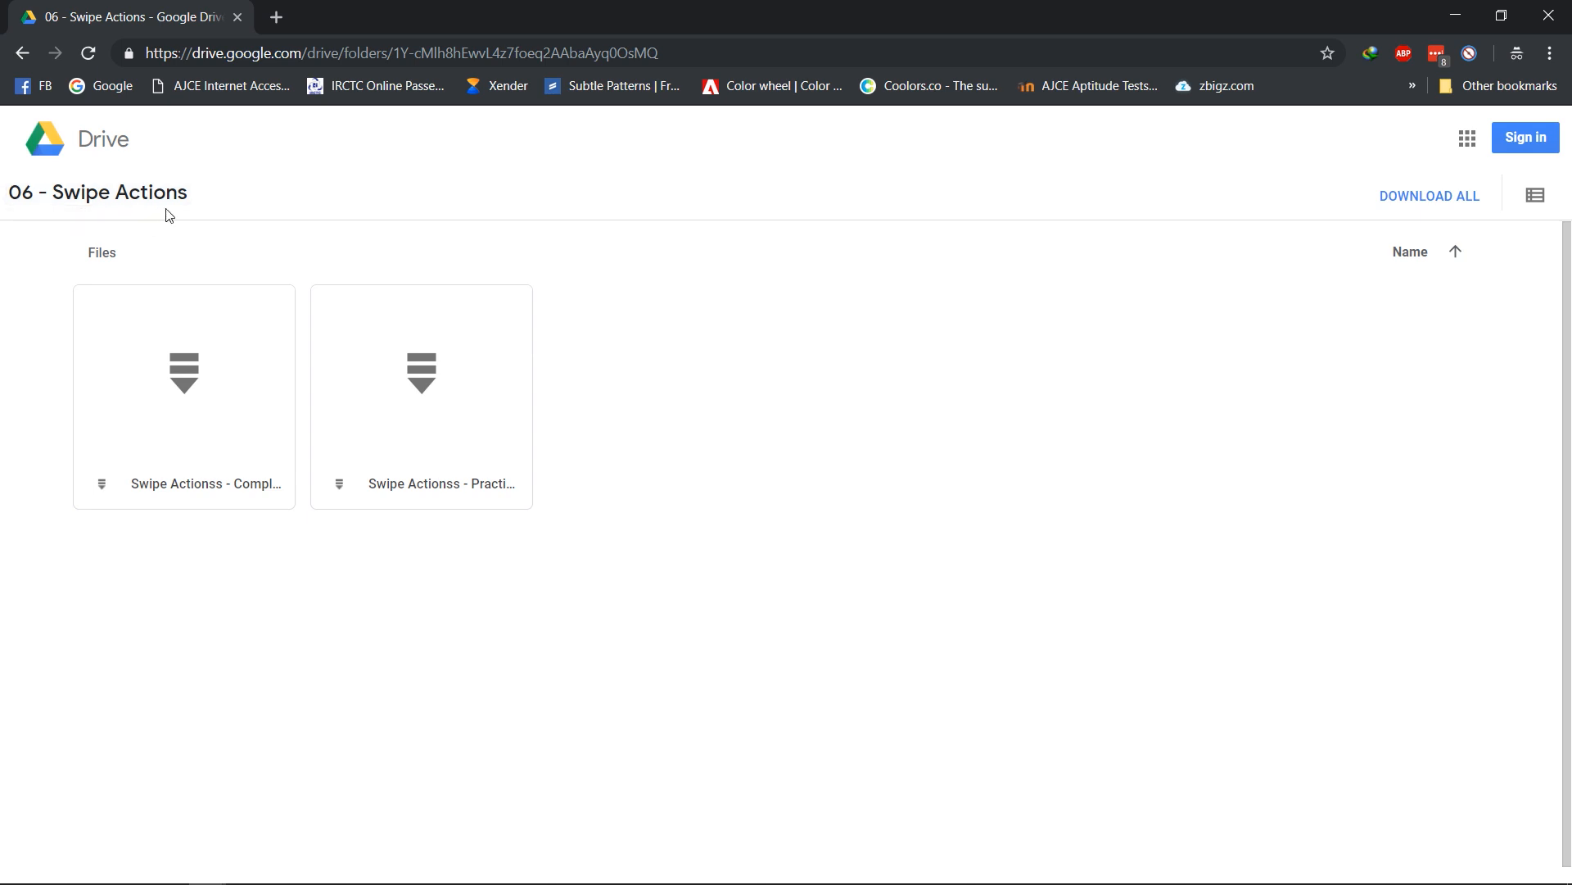
{"action": "mouse_move", "coordinate": [184, 391]}
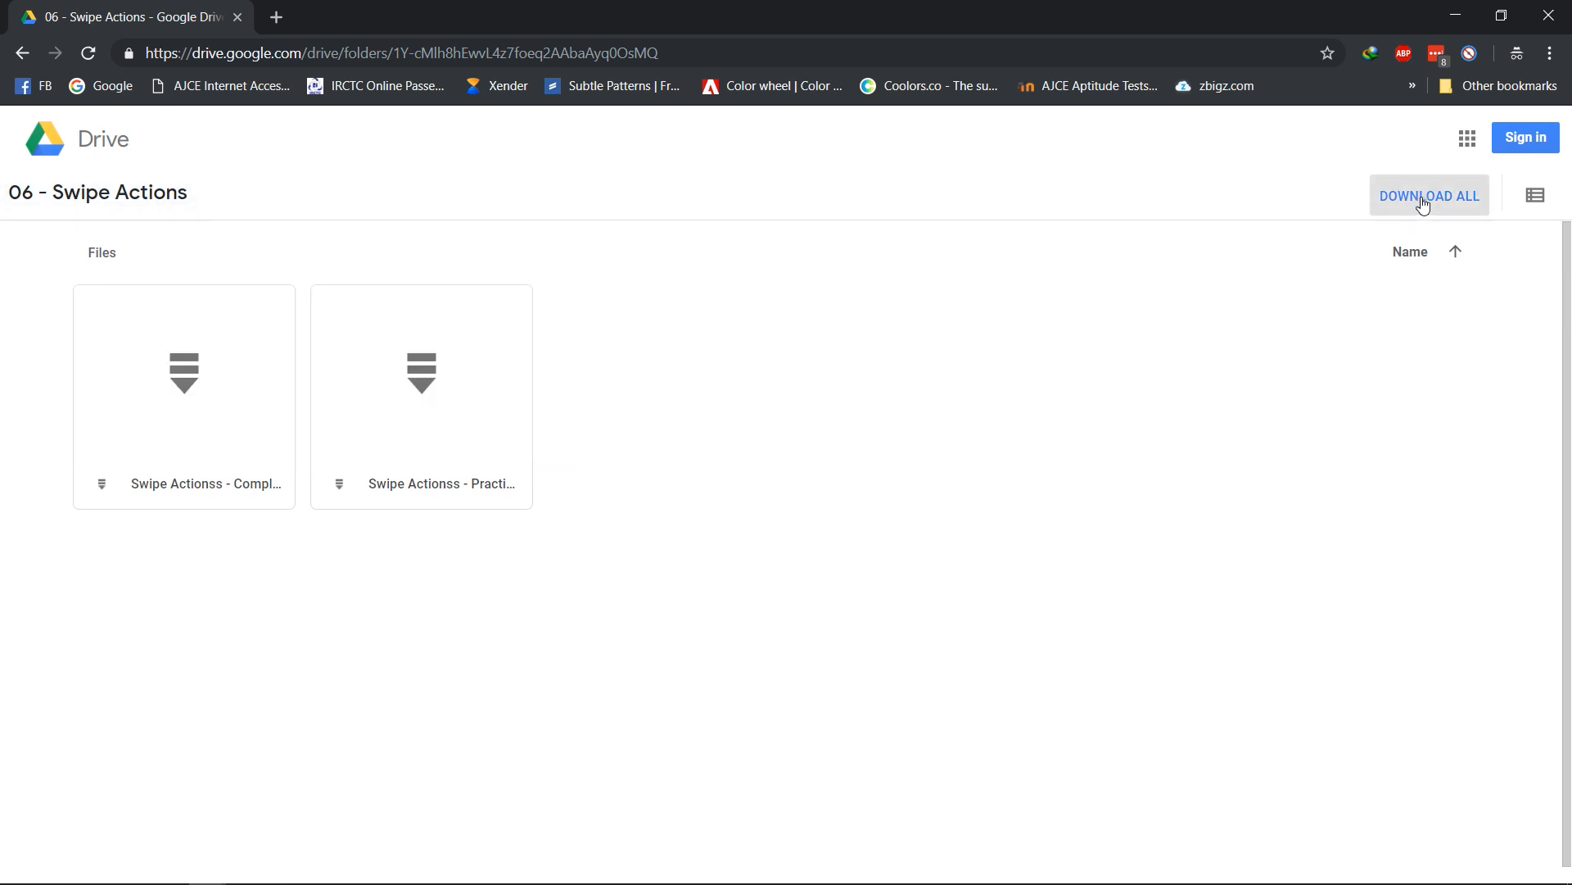
- Download all project files from the shared Swipe Actions Drive folder
{"action": "left_click", "coordinate": [1428, 195]}
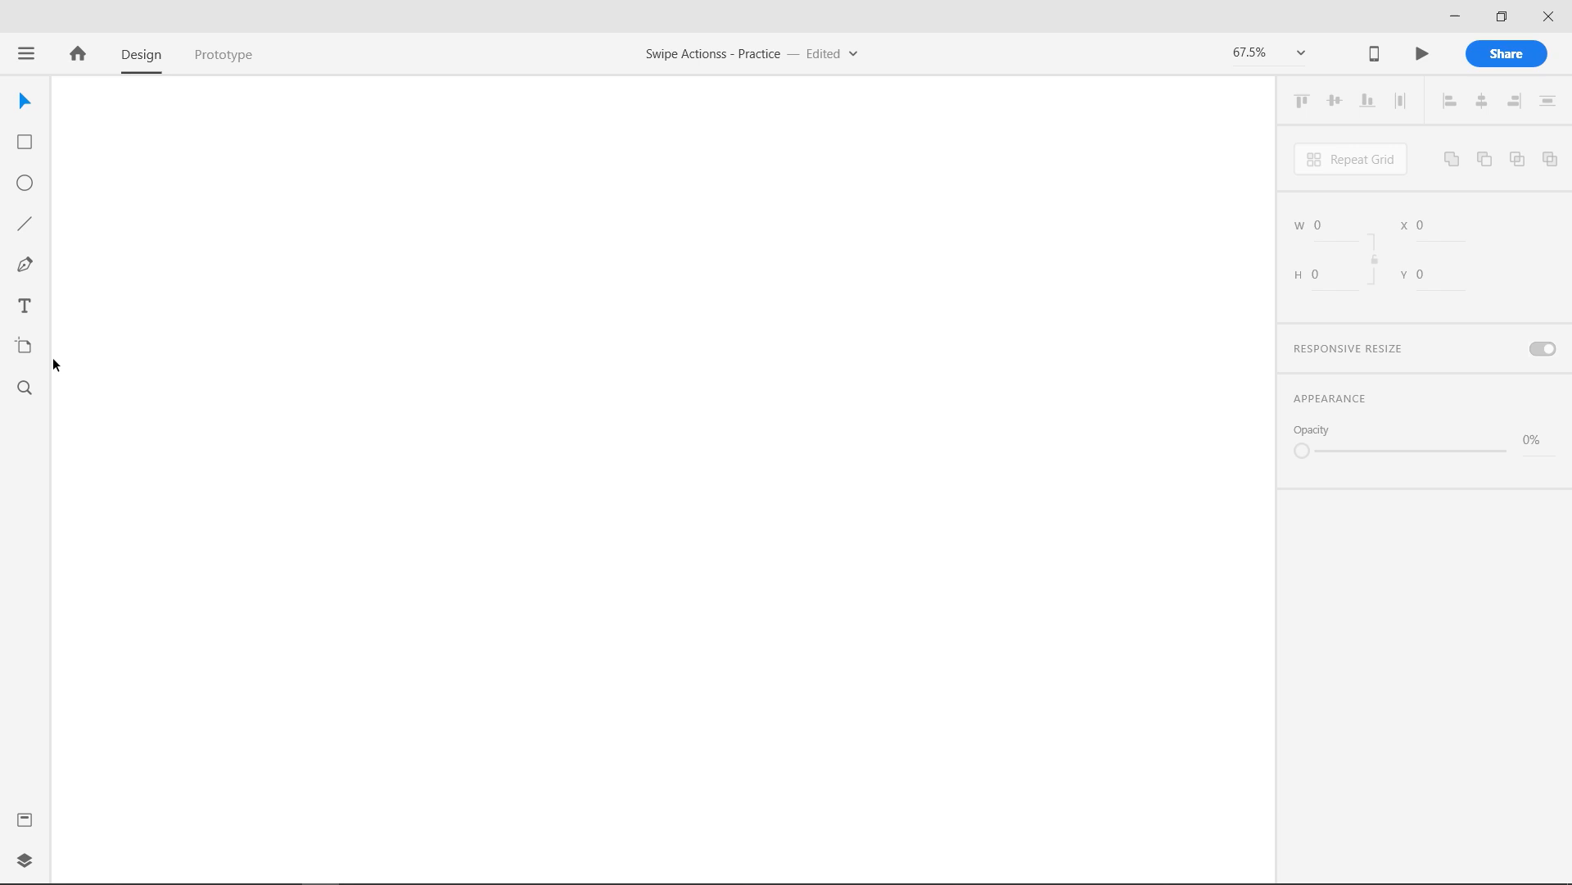
- Create an iPhone X/XS artboard and bring up the document's Assets library
{"action": "left_click", "coordinate": [25, 346]}
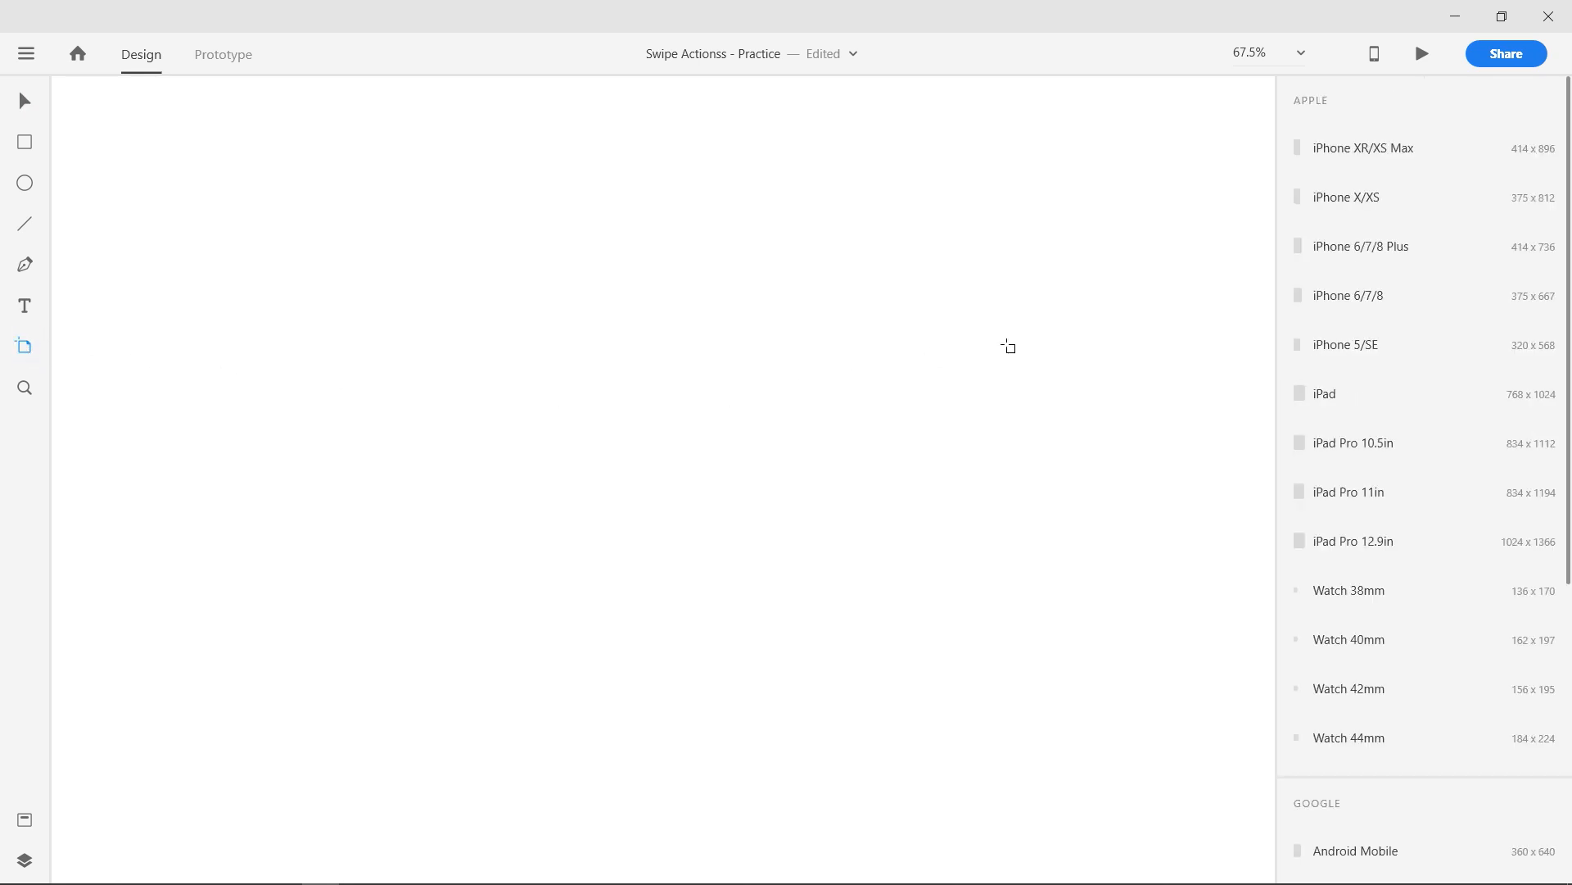
{"action": "left_click", "coordinate": [1347, 197]}
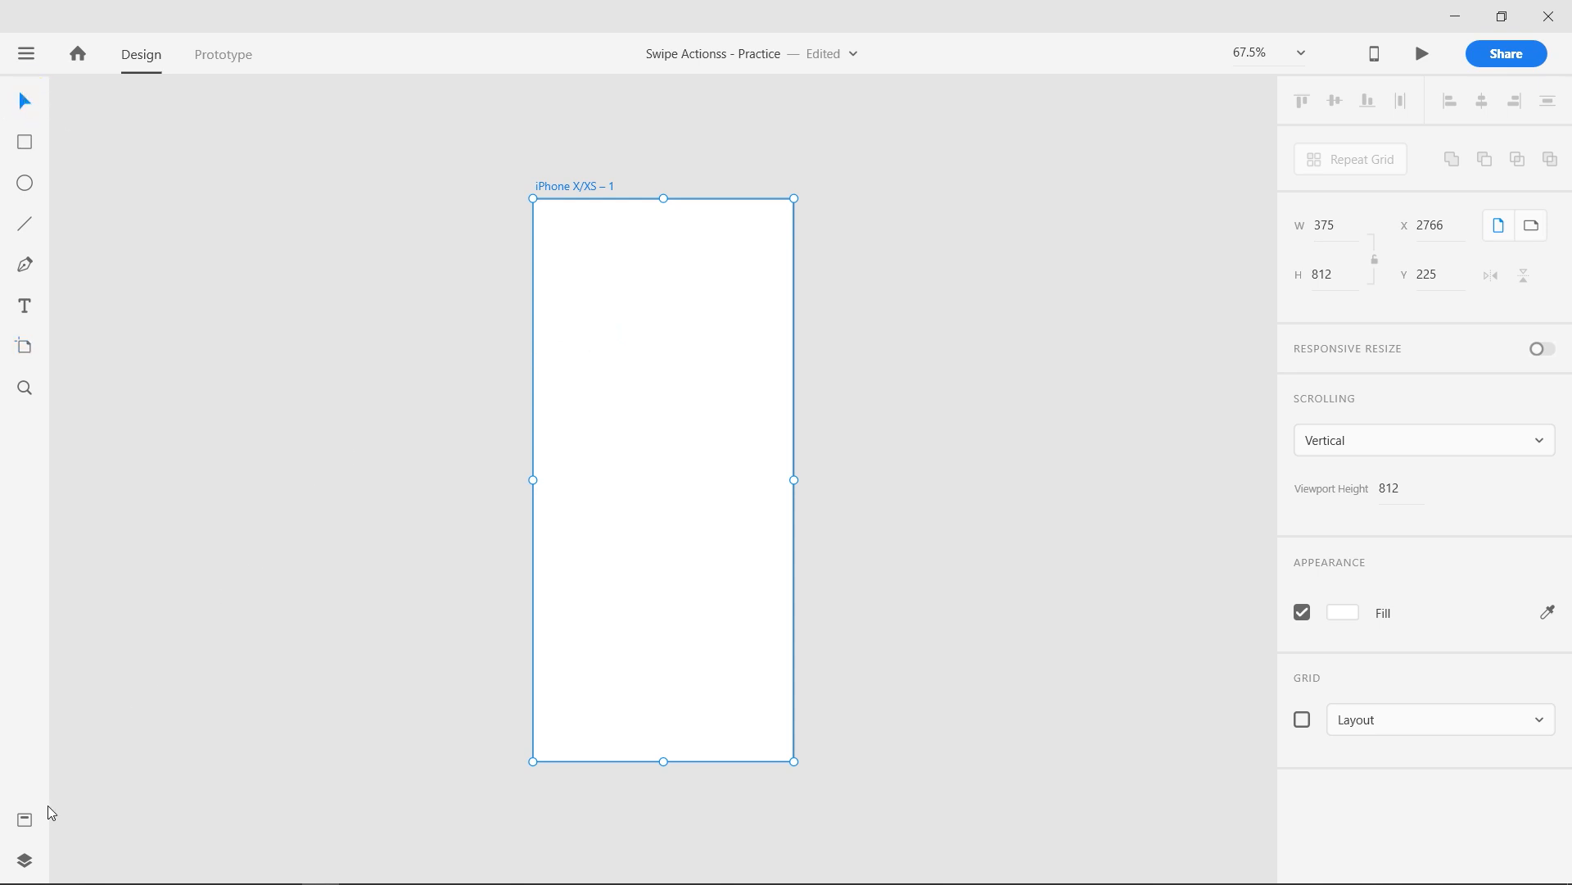
{"action": "left_click", "coordinate": [25, 819]}
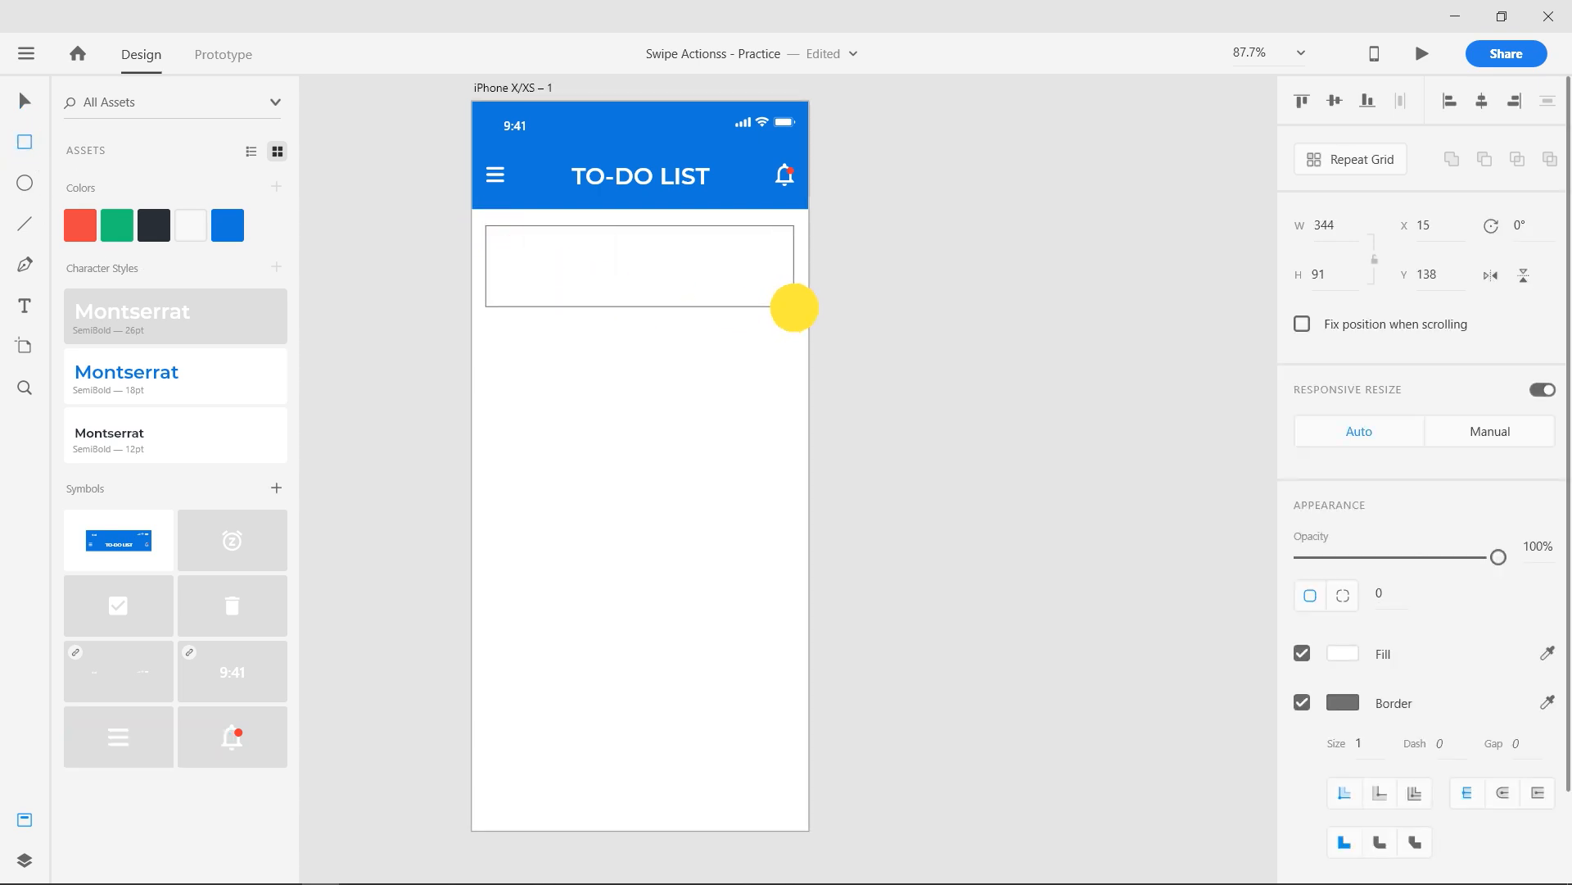
- Resize the card to 345×80, remove its border and keep it selected with the finished styling
{"action": "left_click", "coordinate": [639, 265]}
{"action": "type", "text": "10"}
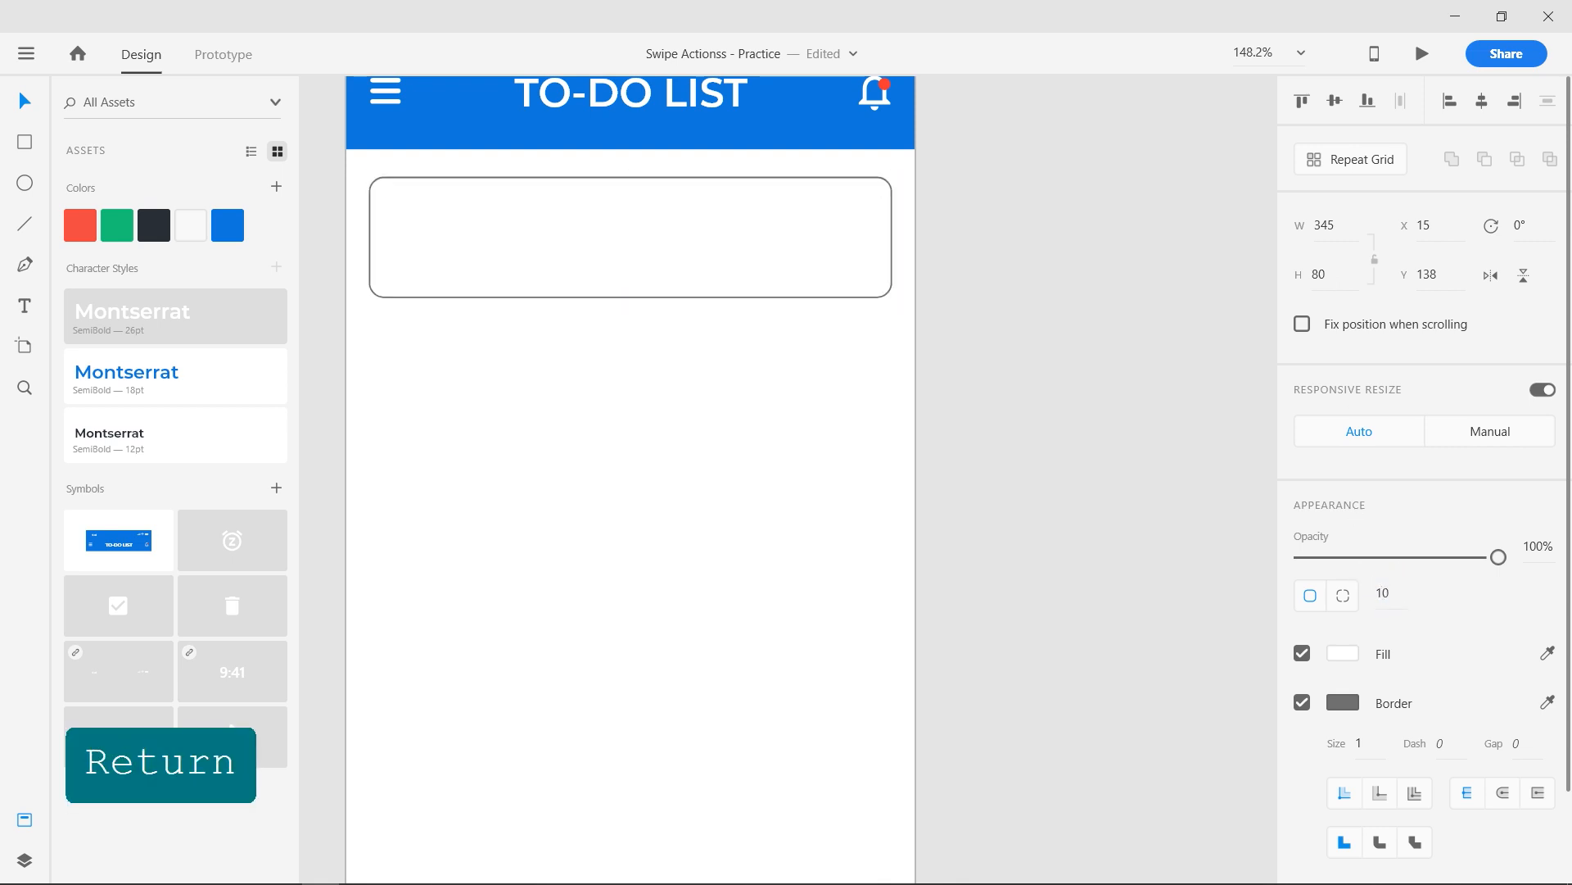
{"action": "left_click", "coordinate": [629, 237]}
{"action": "type", "text": "0"}
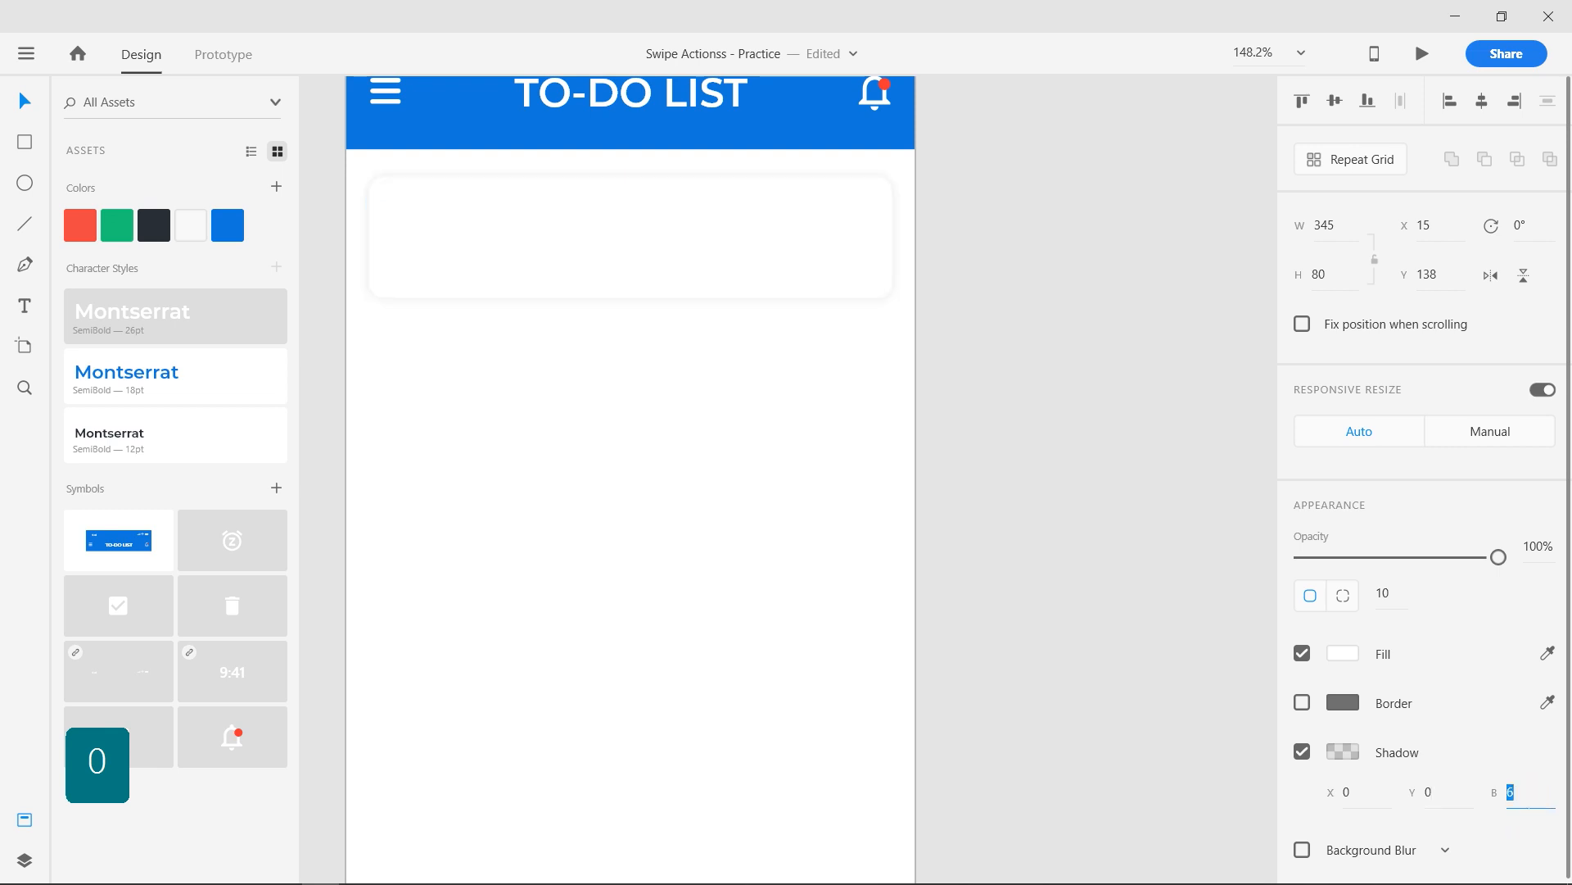
{"action": "left_click", "coordinate": [629, 236]}
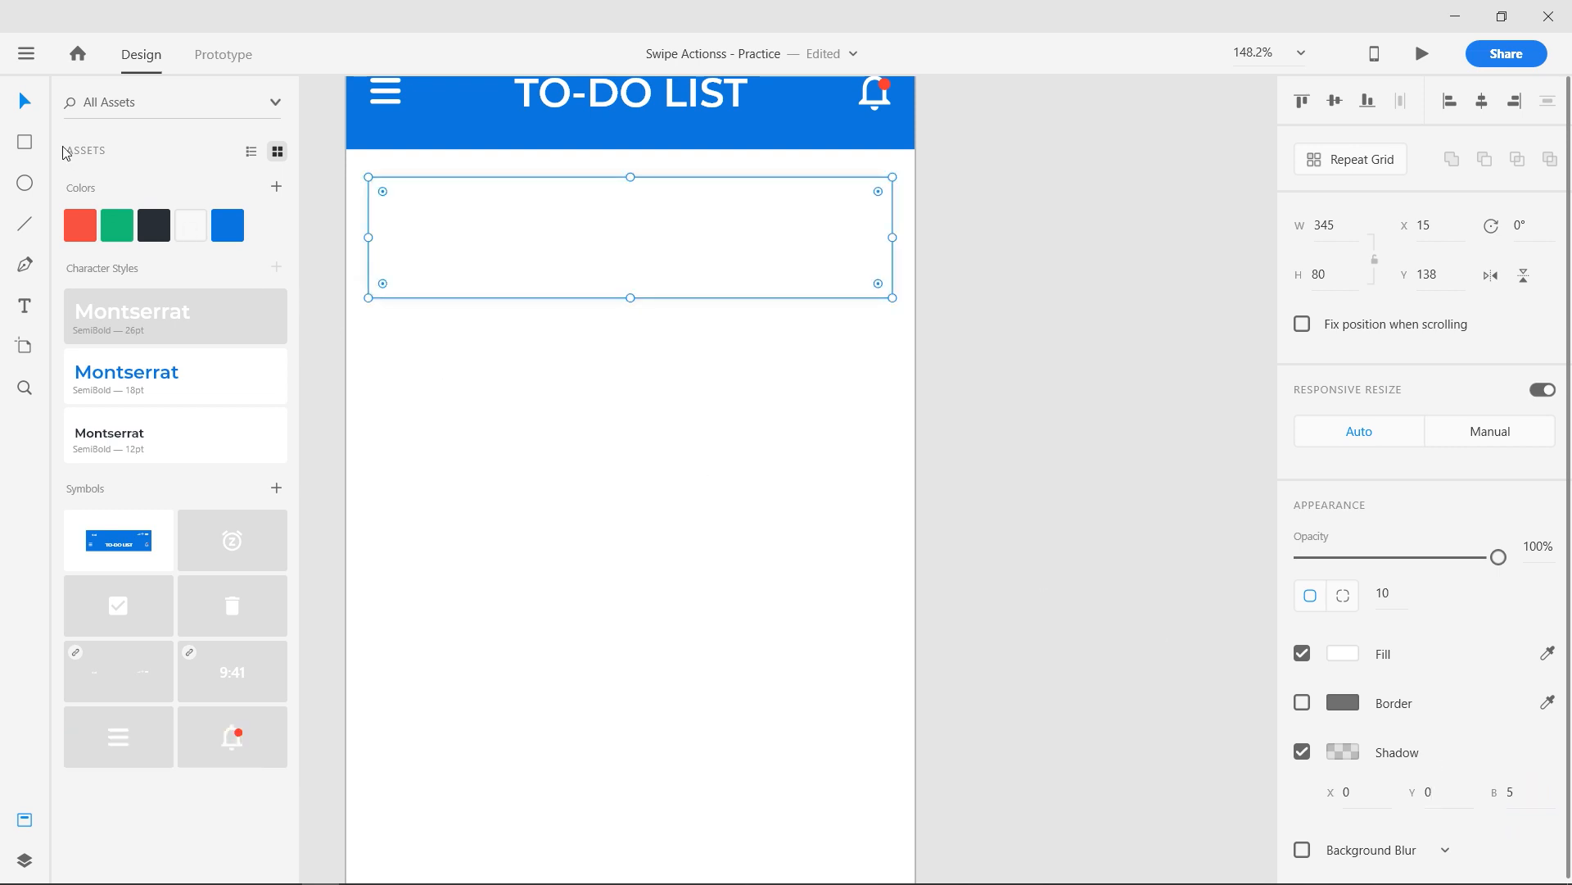
{"action": "key", "text": "space"}
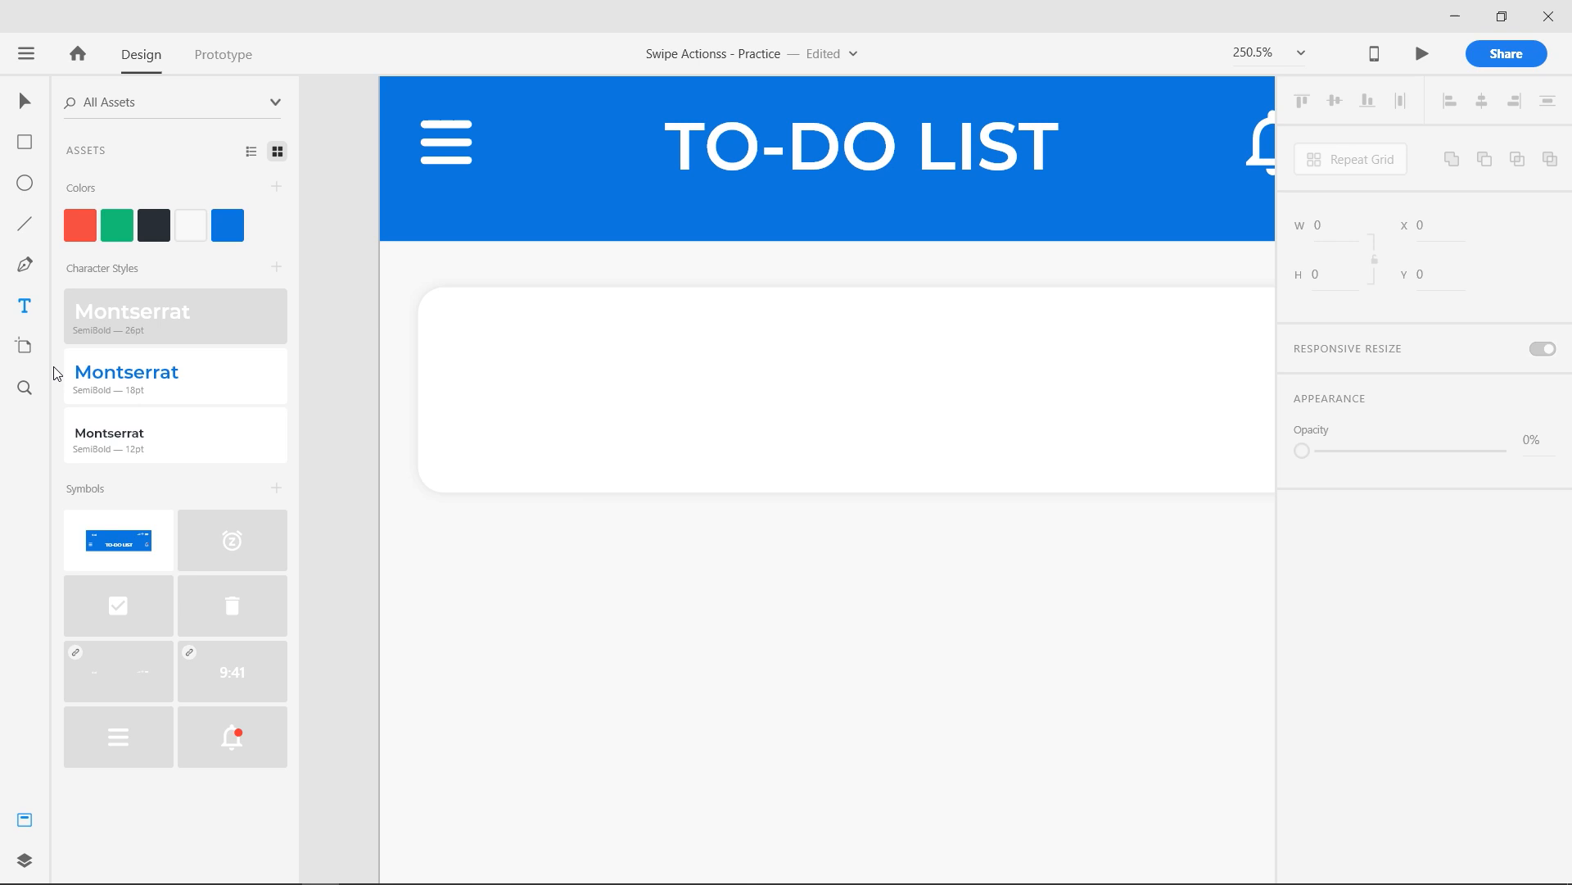
- Add a Task Title label on the card and a duplicated line retyped as Task description
{"action": "left_click", "coordinate": [513, 562]}
{"action": "type", "text": "Task Title"}
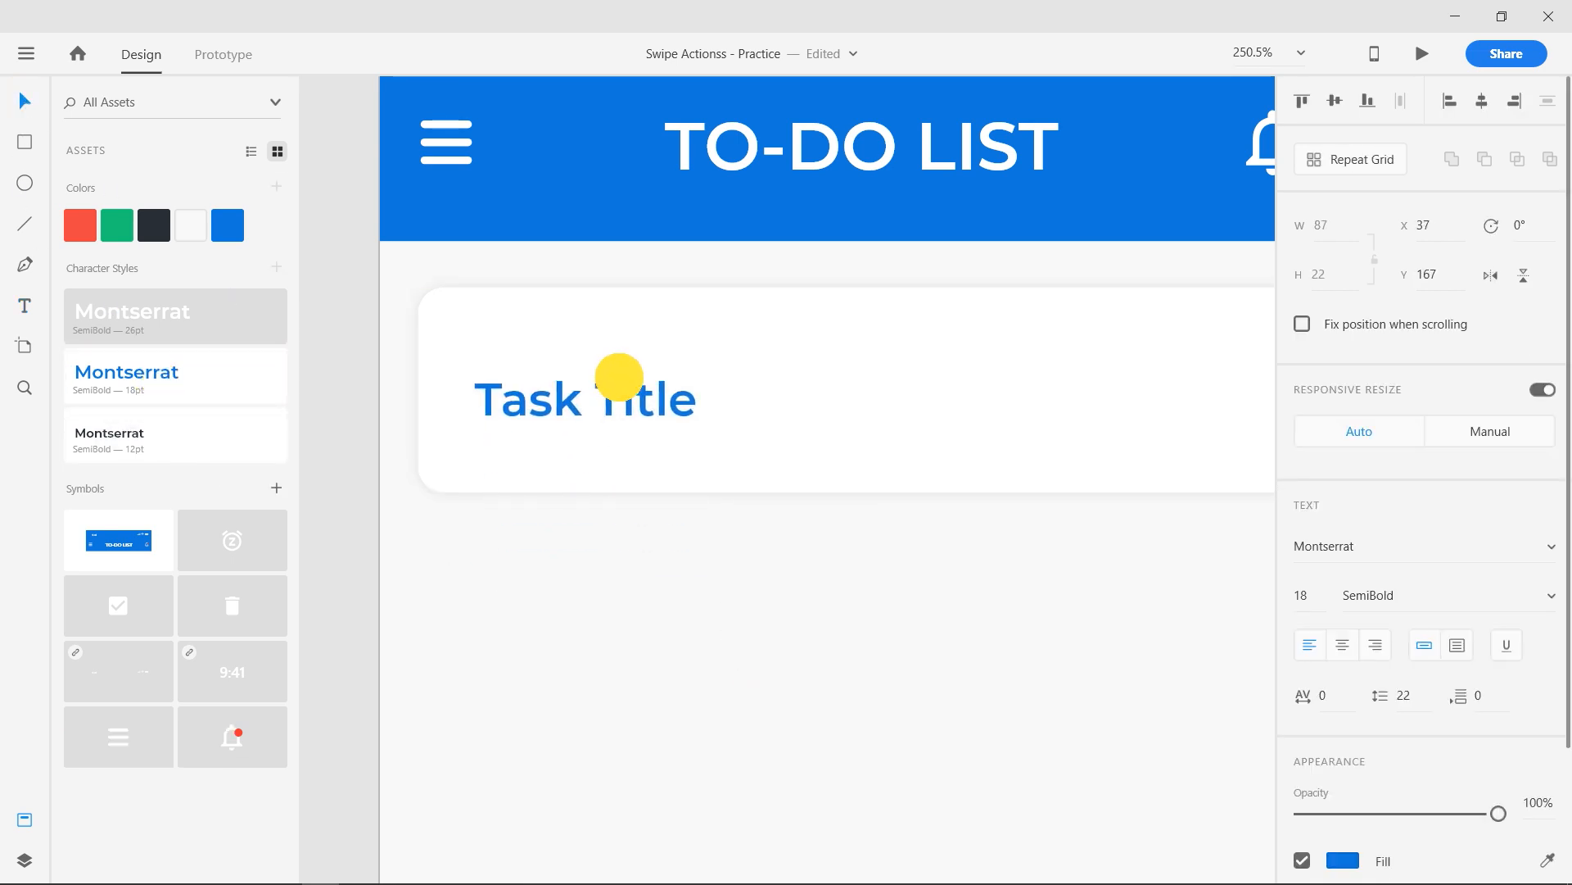
{"action": "left_click", "coordinate": [614, 426]}
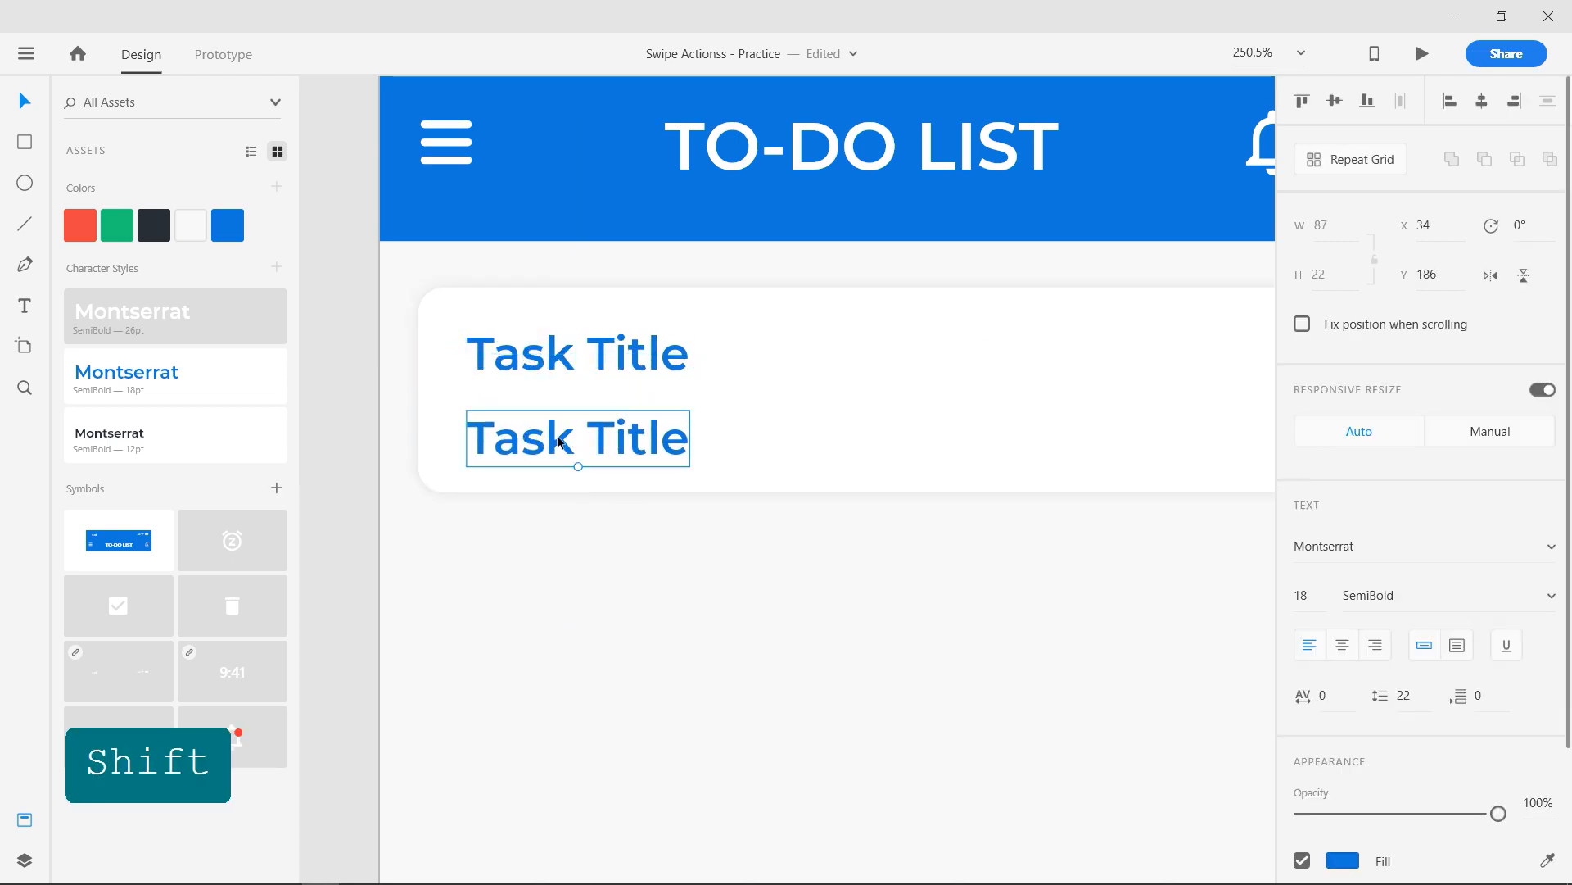
{"action": "key", "text": "Backspace"}
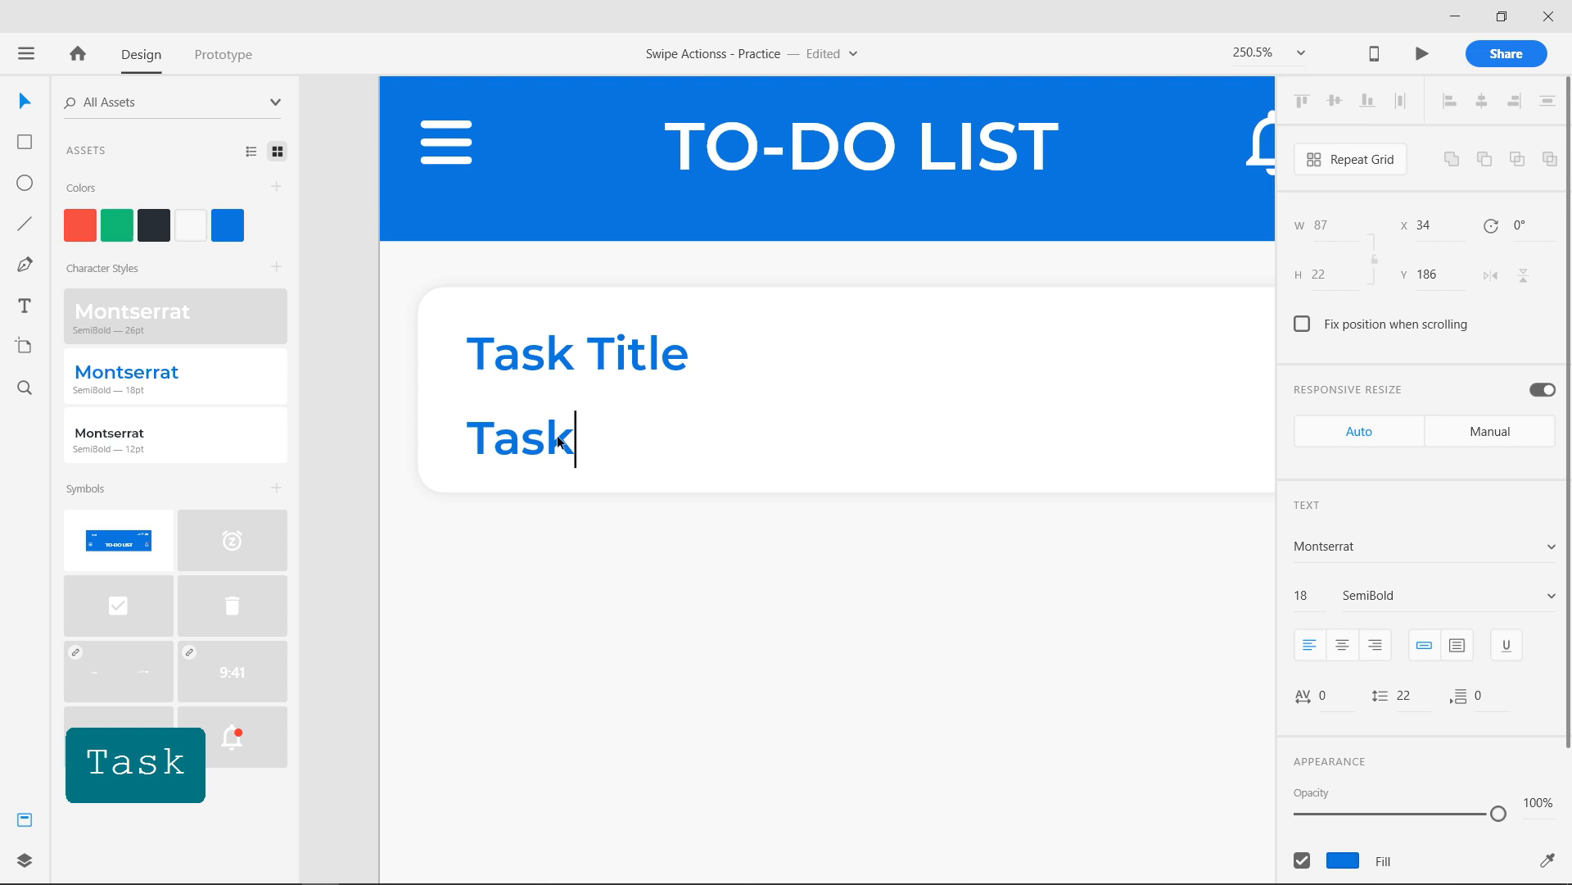
{"action": "type", "text": "desc"}
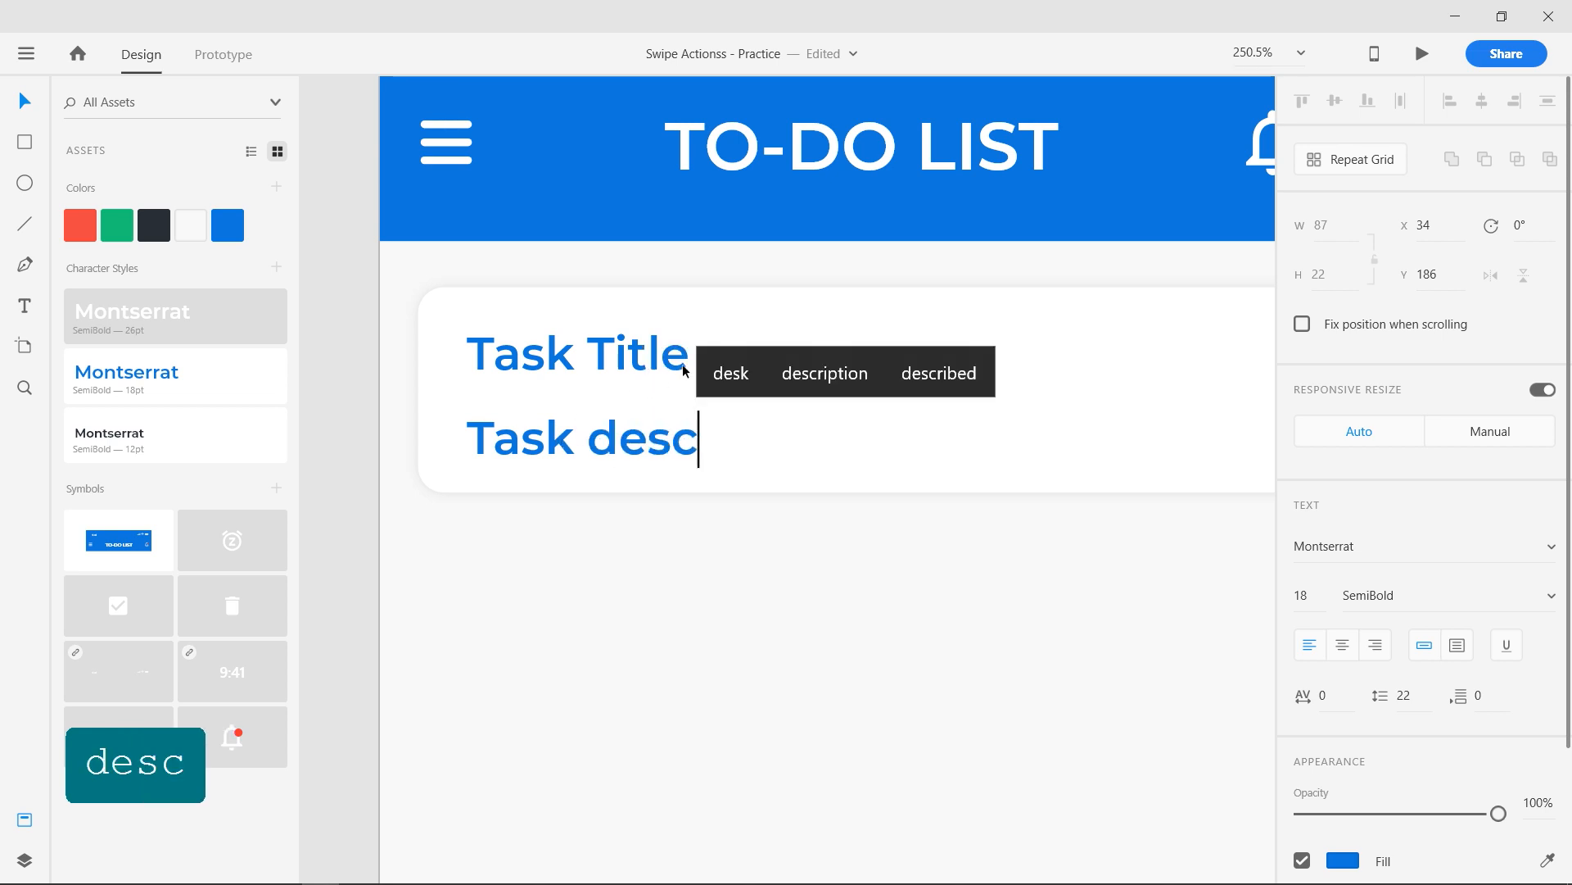
{"action": "type", "text": "ription"}
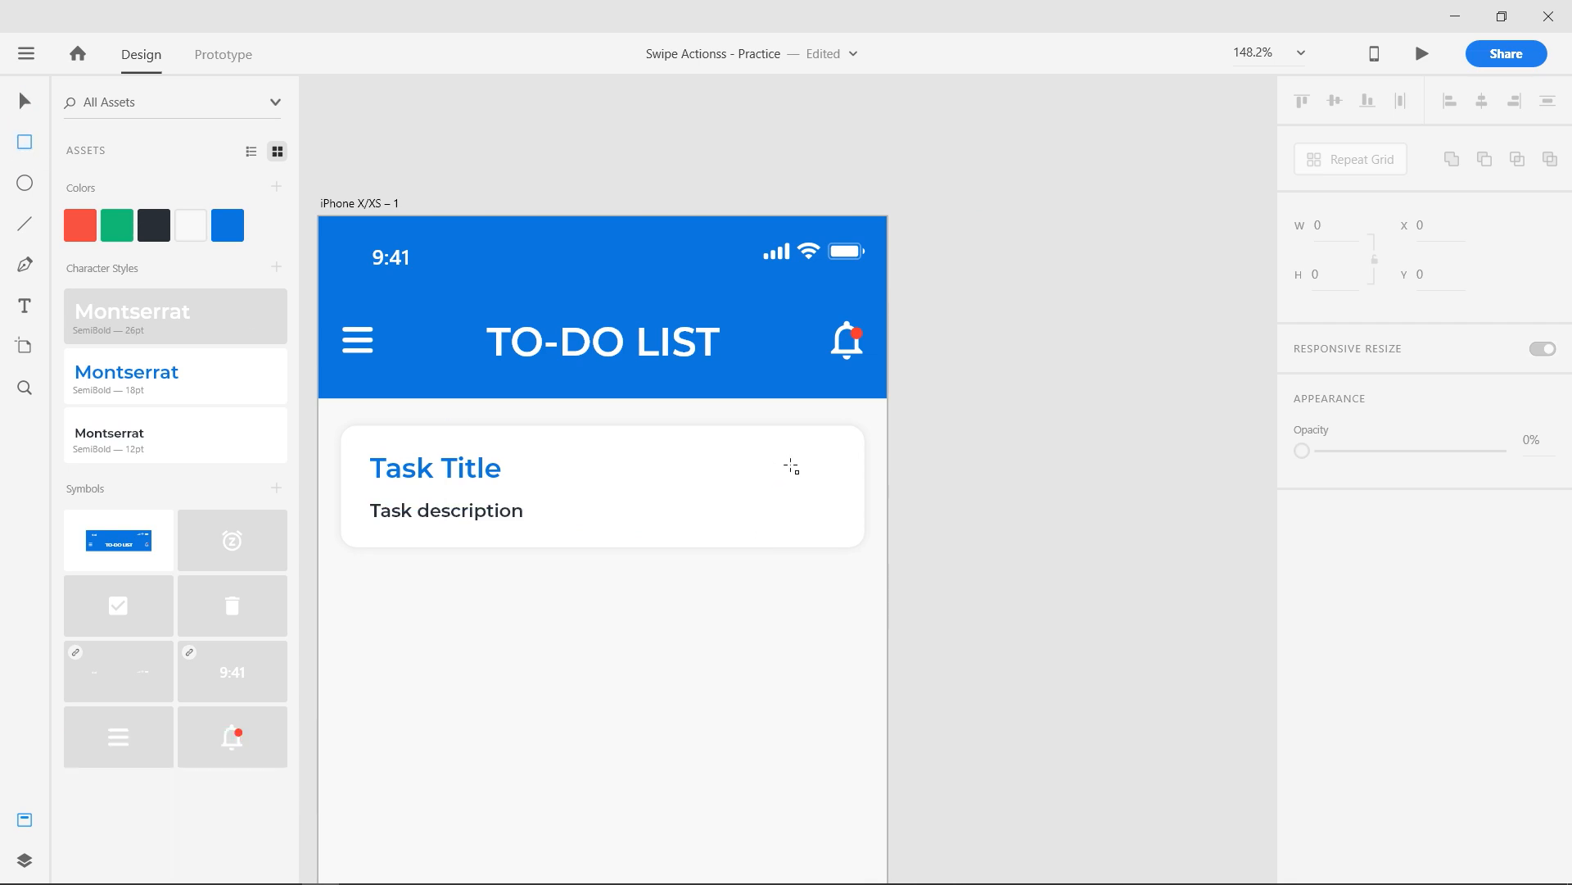
- Draw a 20×20 square at the card's right with no fill and a thicker blue outline
{"action": "left_click", "coordinate": [791, 488]}
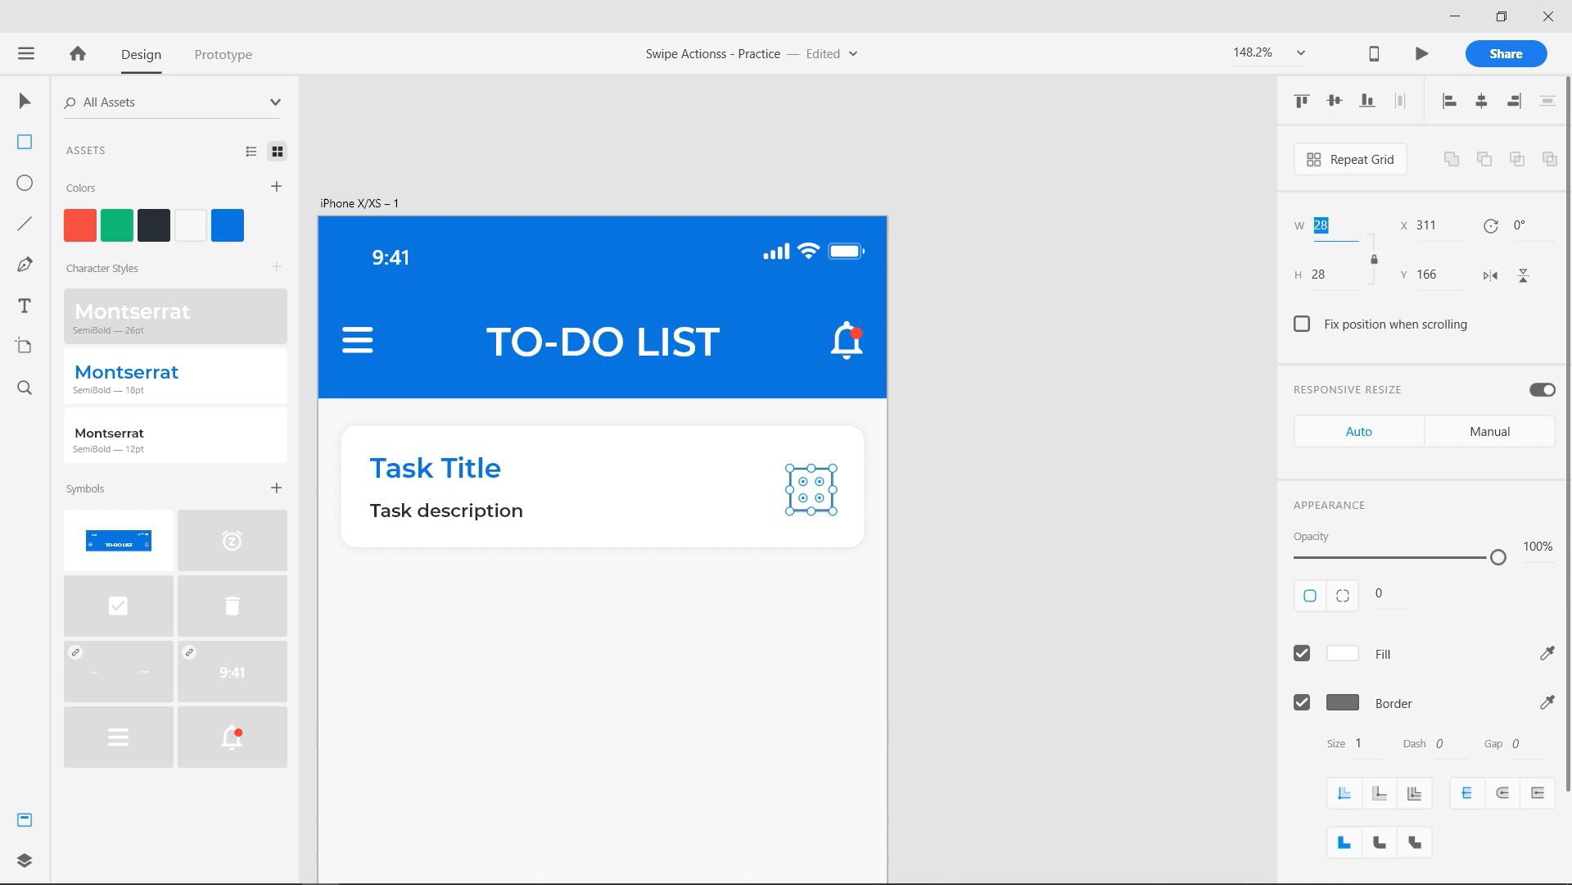
{"action": "key", "text": "Return"}
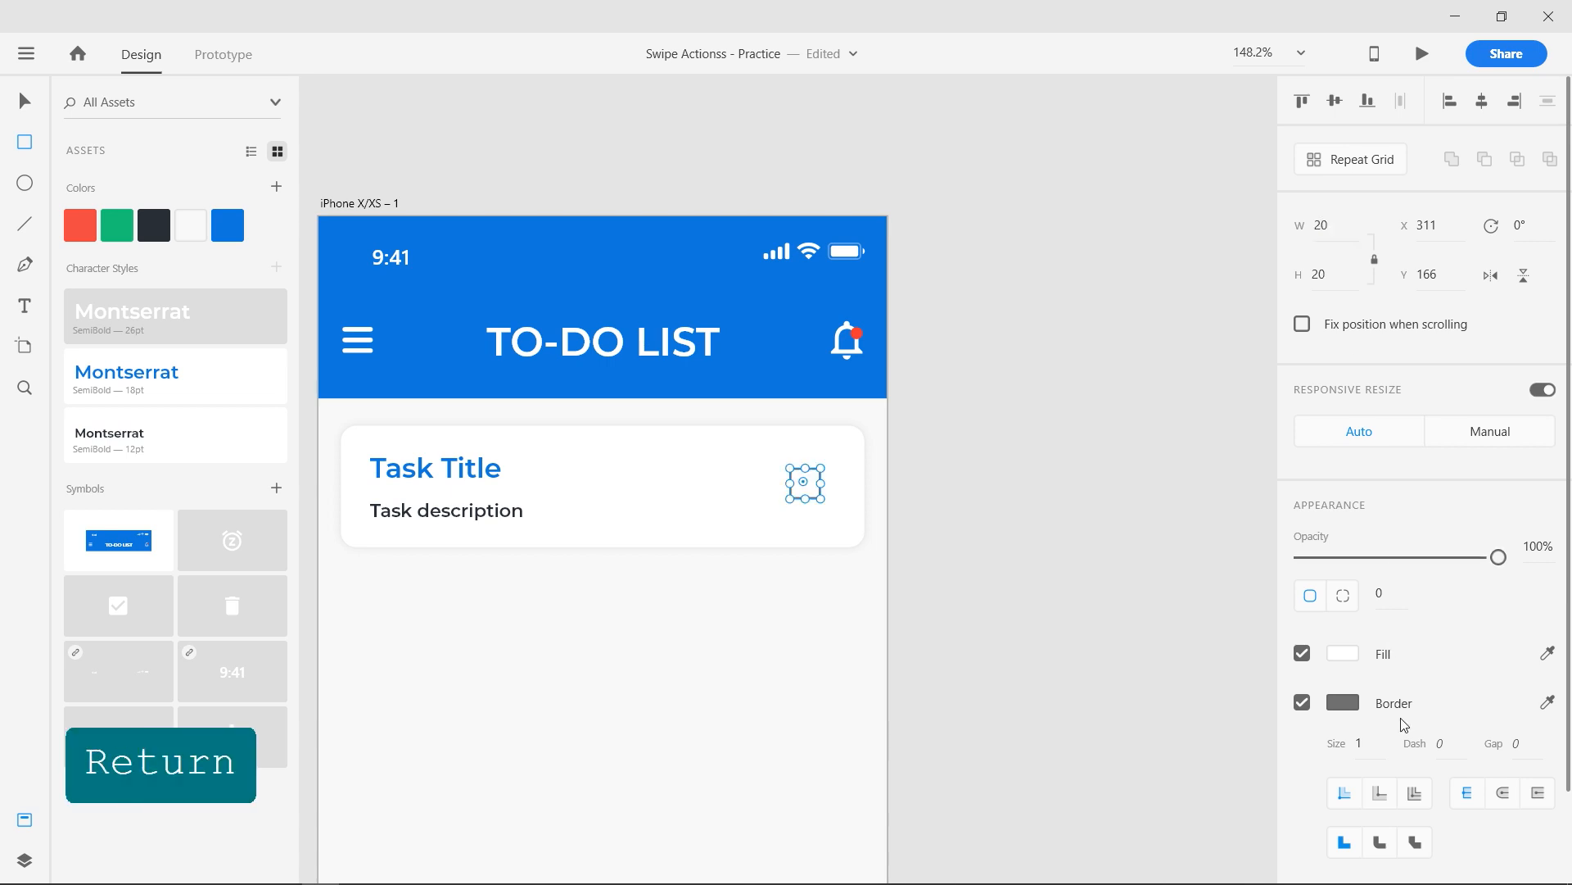
{"action": "left_click", "coordinate": [1343, 703]}
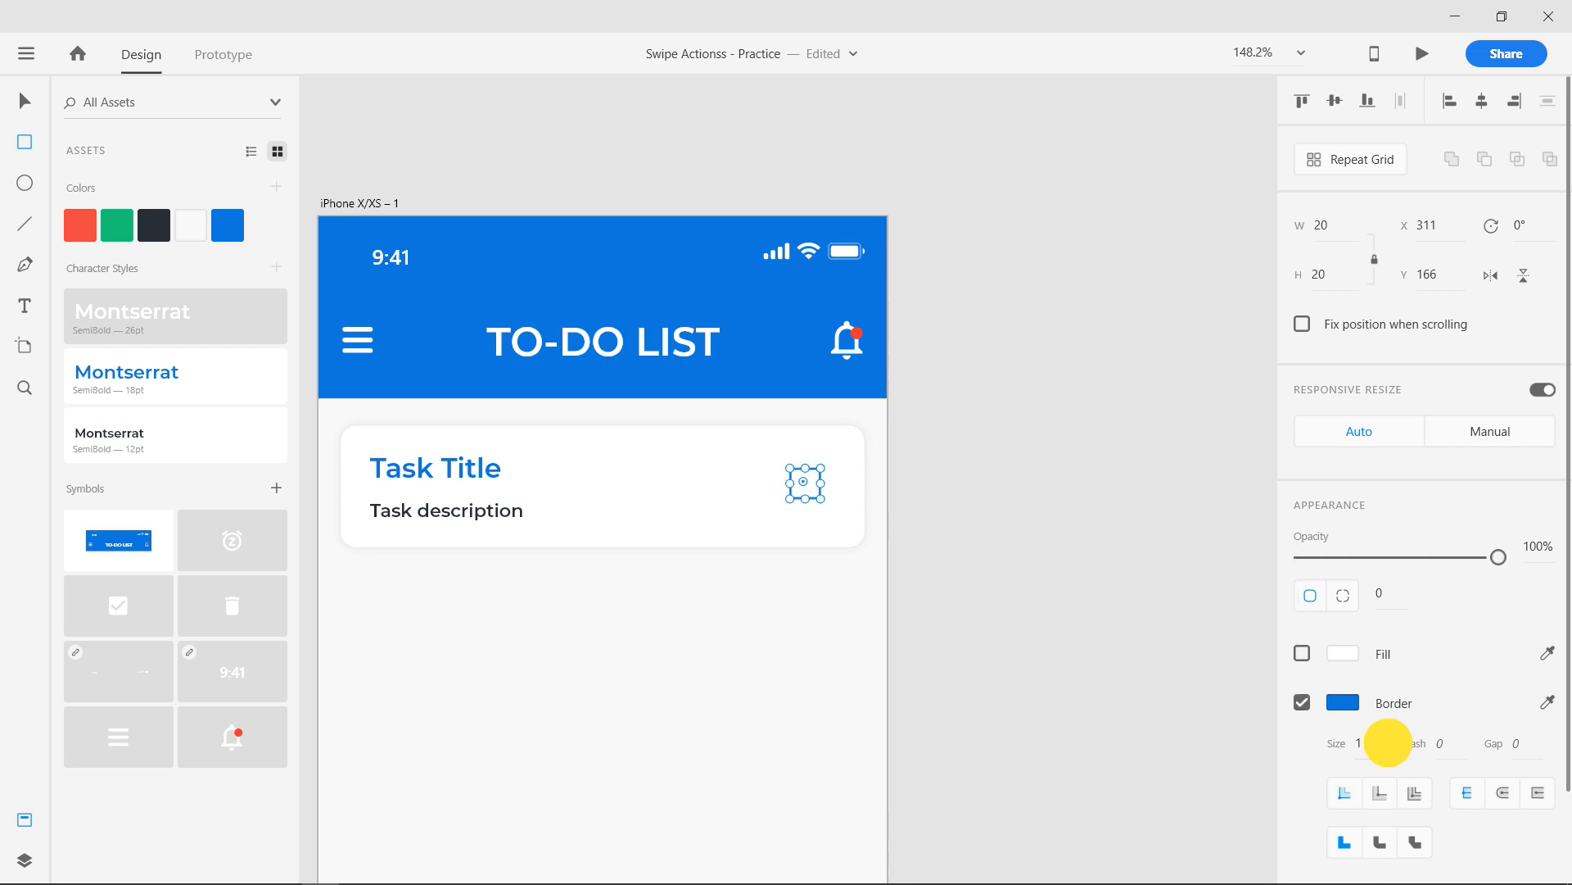
{"action": "left_click", "coordinate": [1363, 742]}
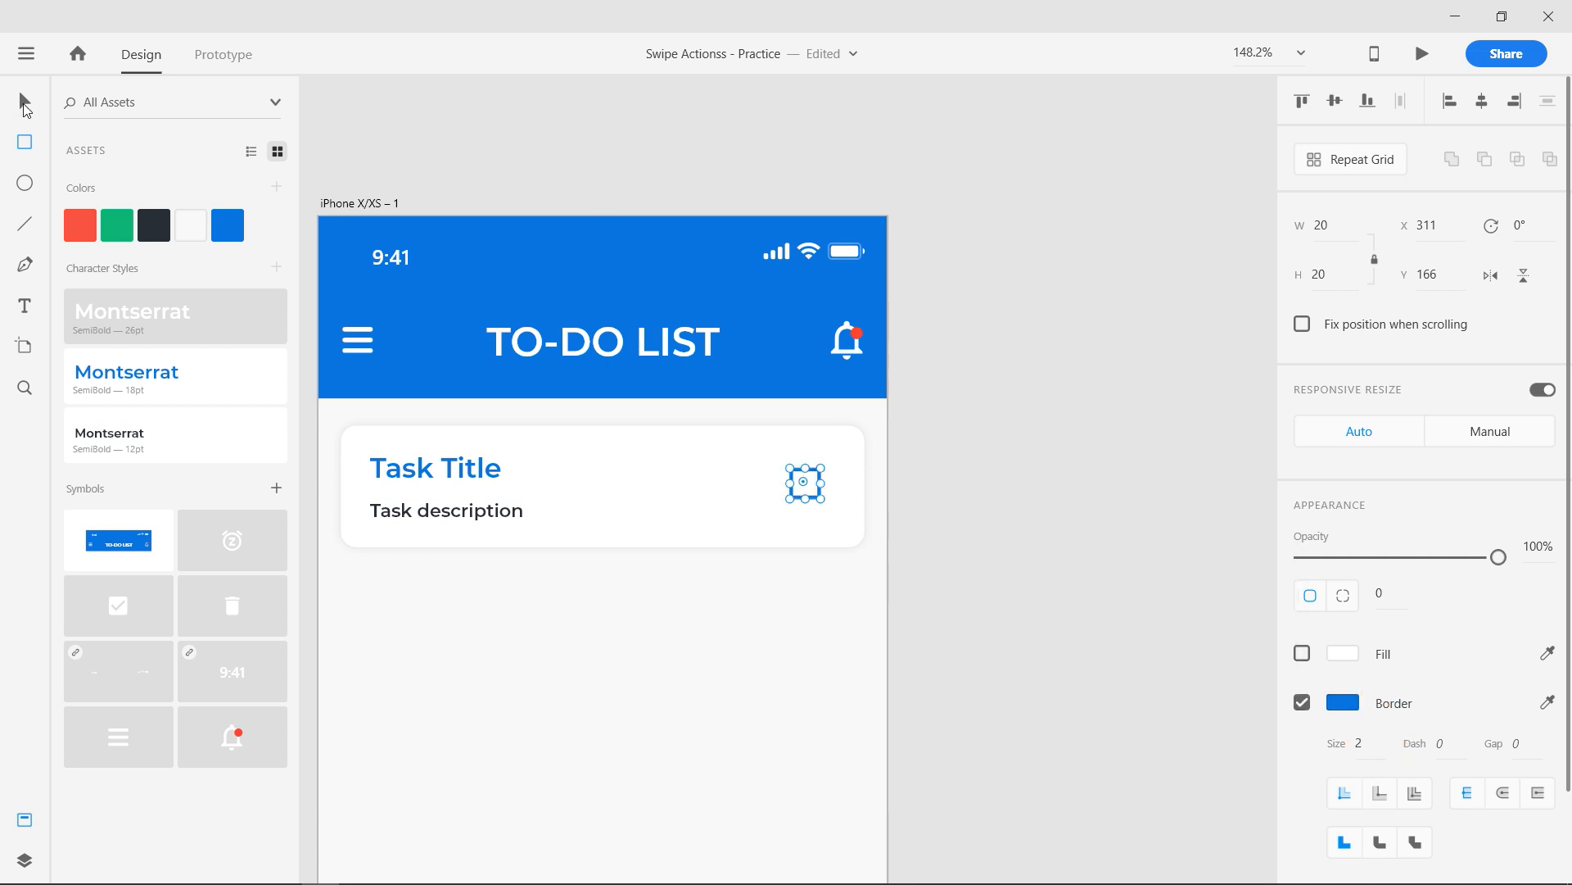
- Group the card with its text and checkbox (Ctrl+G)
{"action": "key", "text": "space"}
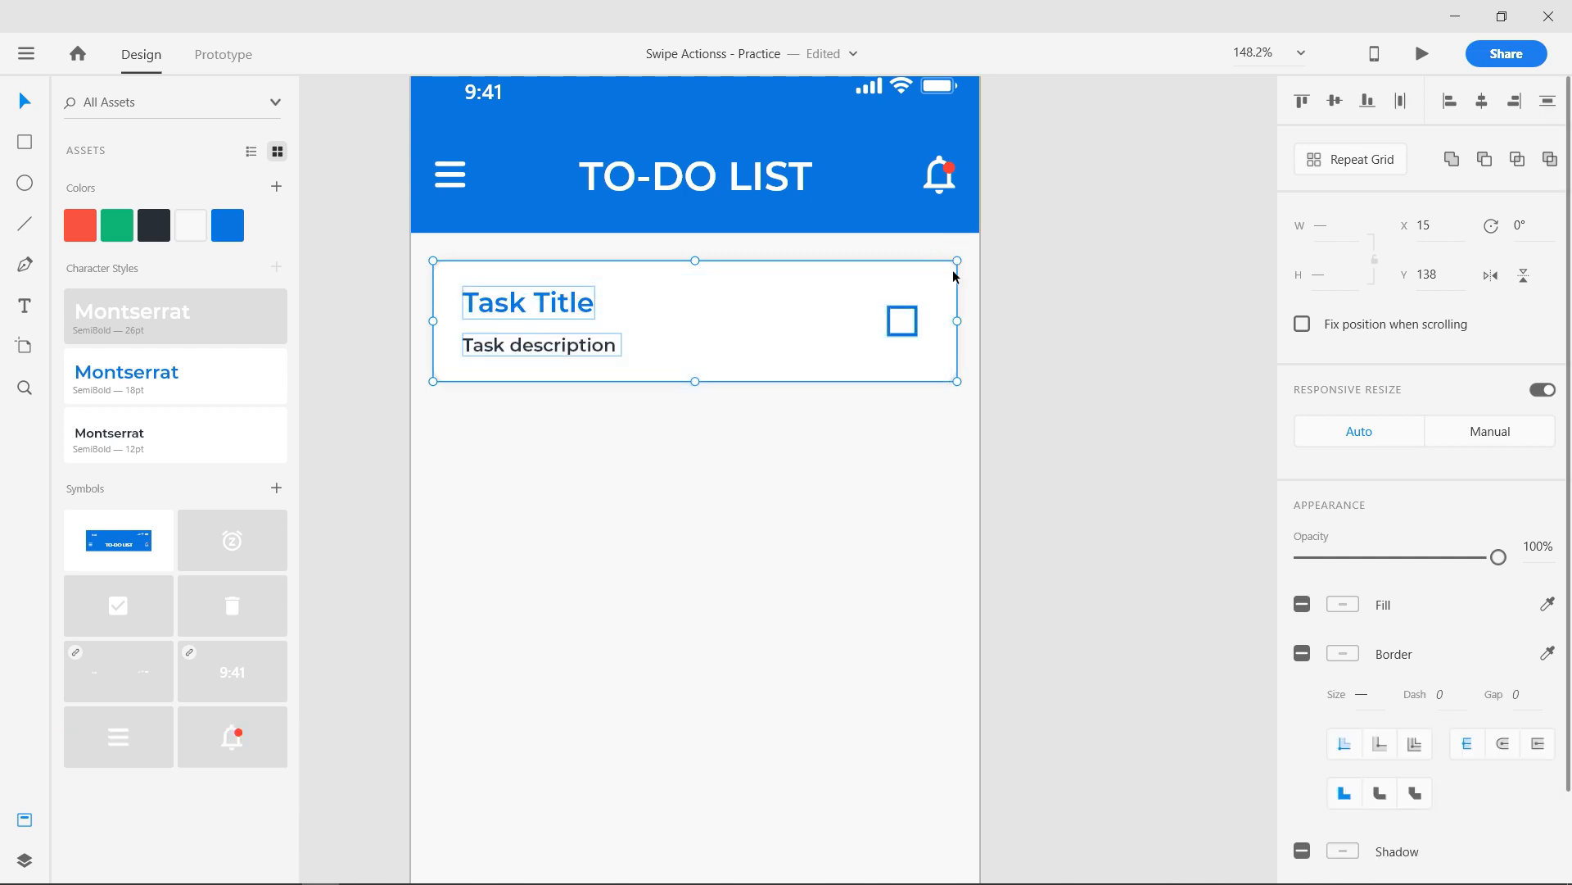
{"action": "key", "text": "ctrl+g"}
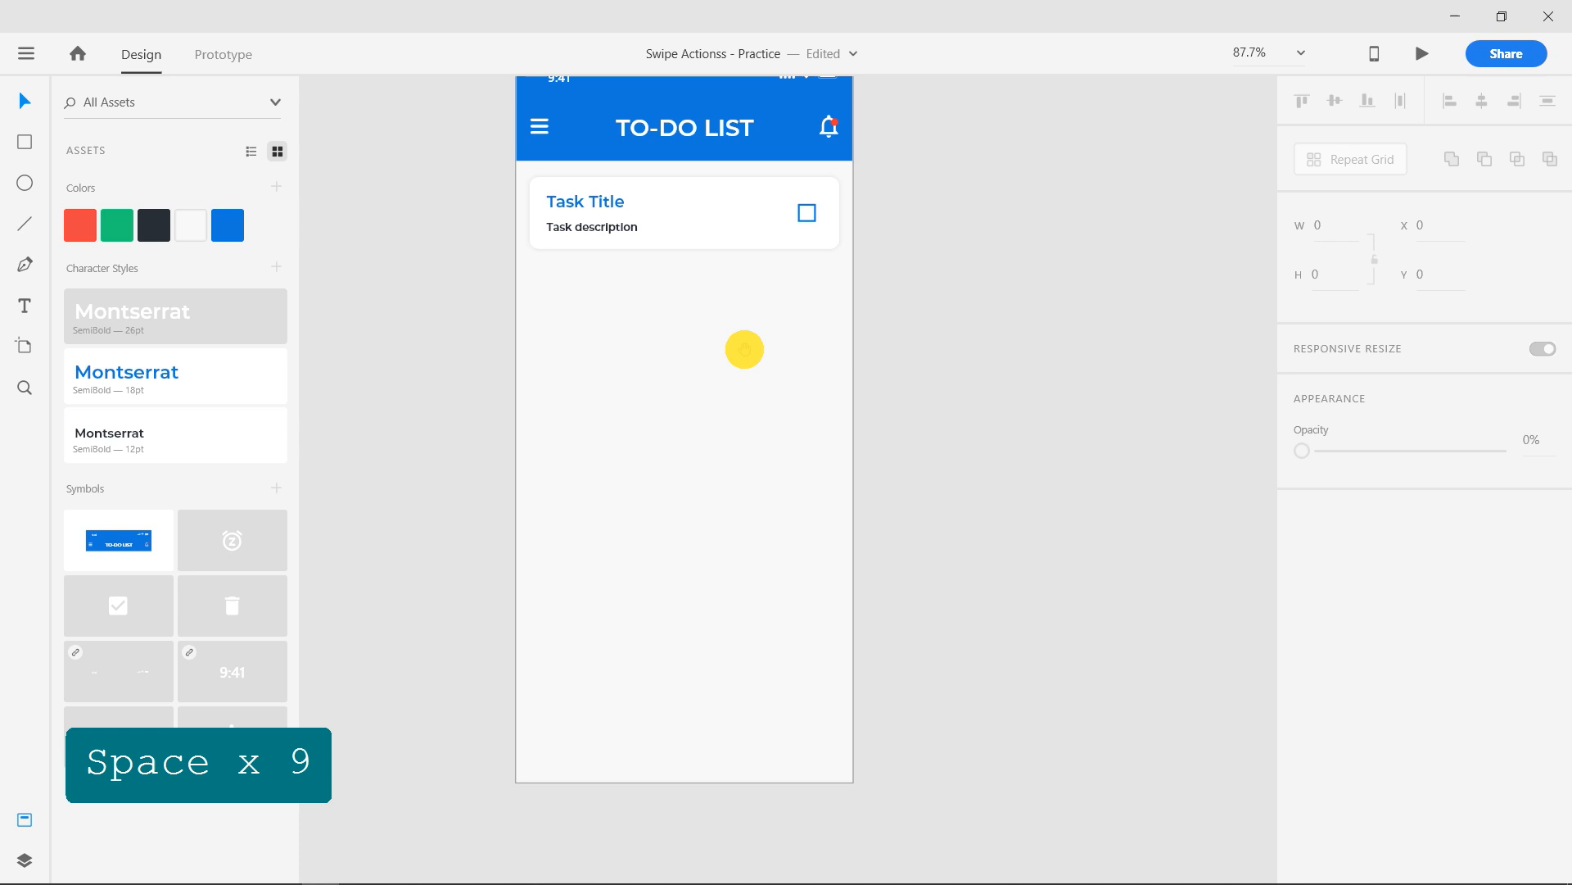
- Repeat the card group into a stacked column with Repeat Grid, then ungroup into separate cards
{"action": "left_click", "coordinate": [682, 212]}
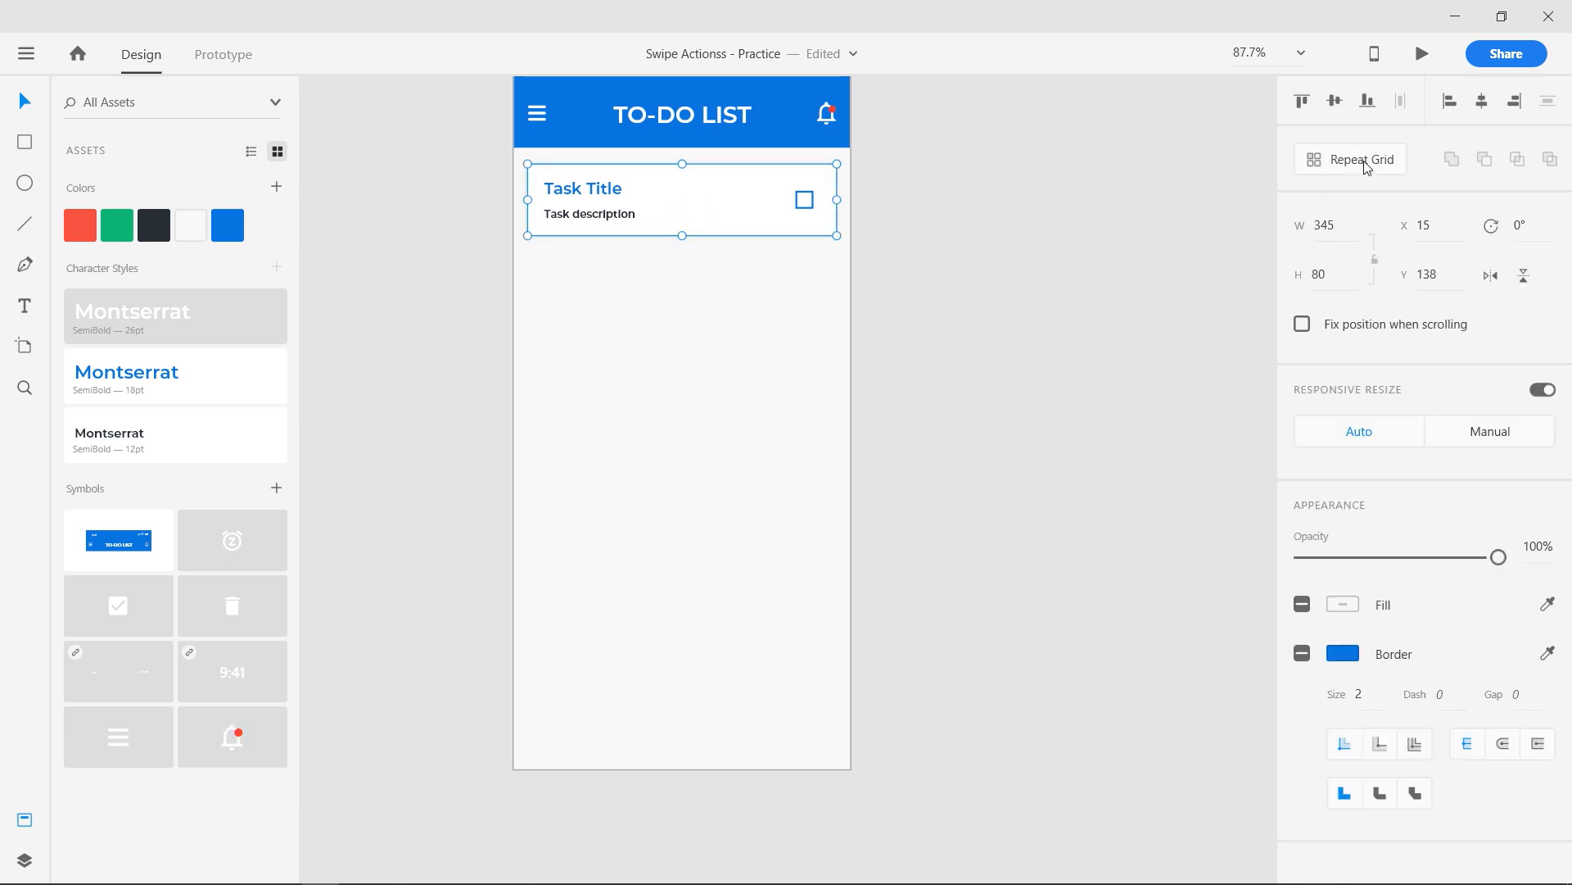
{"action": "left_click", "coordinate": [1361, 159]}
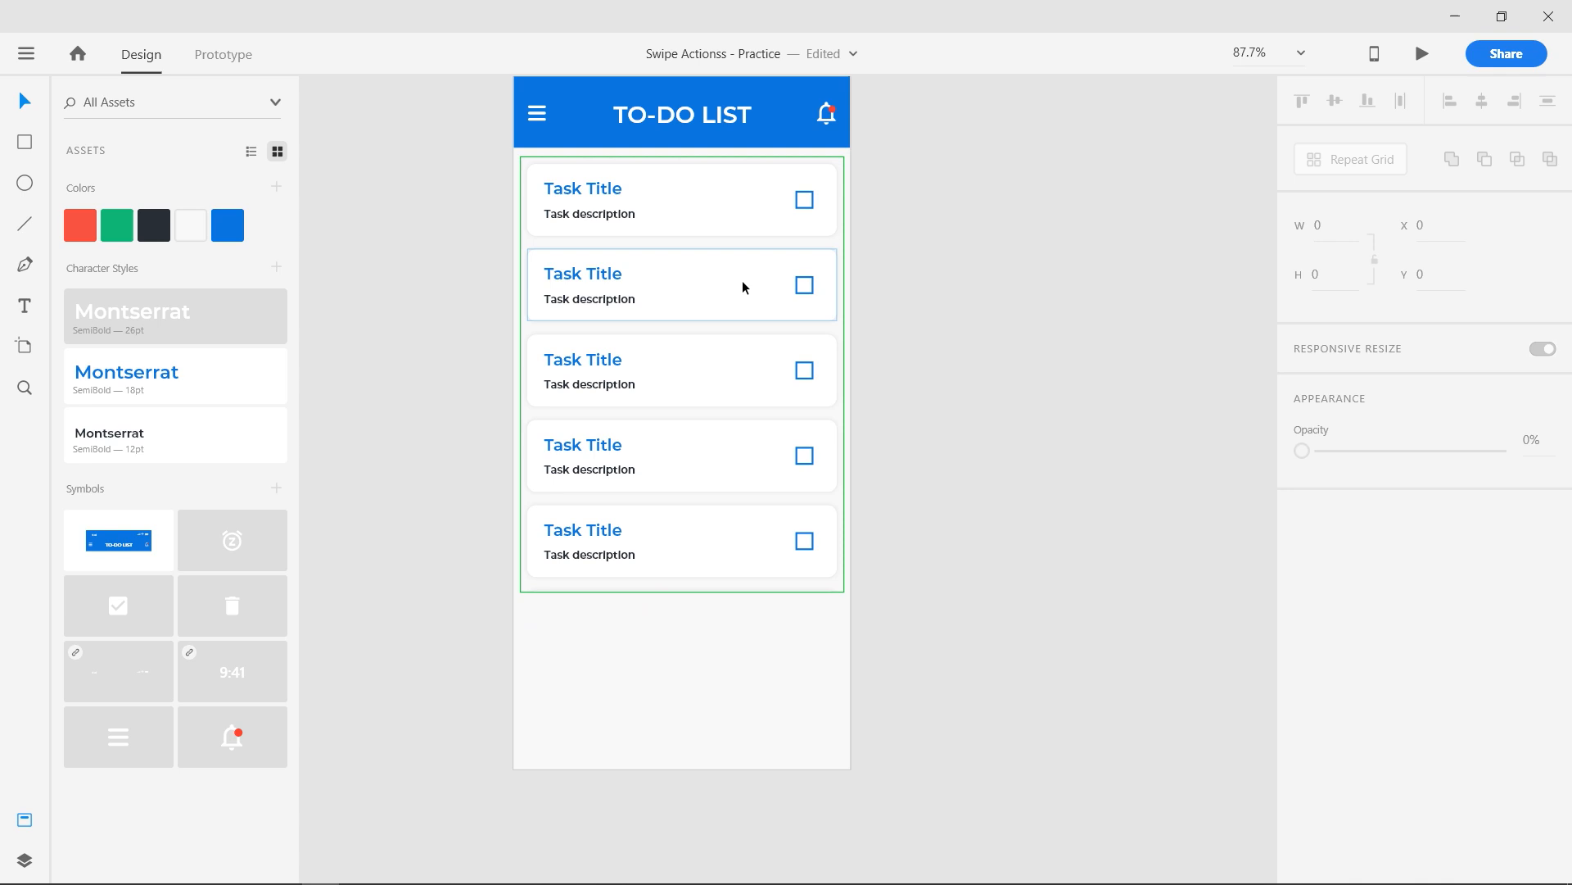
{"action": "left_click", "coordinate": [682, 372]}
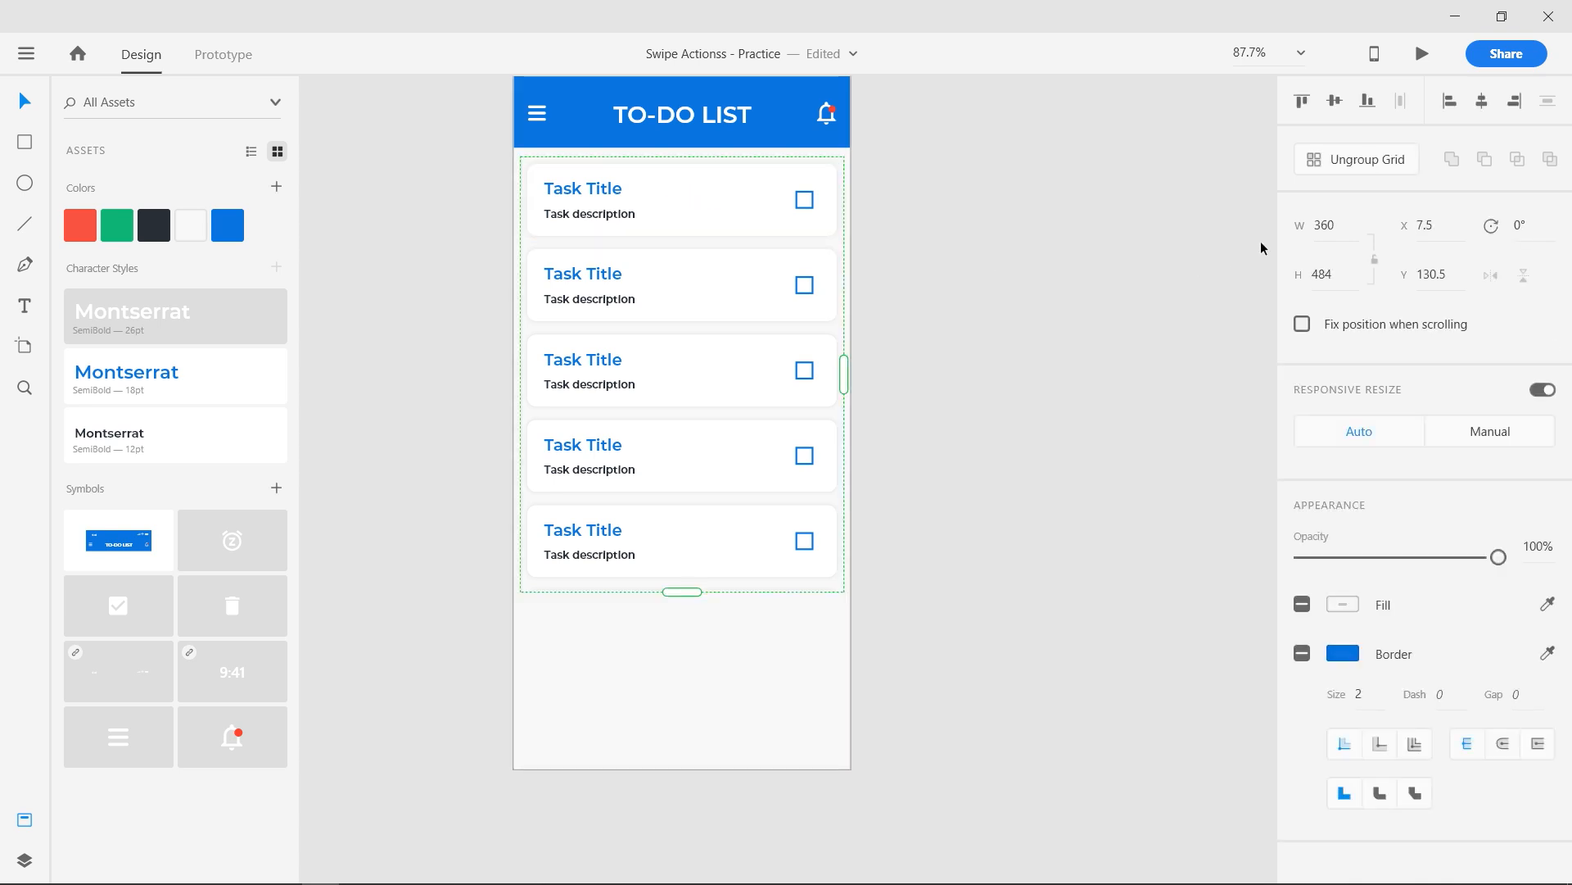
{"action": "mouse_move", "coordinate": [1366, 159]}
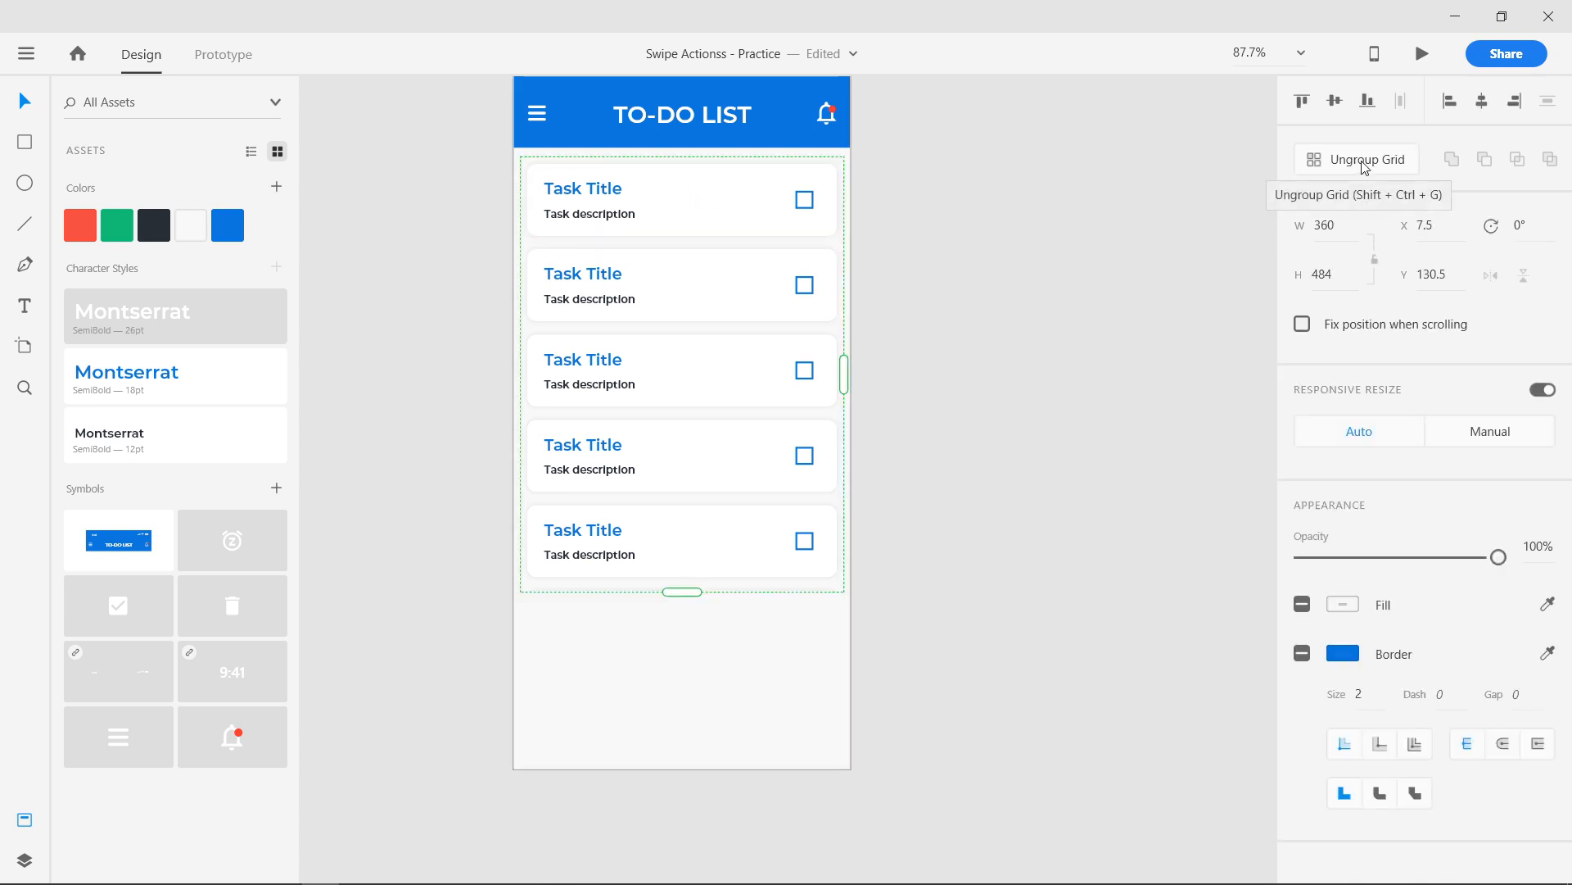
{"action": "left_click", "coordinate": [1356, 159]}
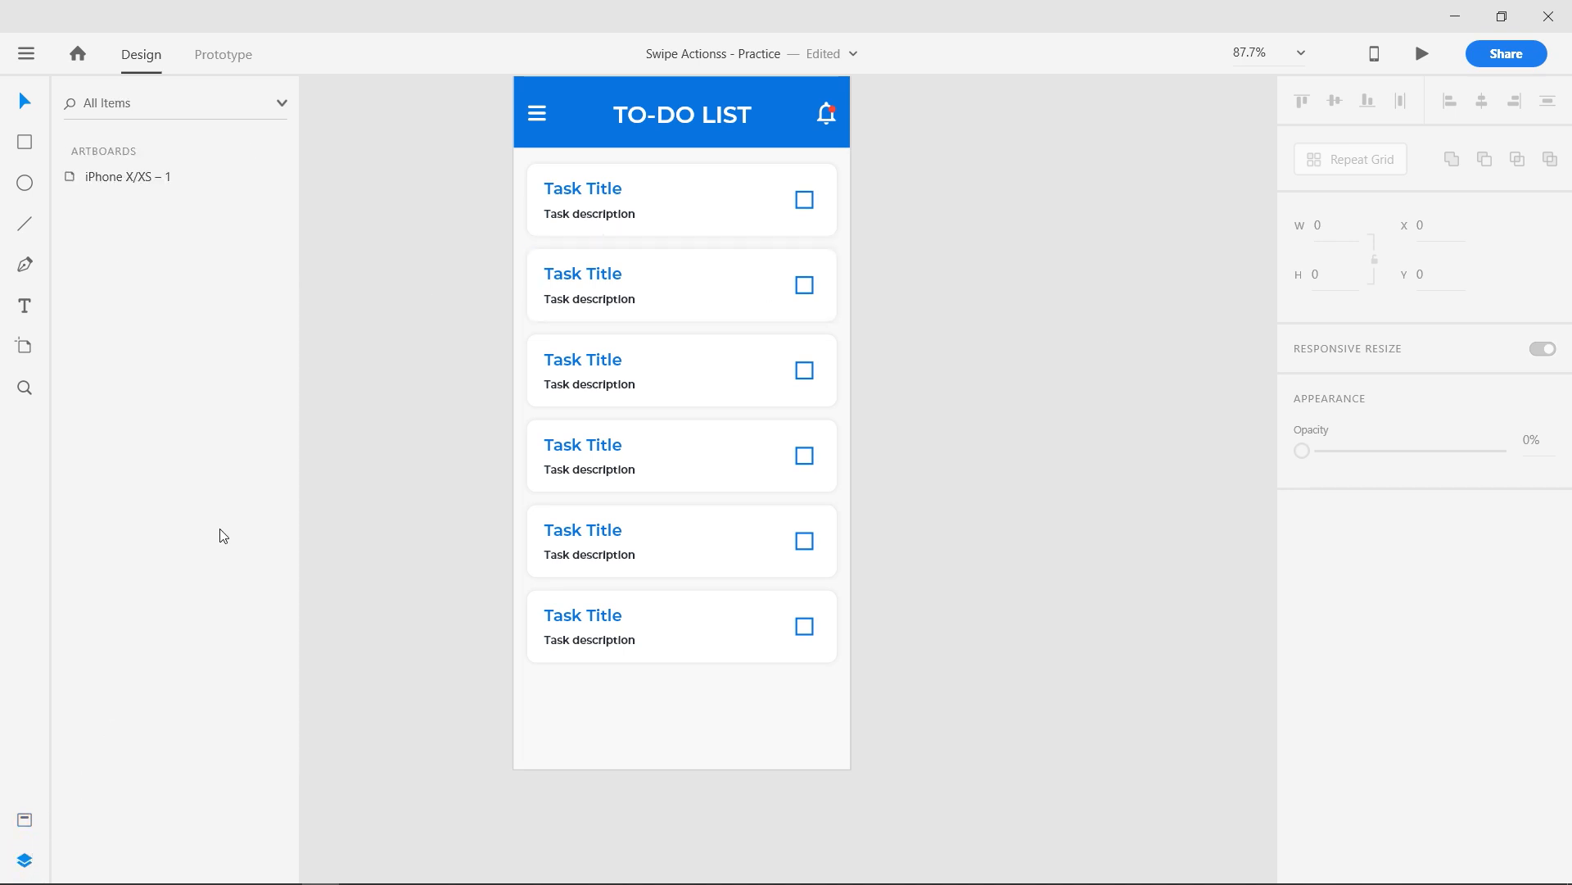
- Batch-rename the selected card groups with Rename It using a numbered pattern, Group 11–16
{"action": "left_click", "coordinate": [682, 200]}
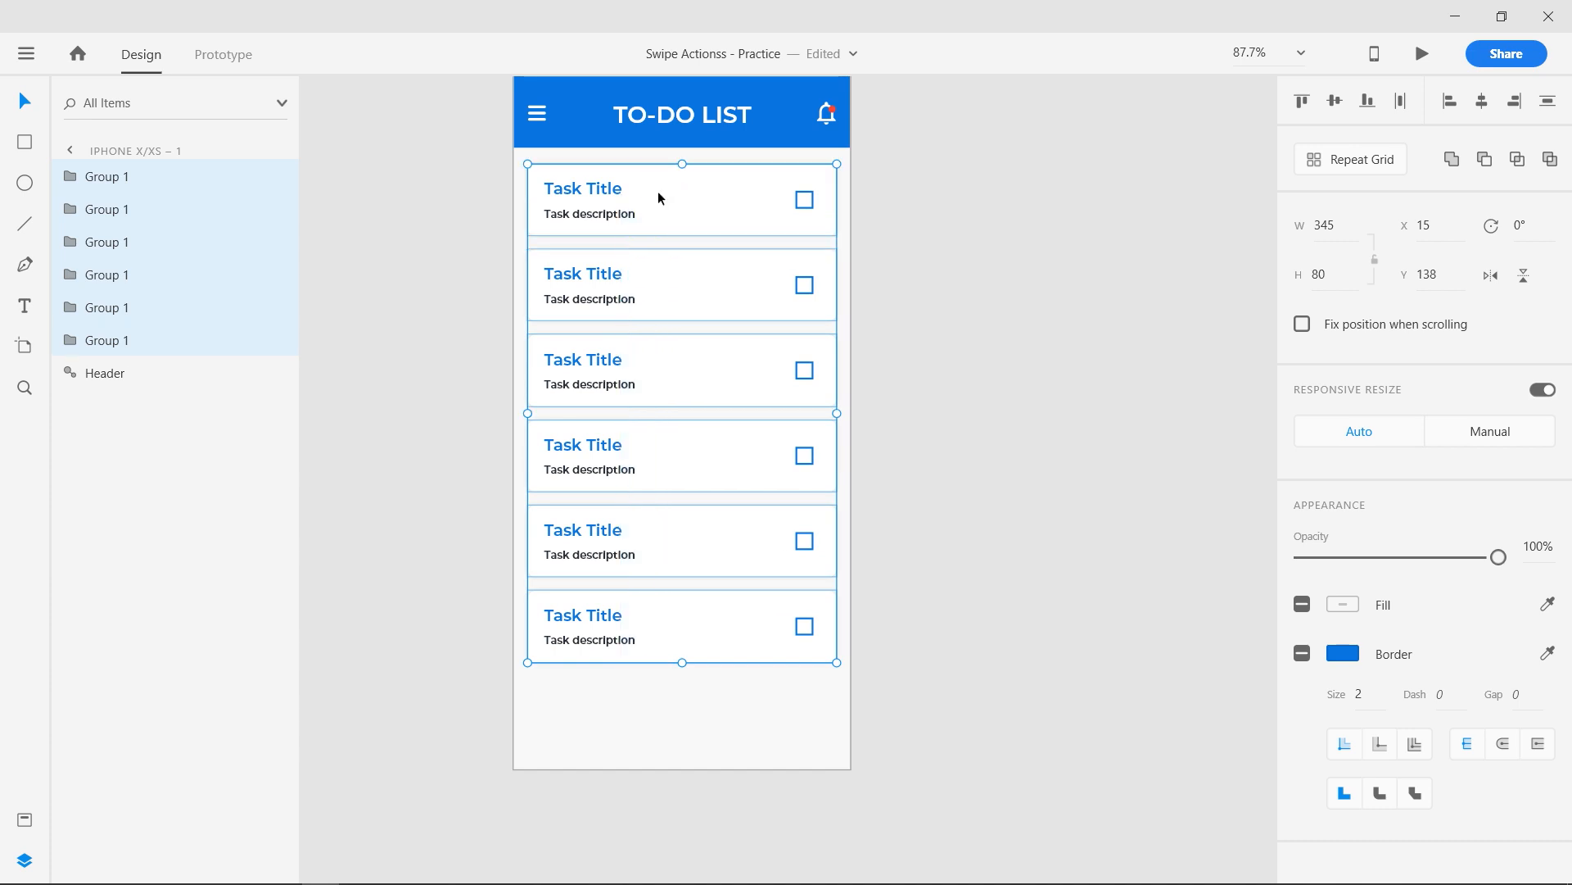
{"action": "mouse_move", "coordinate": [131, 328]}
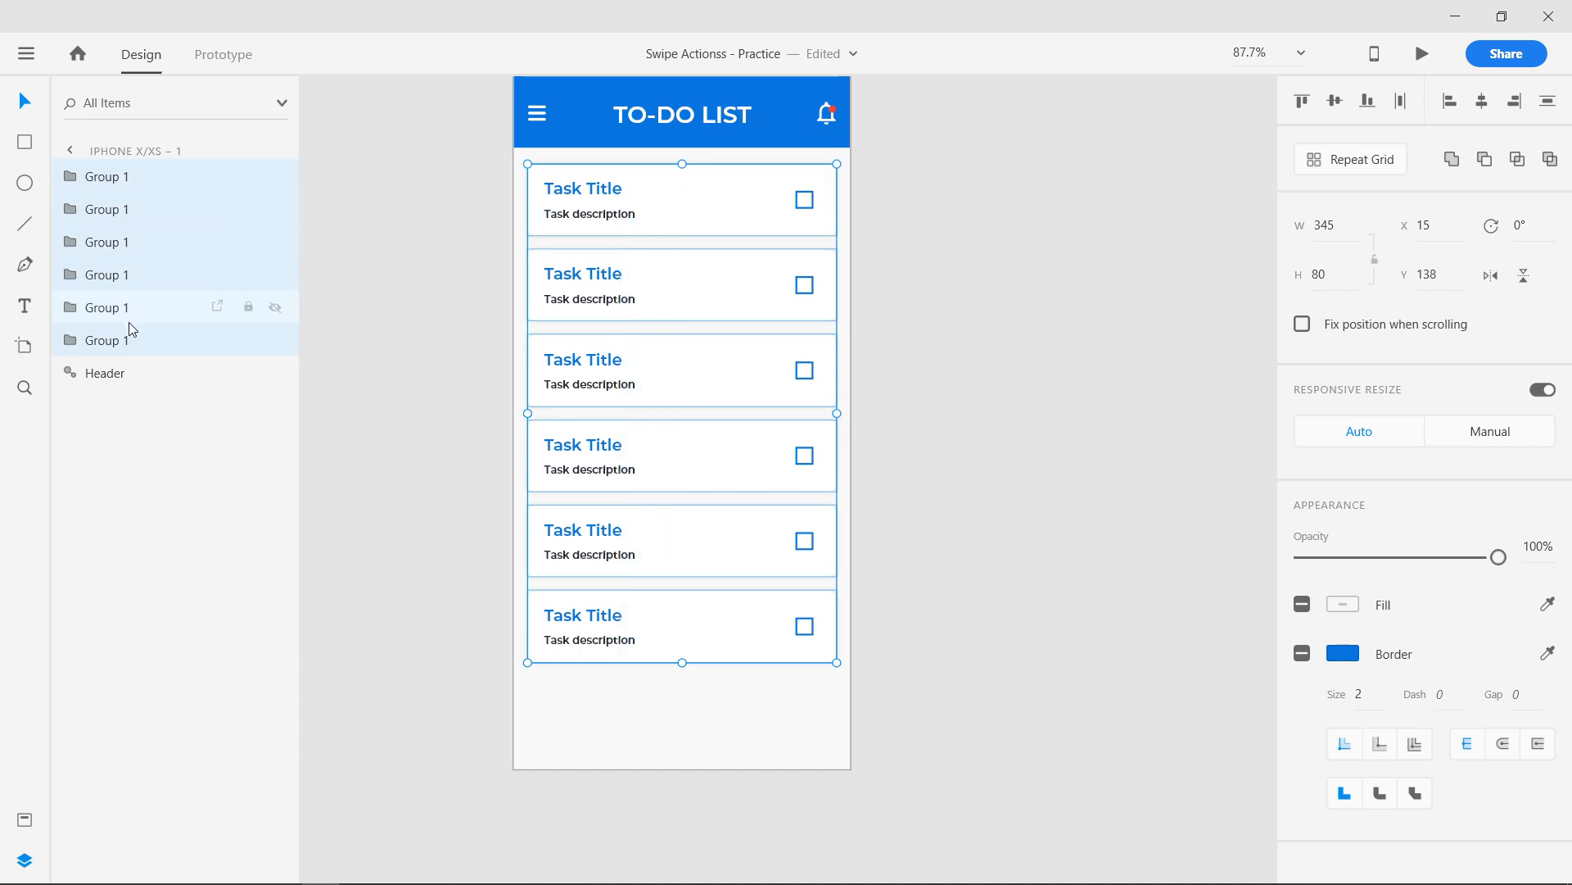
{"action": "mouse_move", "coordinate": [159, 309]}
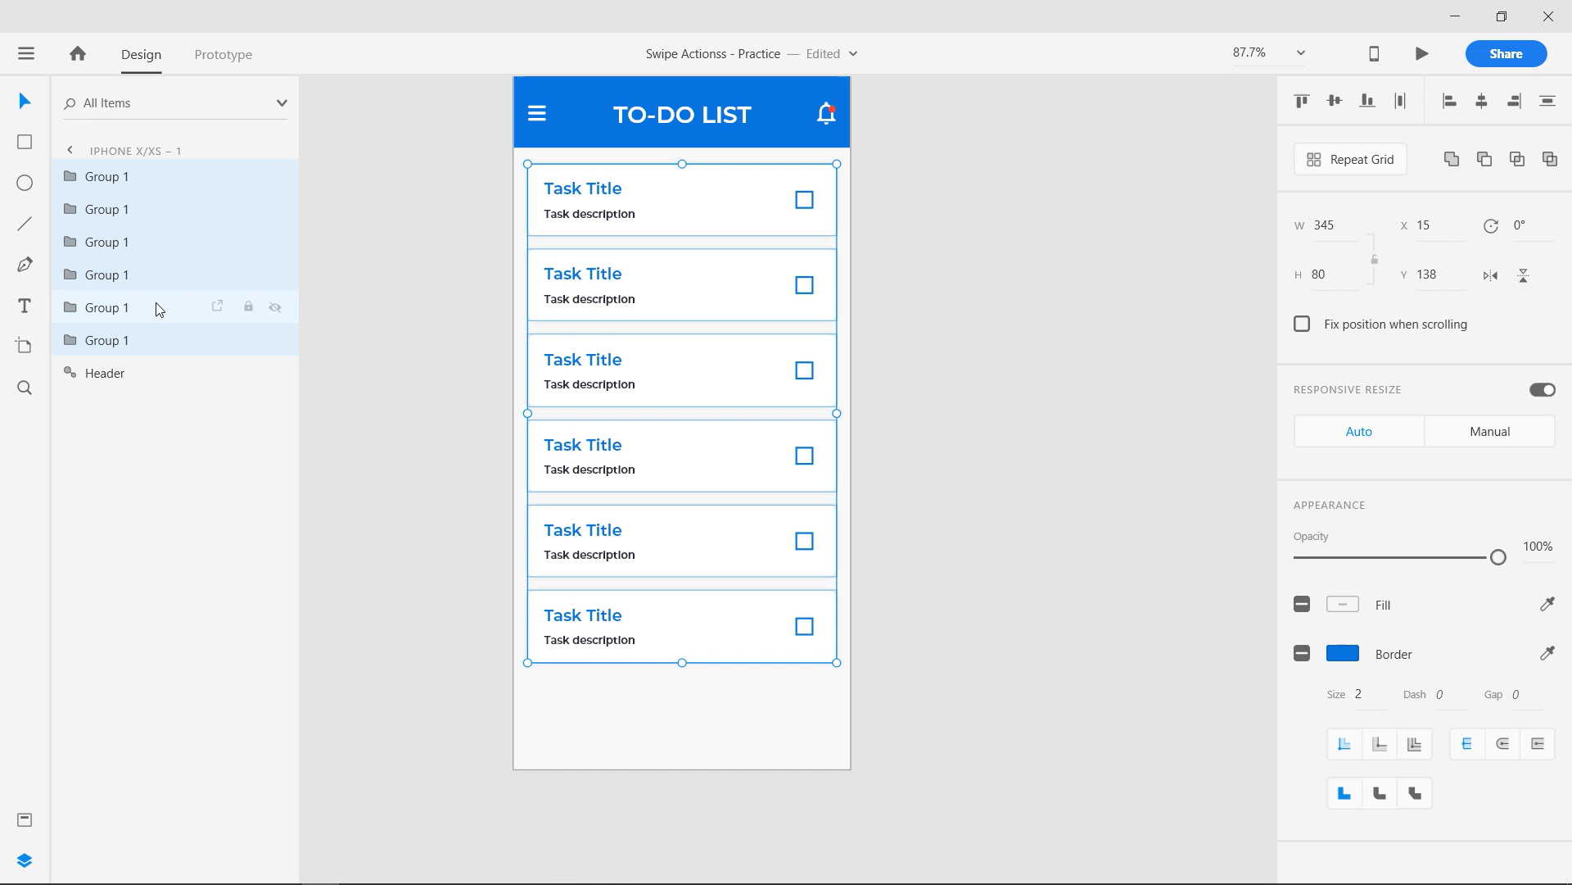
{"action": "mouse_move", "coordinate": [28, 56]}
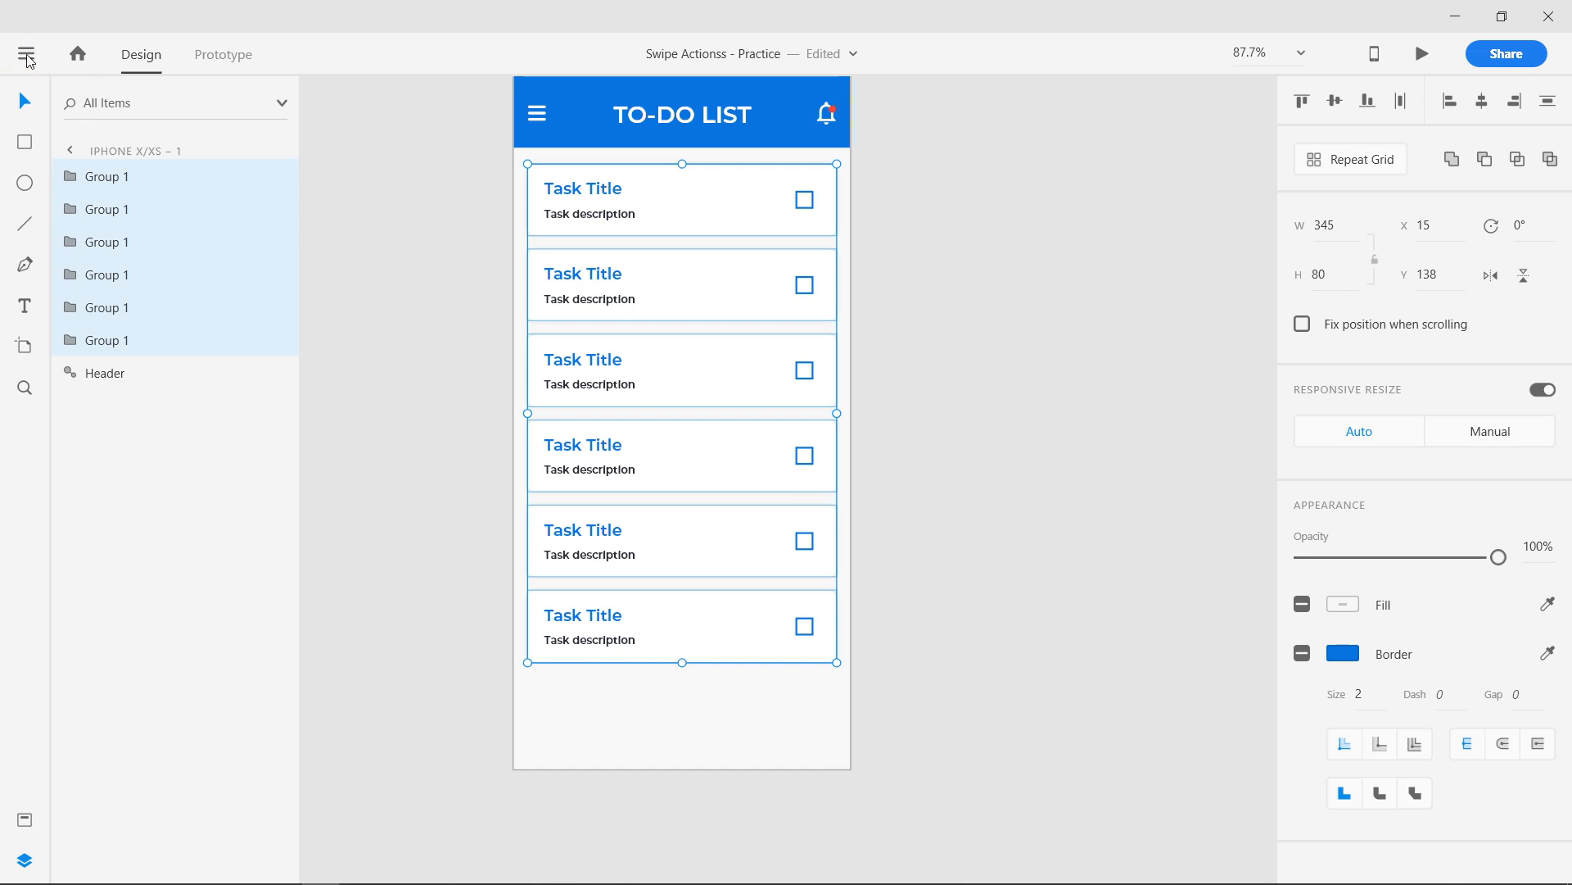
{"action": "left_click", "coordinate": [27, 54]}
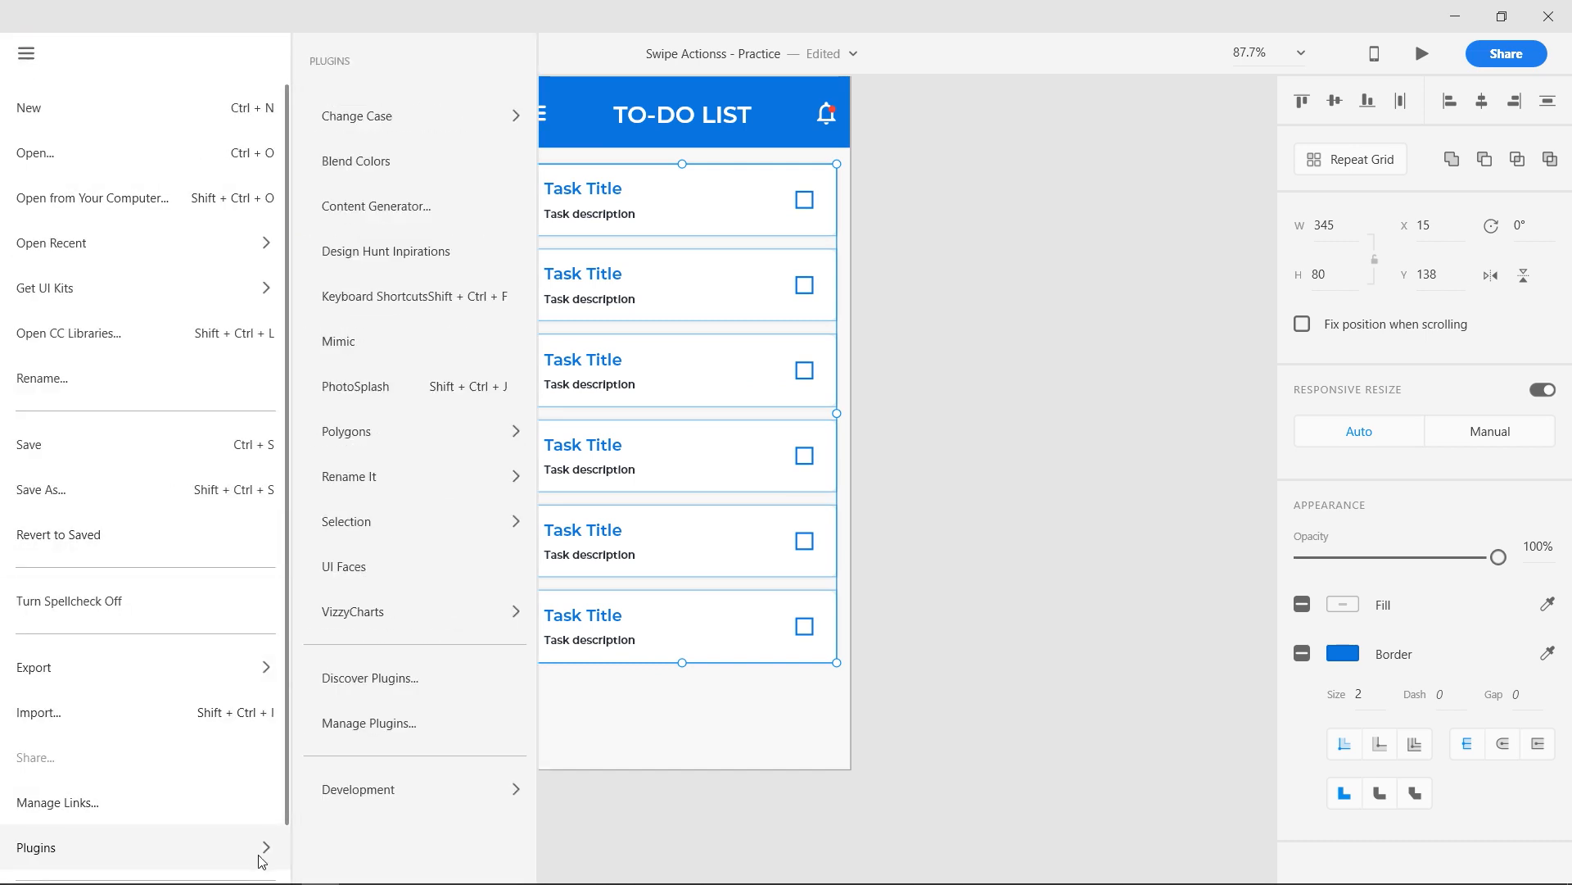
{"action": "mouse_move", "coordinate": [346, 431]}
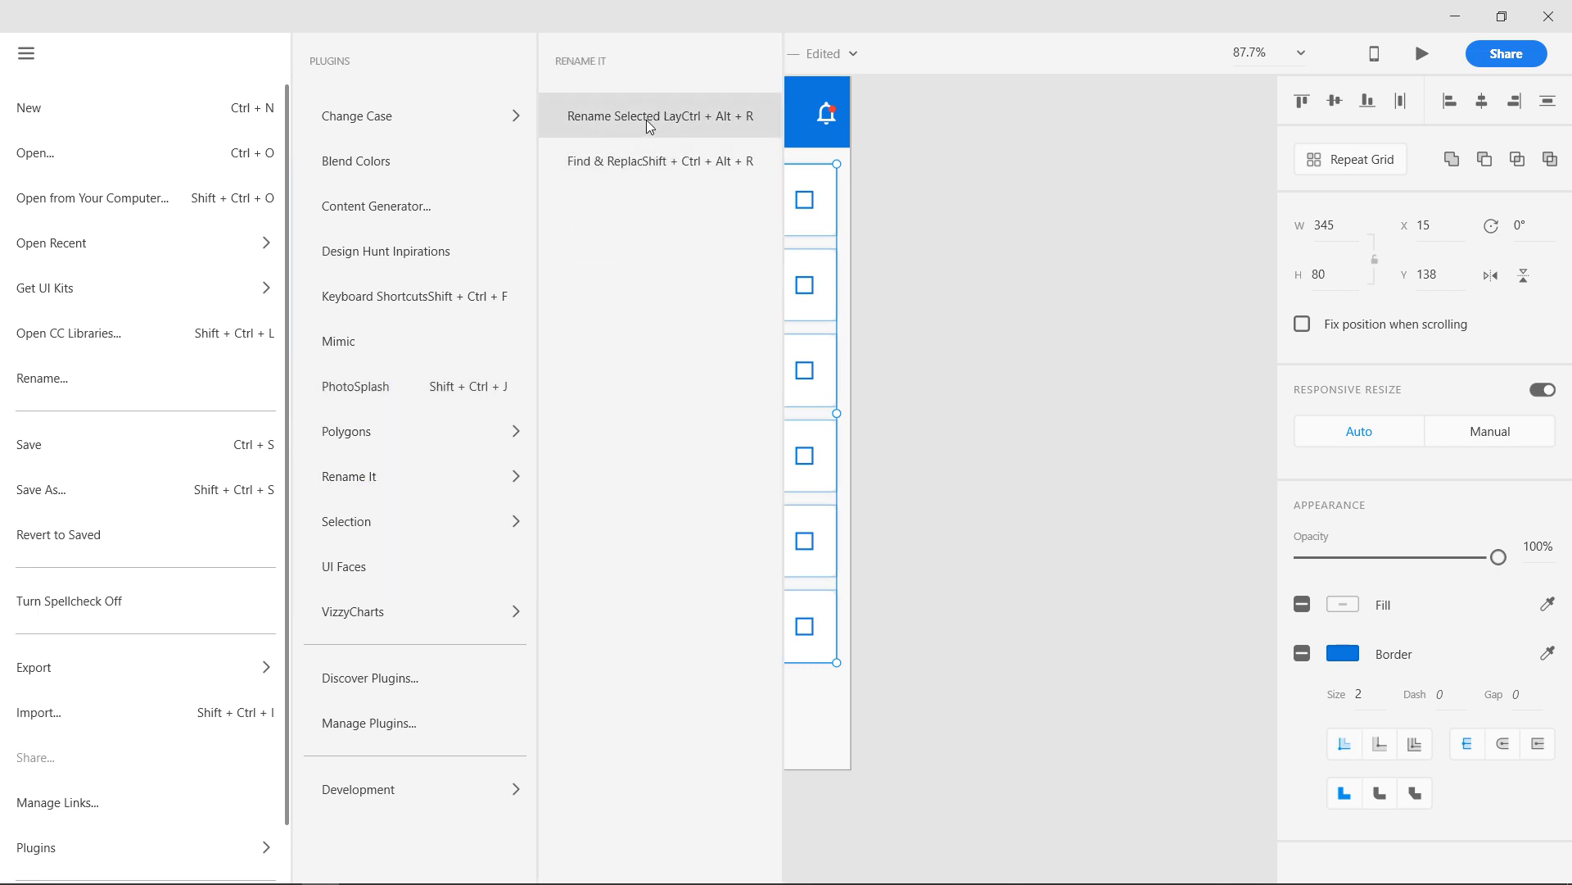
{"action": "left_click", "coordinate": [654, 114]}
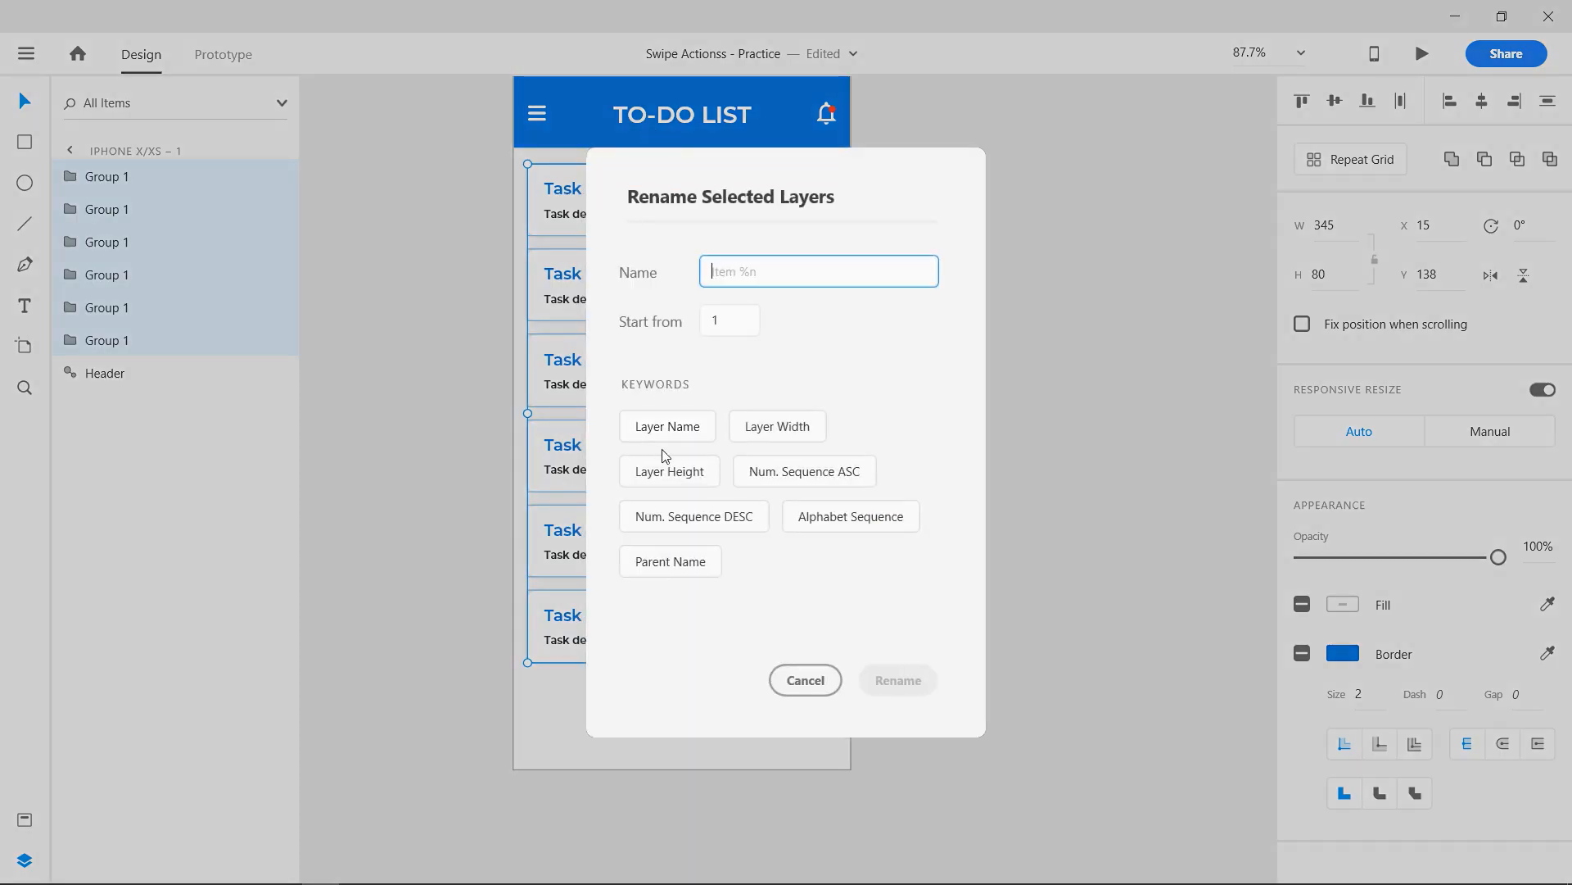
{"action": "left_click", "coordinate": [693, 516]}
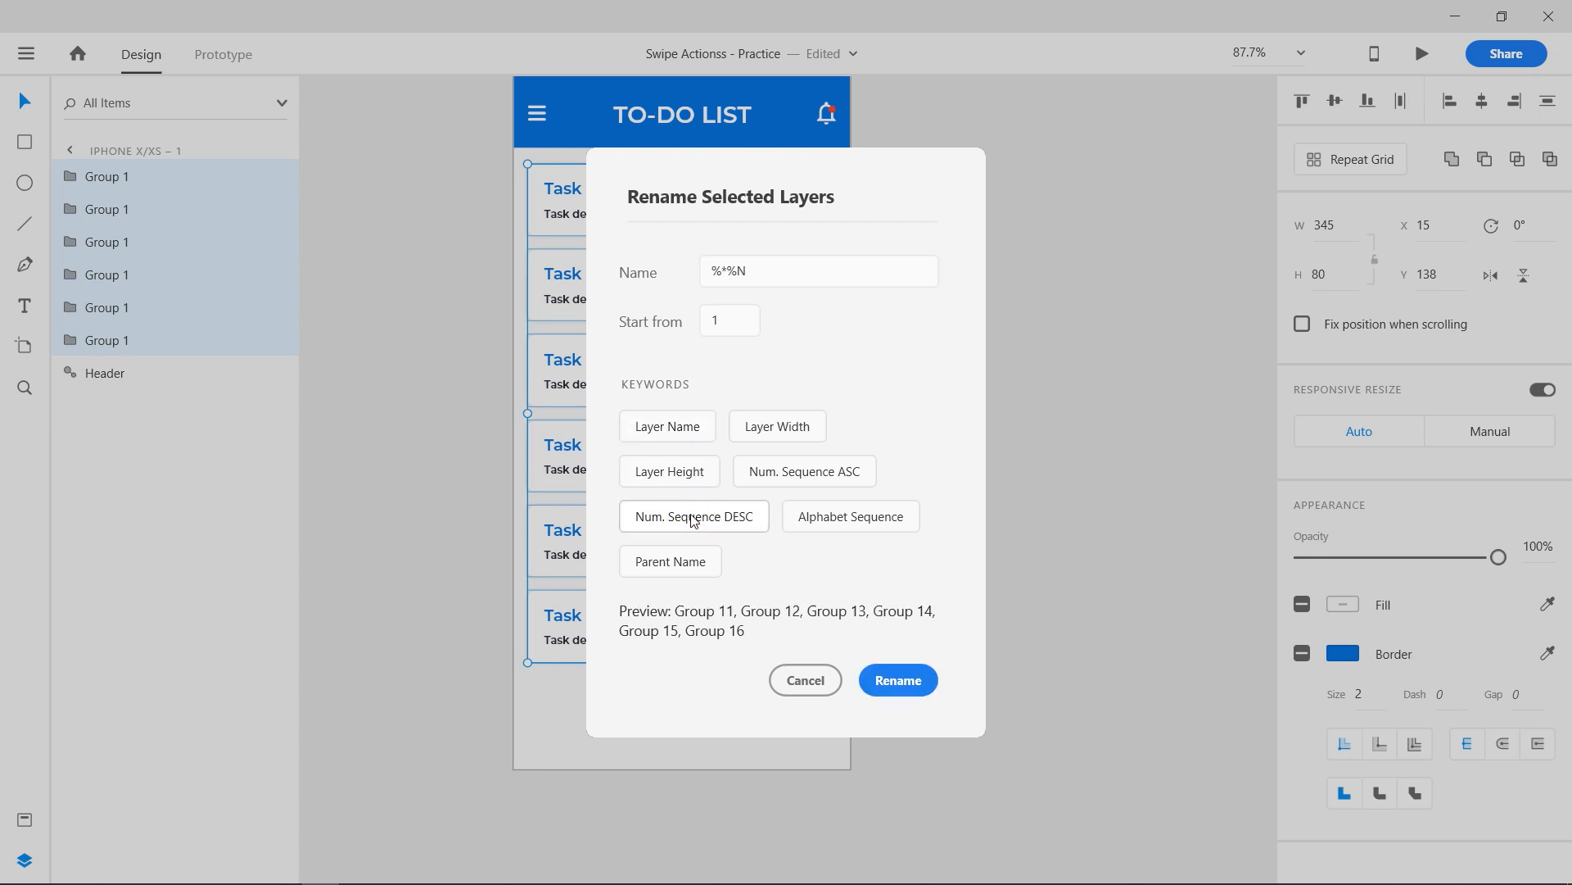
{"action": "left_click", "coordinate": [896, 678]}
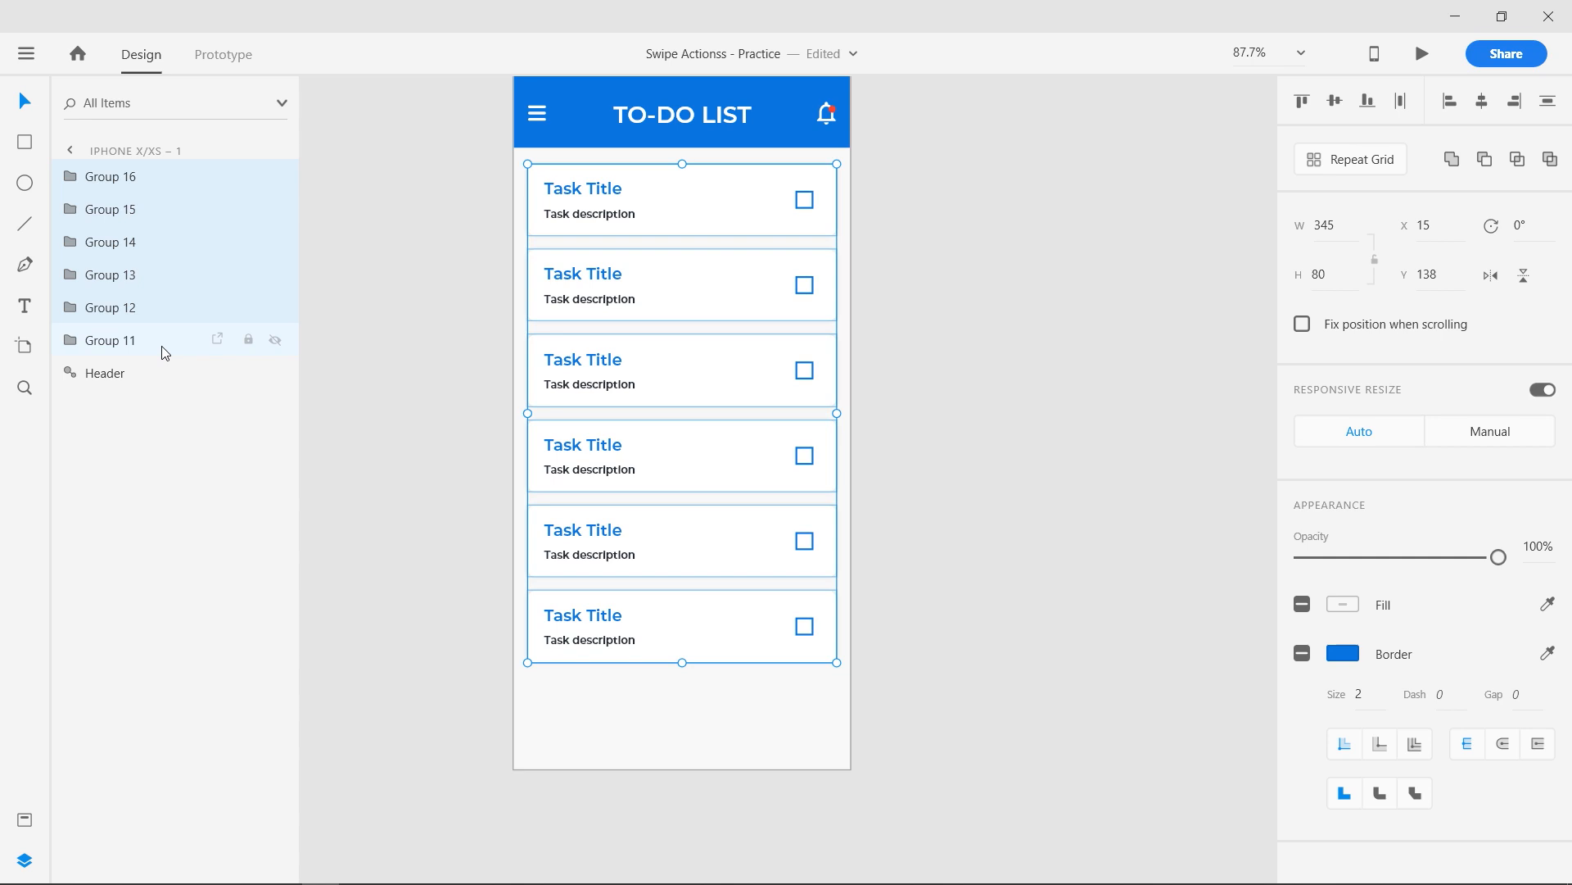
{"action": "left_click", "coordinate": [681, 199]}
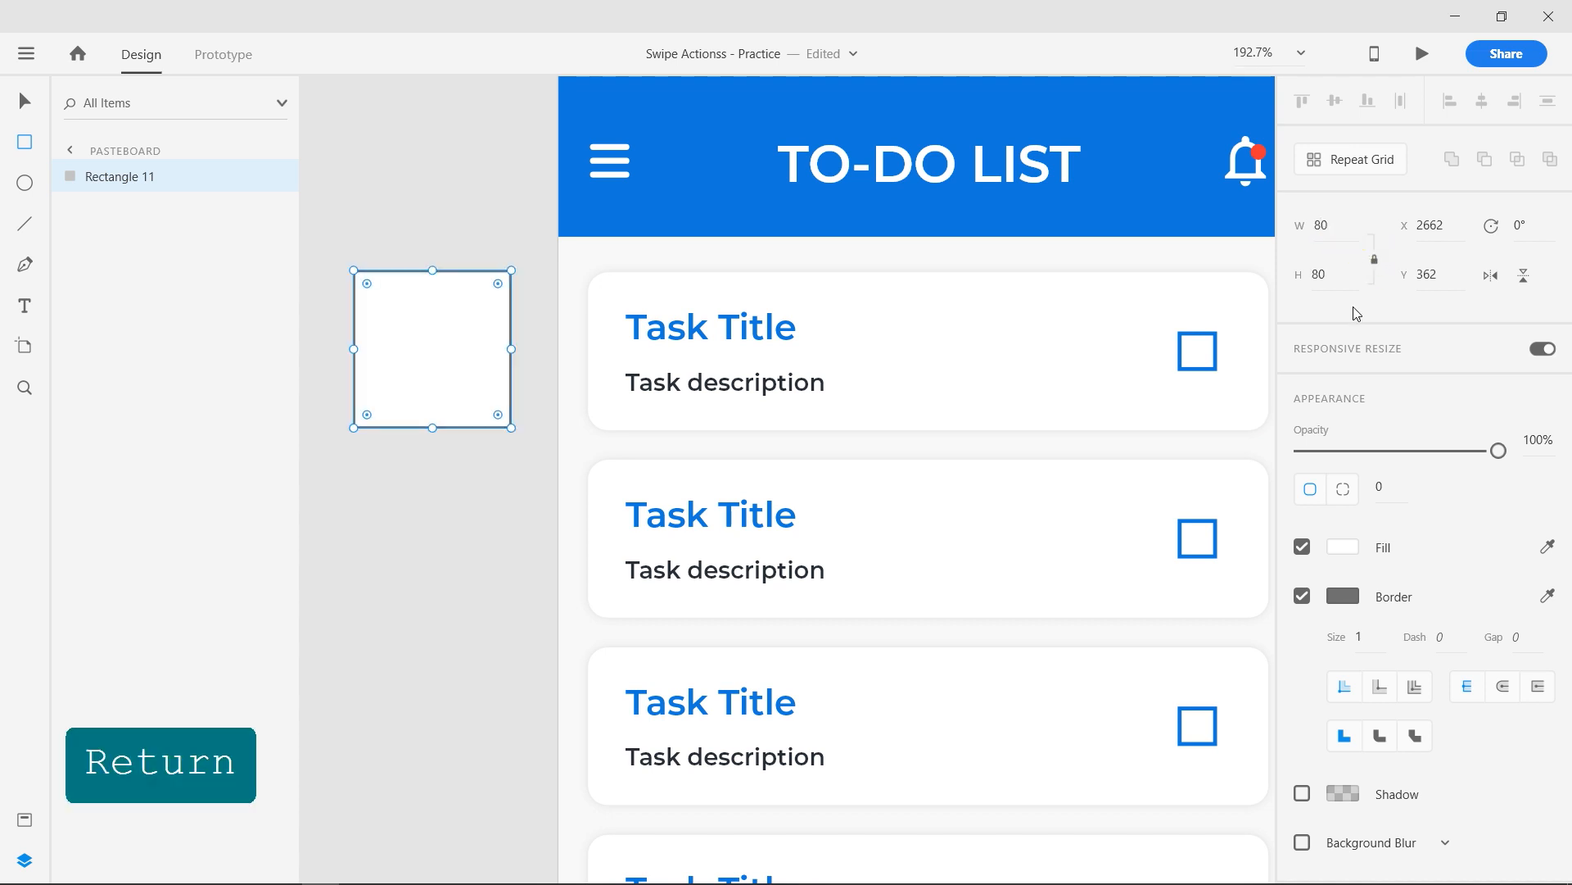
- Give the 80×80 square corner radius 10, no border, a saved colour swatch, and label the green one
{"action": "type", "text": "10"}
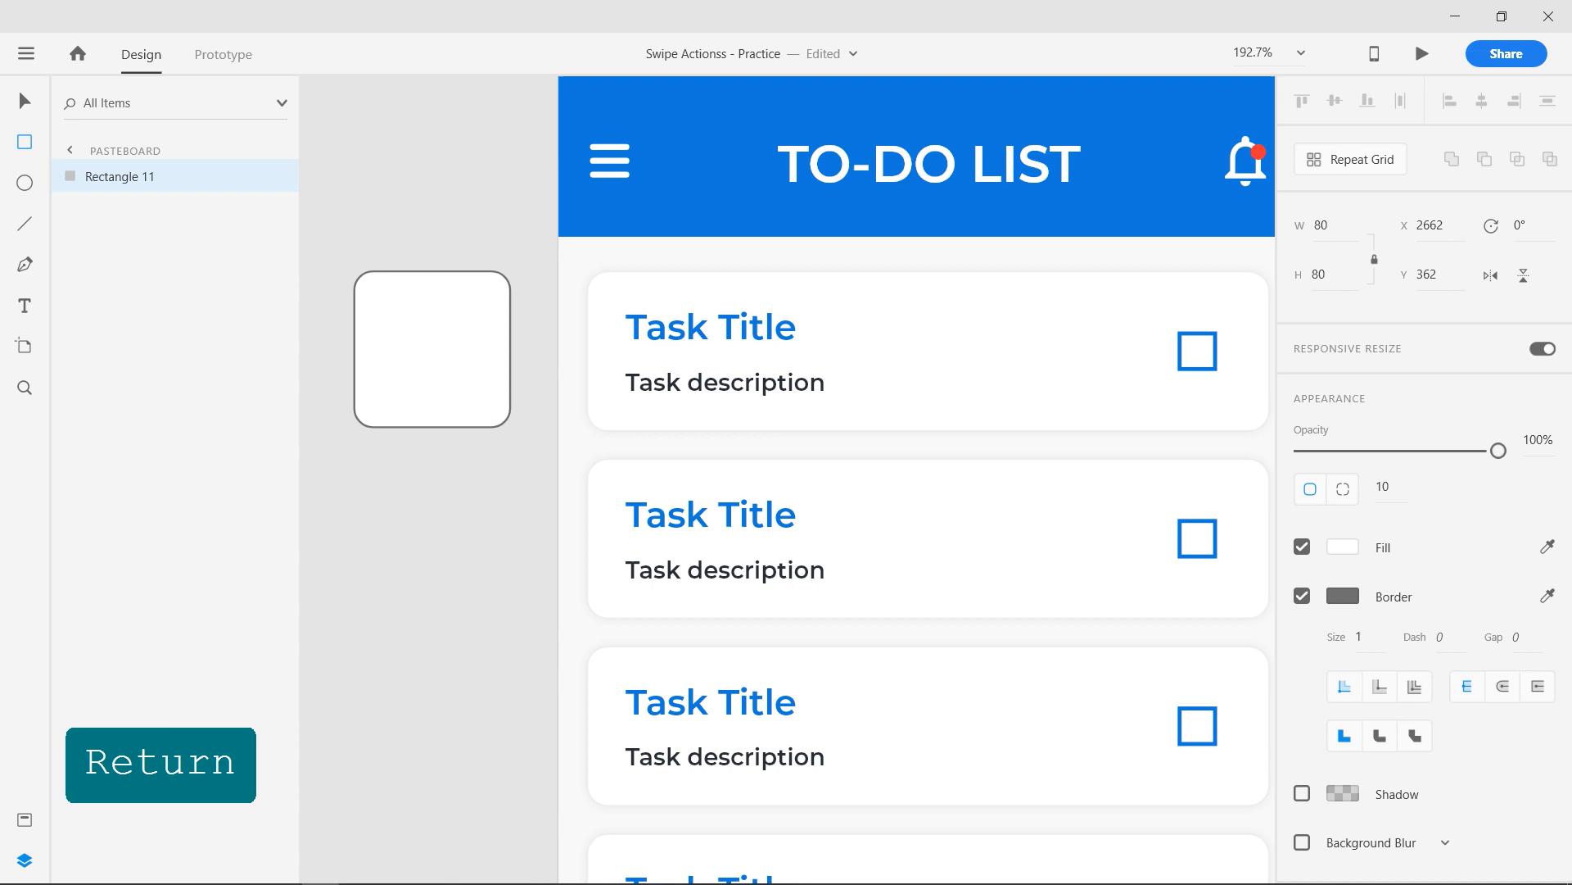
{"action": "left_click", "coordinate": [431, 348]}
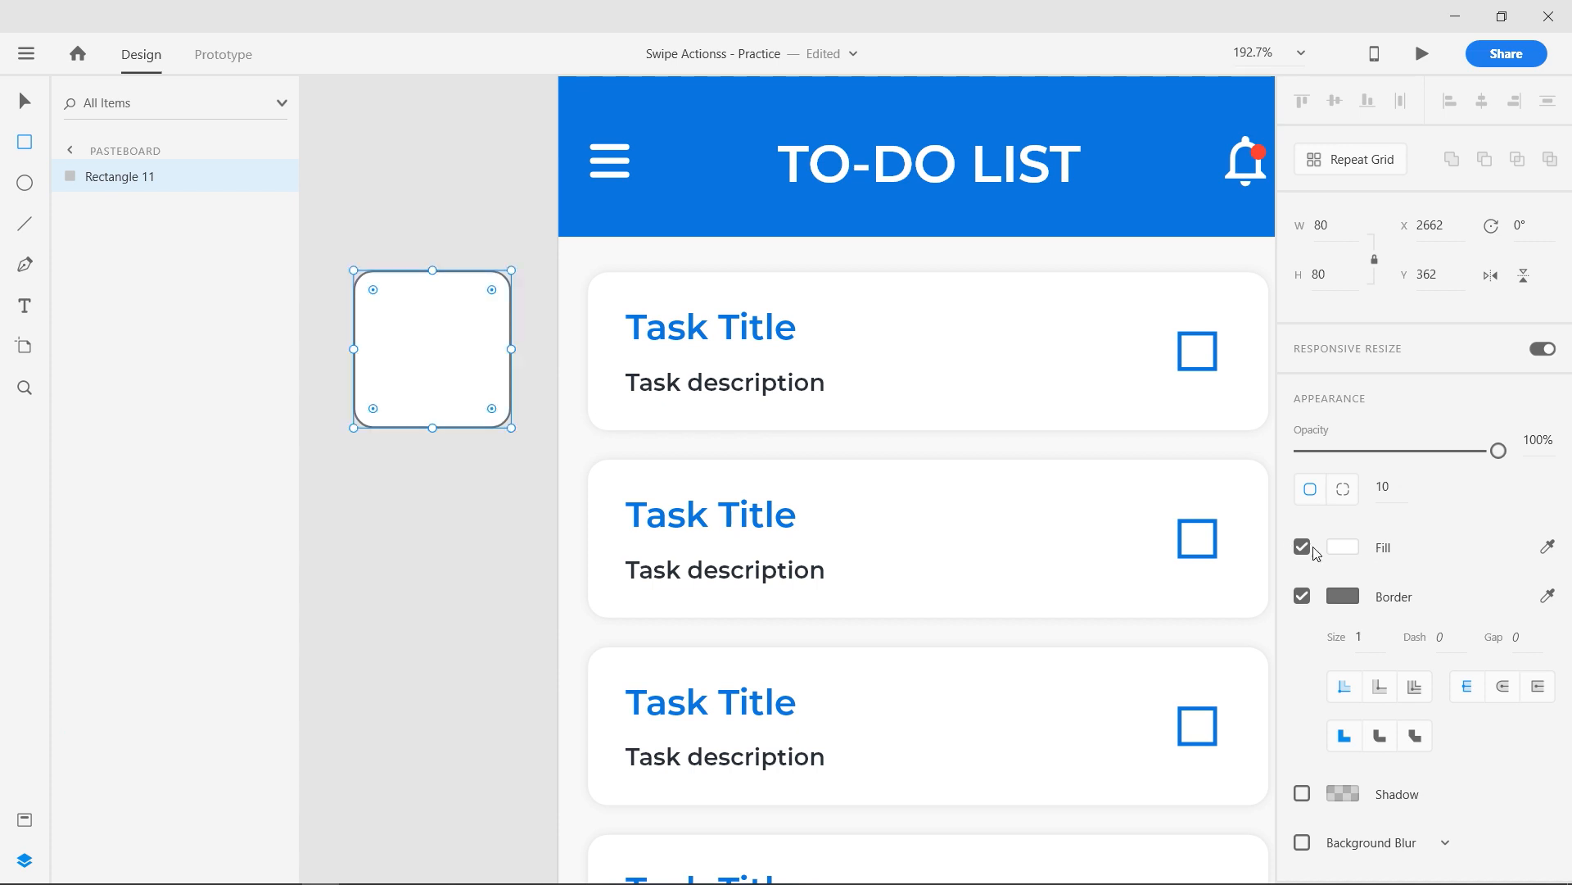
{"action": "left_click", "coordinate": [25, 822]}
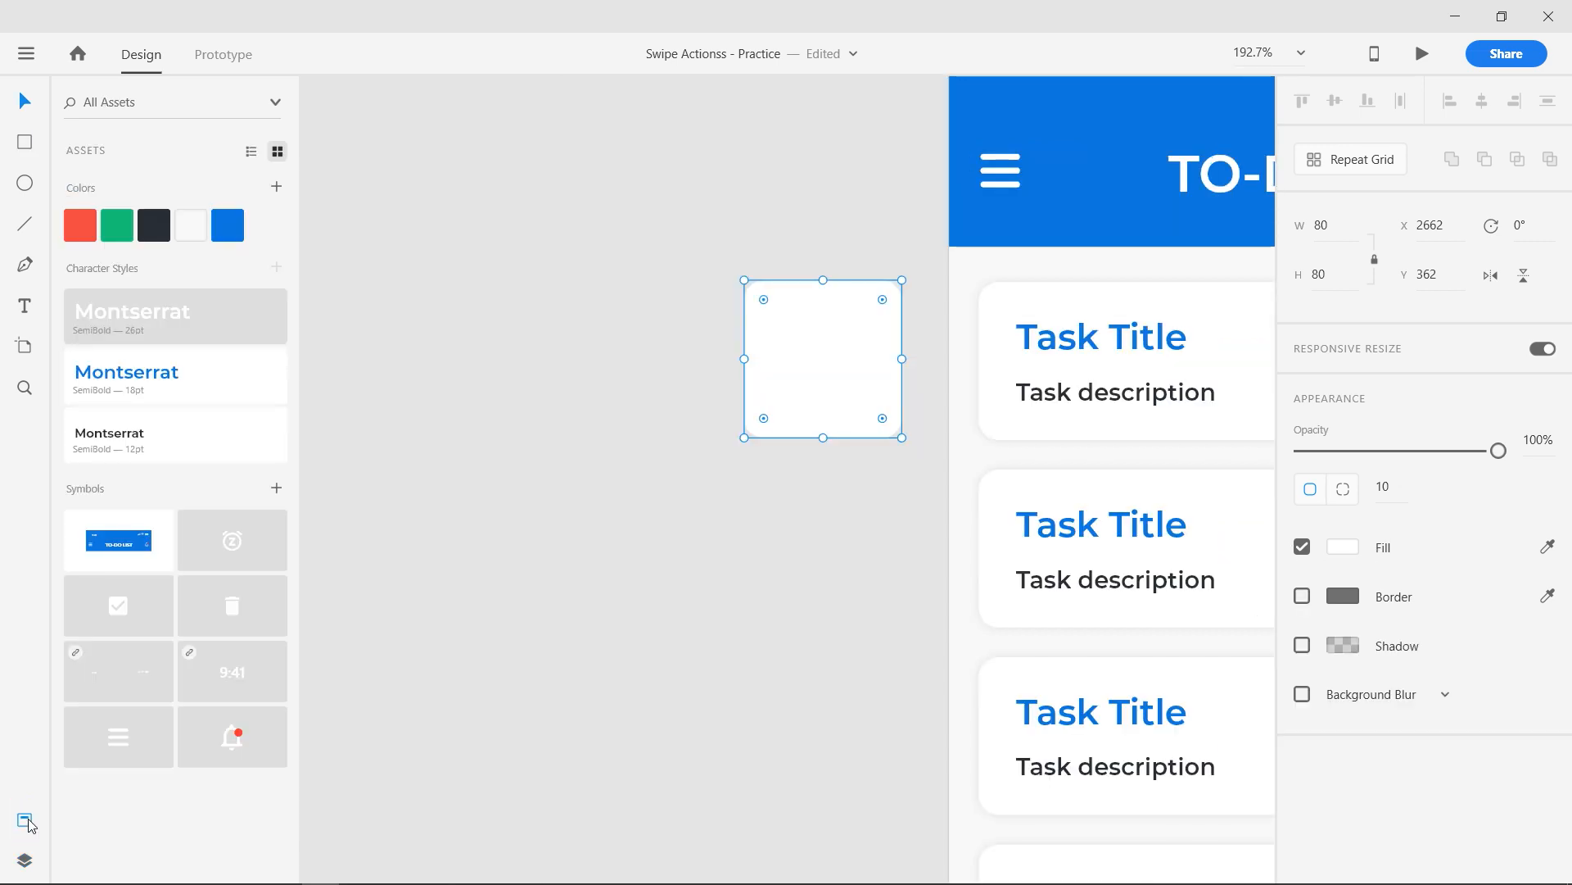
{"action": "left_click", "coordinate": [79, 224]}
{"action": "type", "text": "C"}
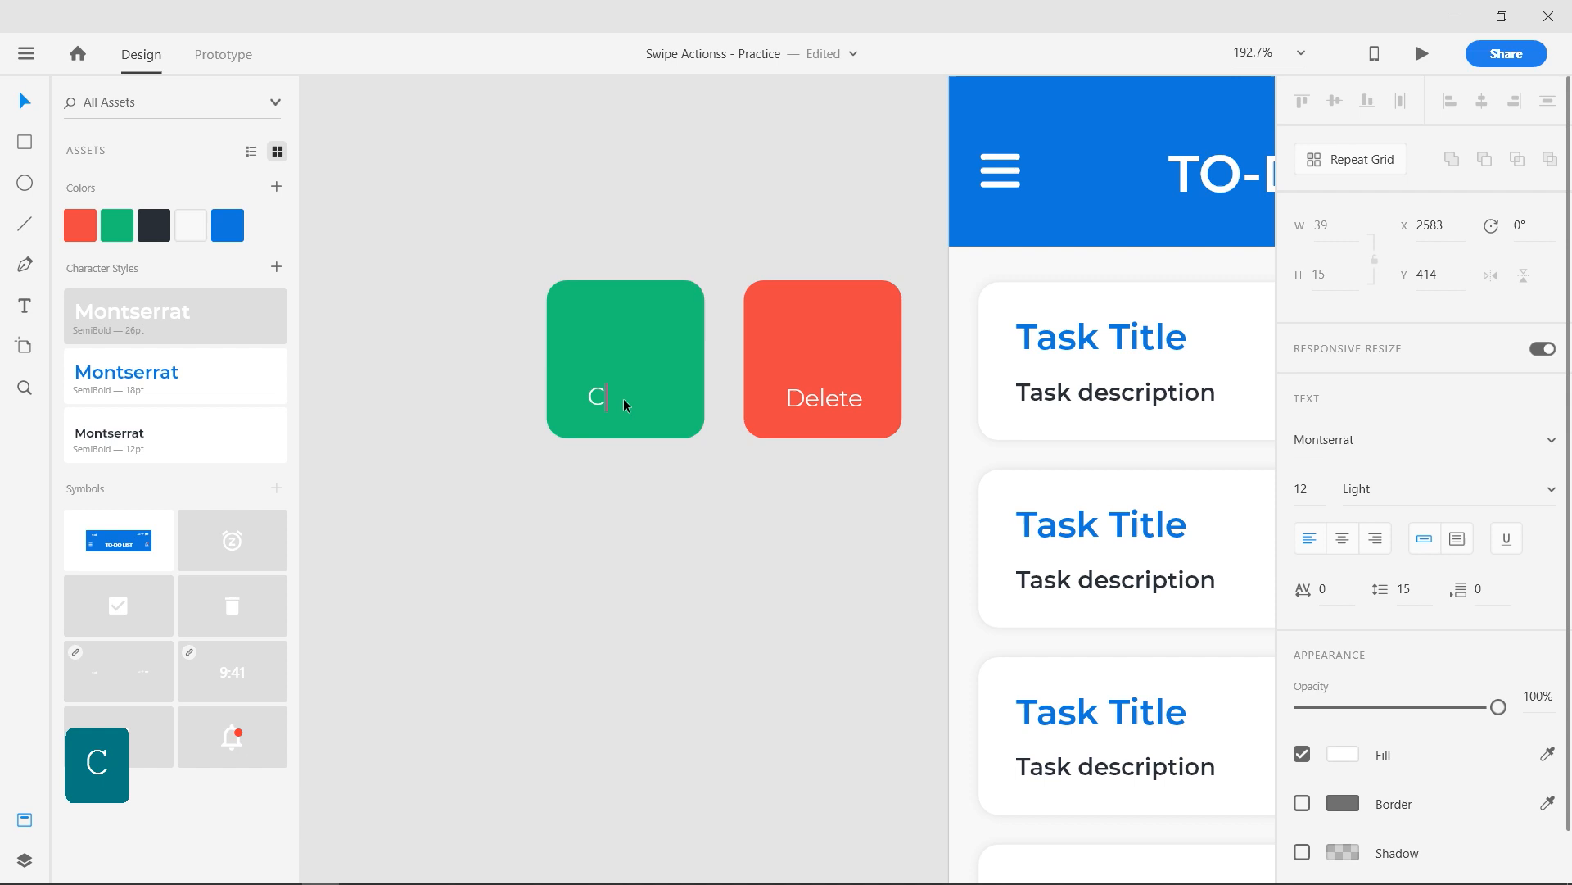
{"action": "left_click", "coordinate": [820, 359]}
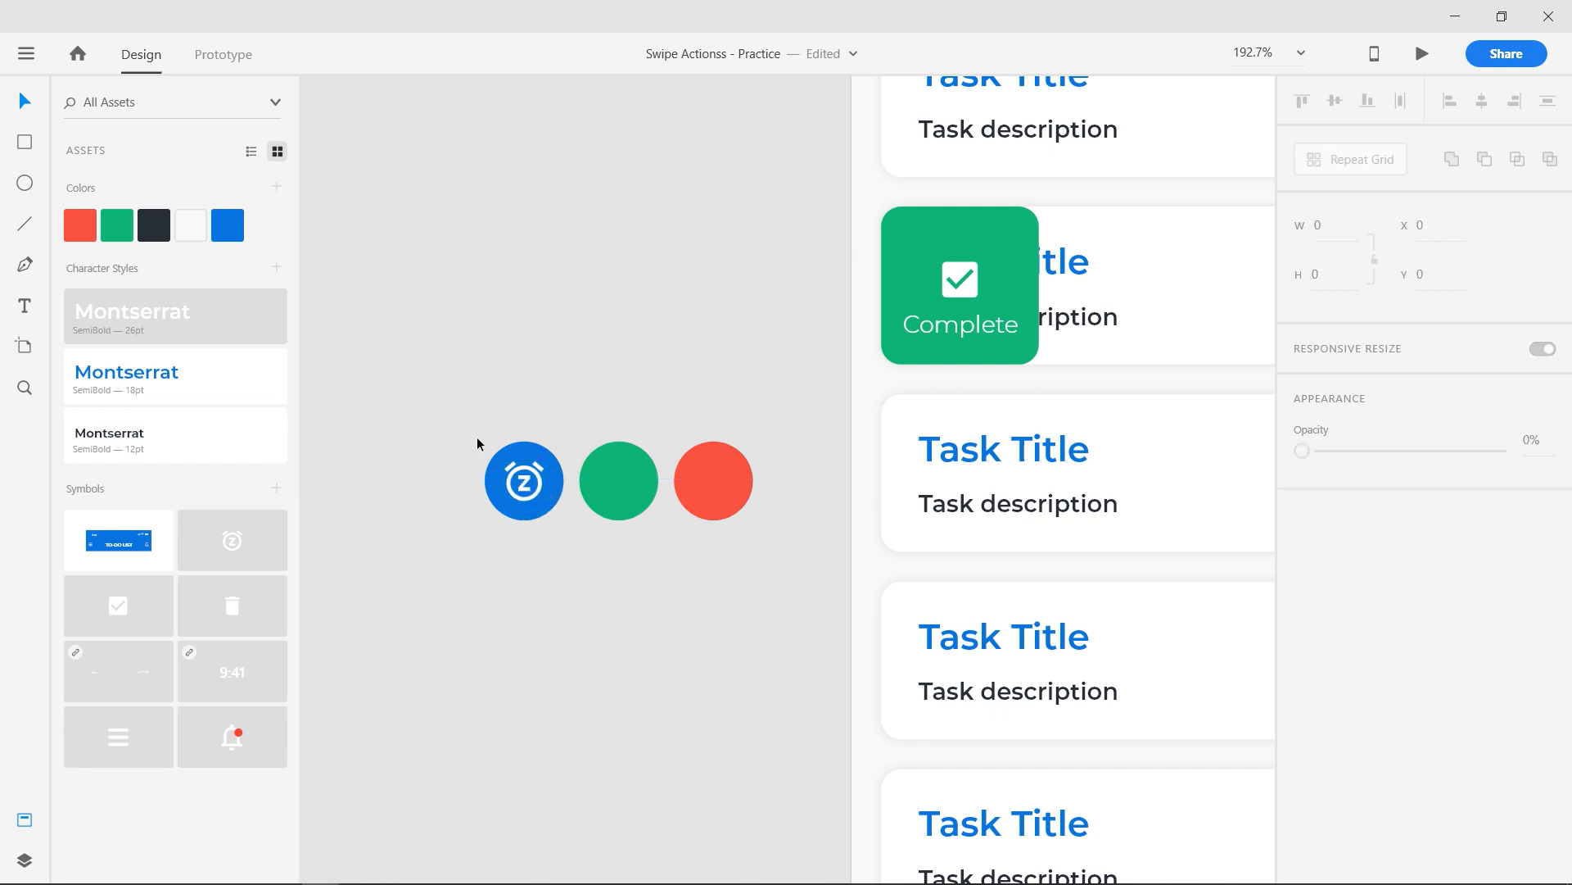
- Drop an icon from Assets onto an action circle beside the cards
{"action": "left_click", "coordinate": [619, 480]}
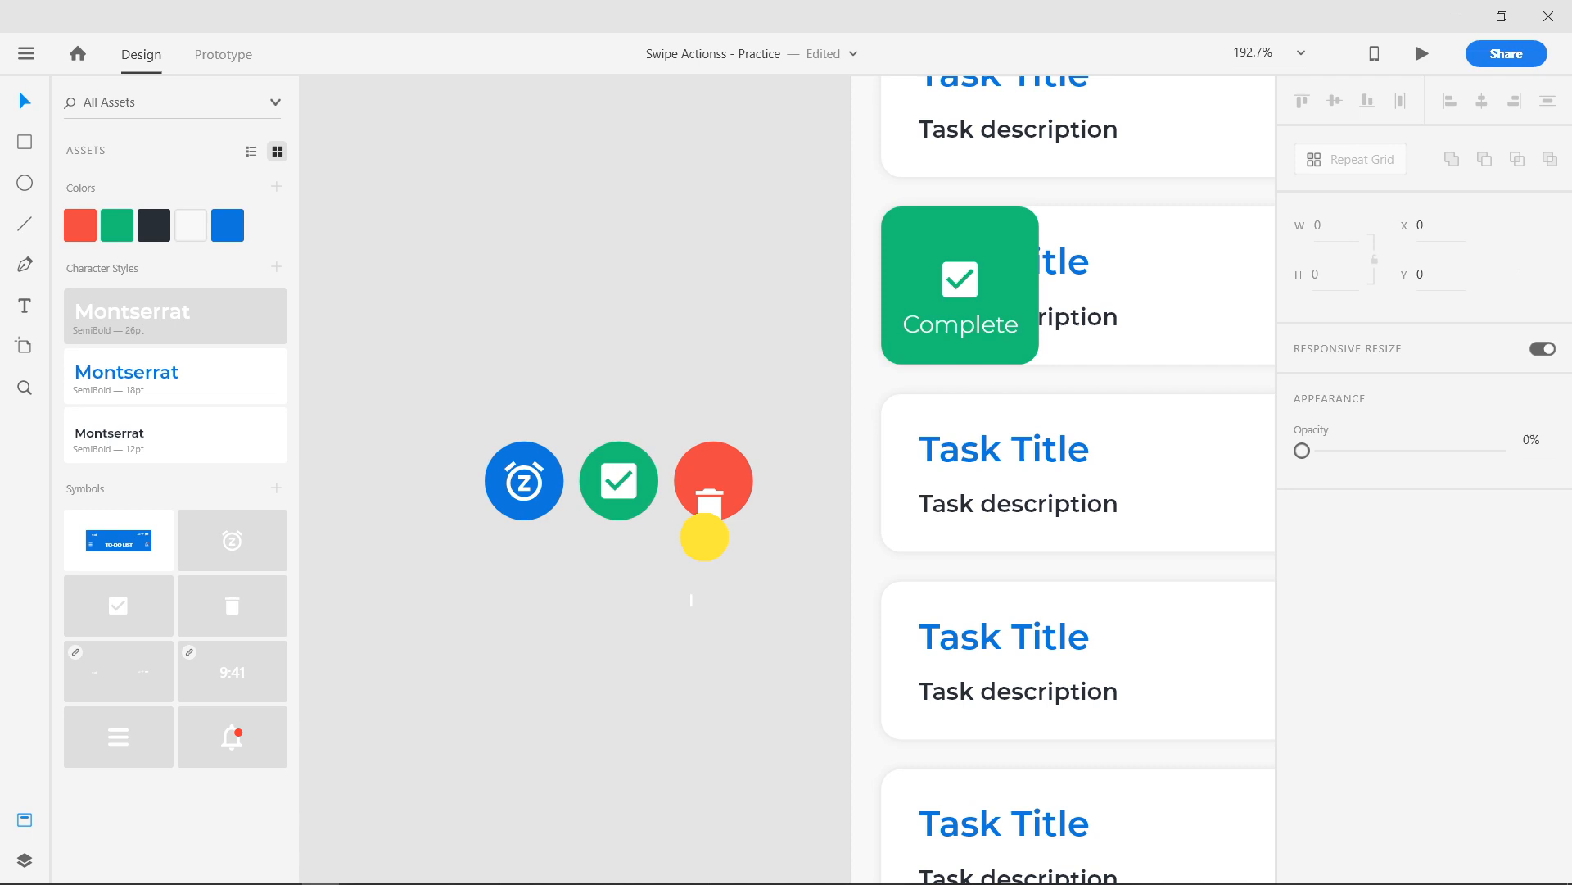
{"action": "key", "text": "space"}
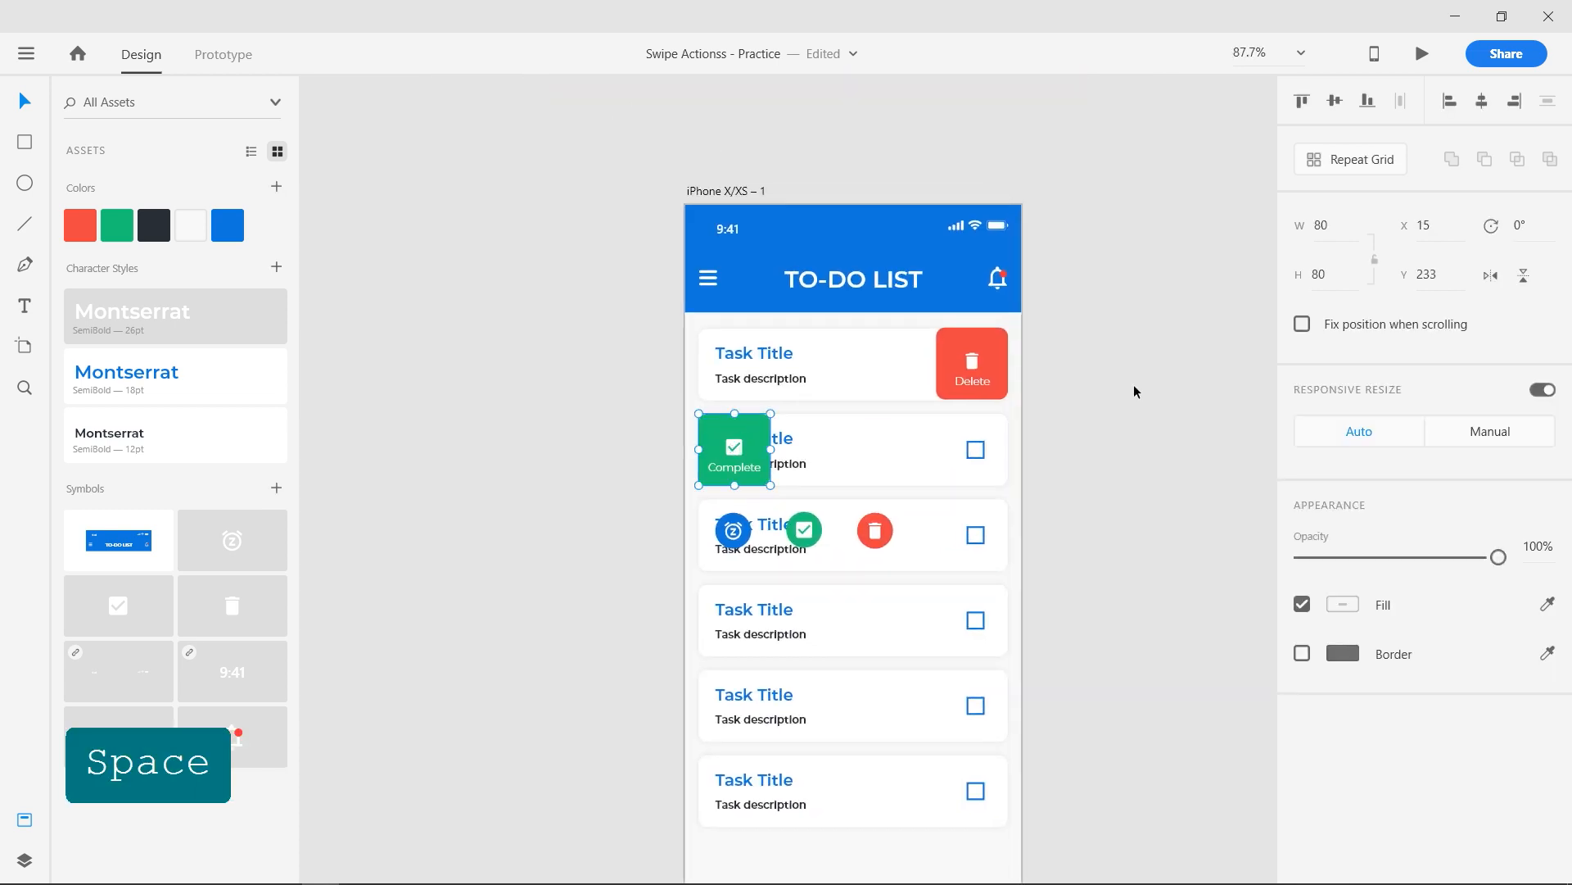
- Select the Delete, Complete and three circle buttons and take them off the artboard
{"action": "left_click", "coordinate": [852, 362]}
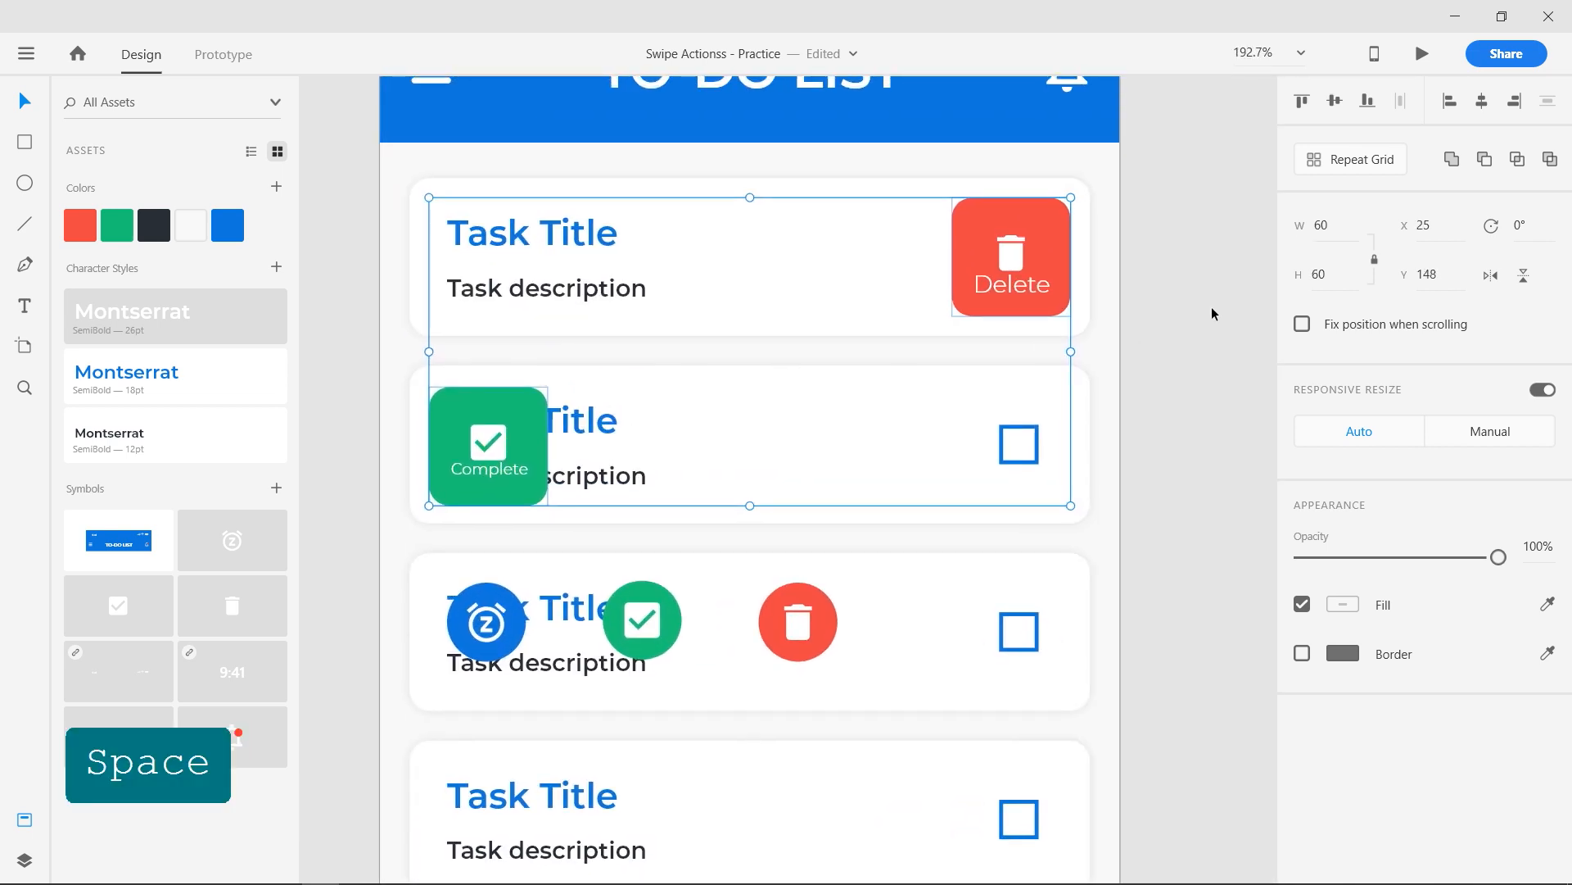
{"action": "left_click", "coordinate": [1011, 255]}
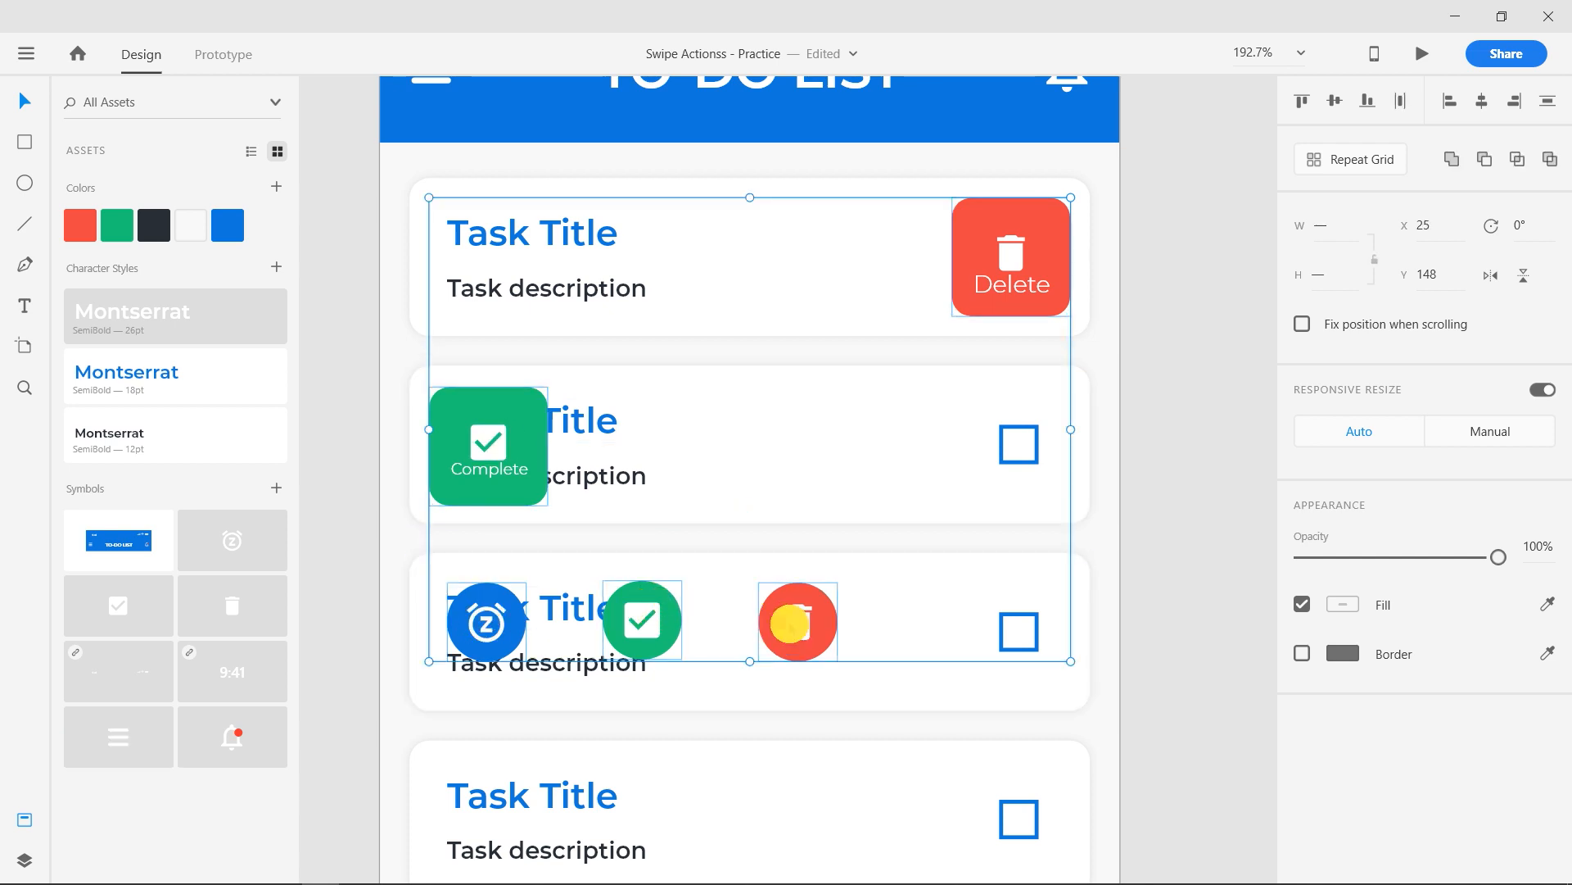
{"action": "key", "text": "ctrl+shift+["}
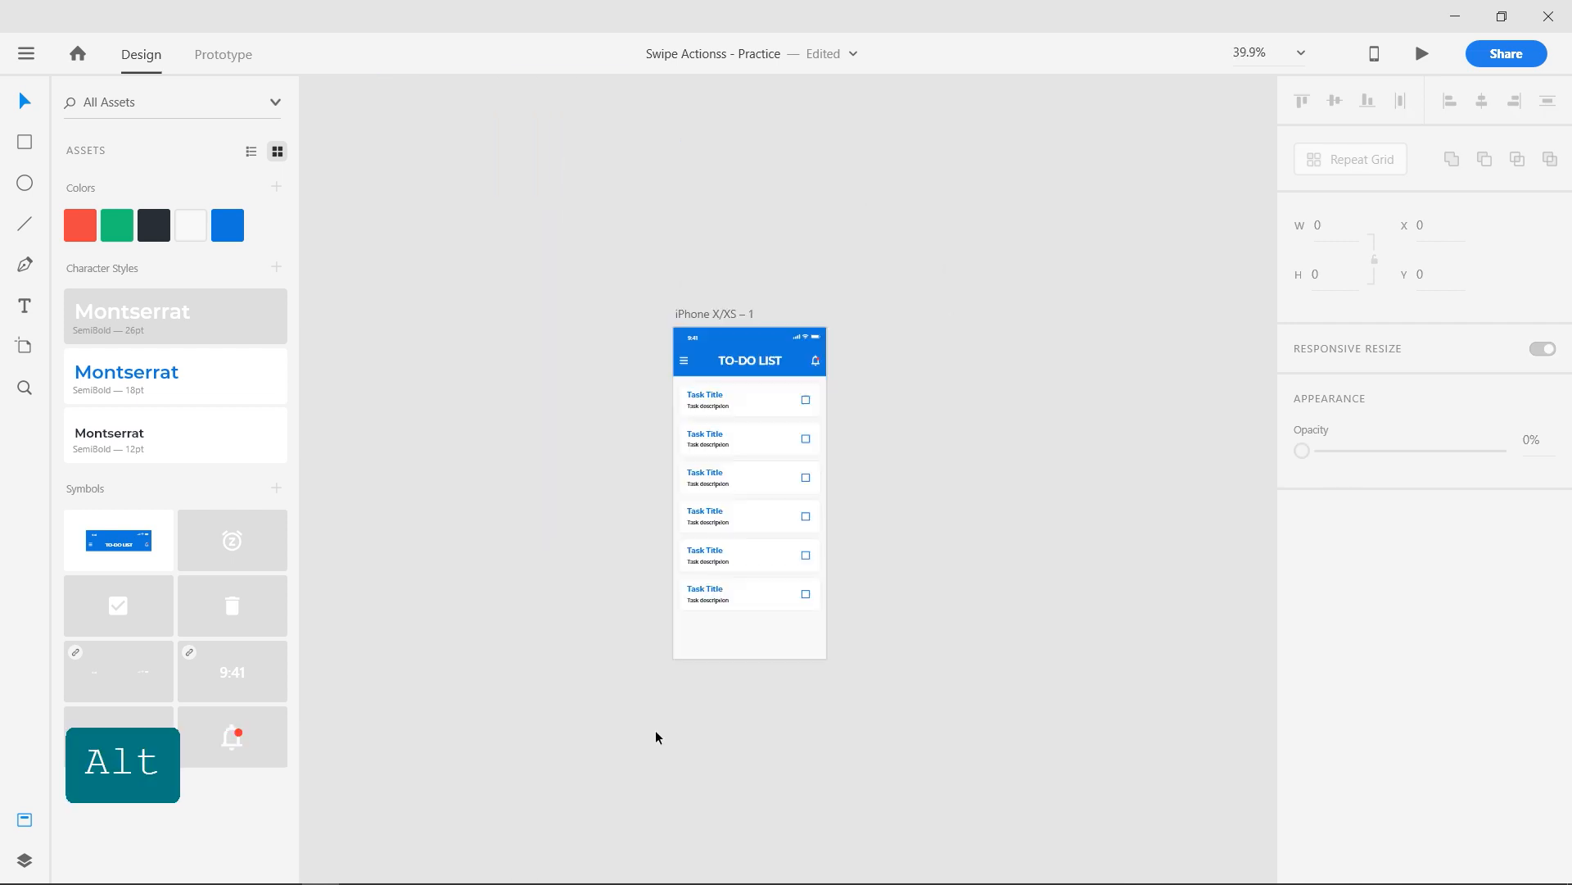
- Group all the task cards into one object with Ctrl+G before duplicating the artboard
{"action": "left_click", "coordinate": [749, 477]}
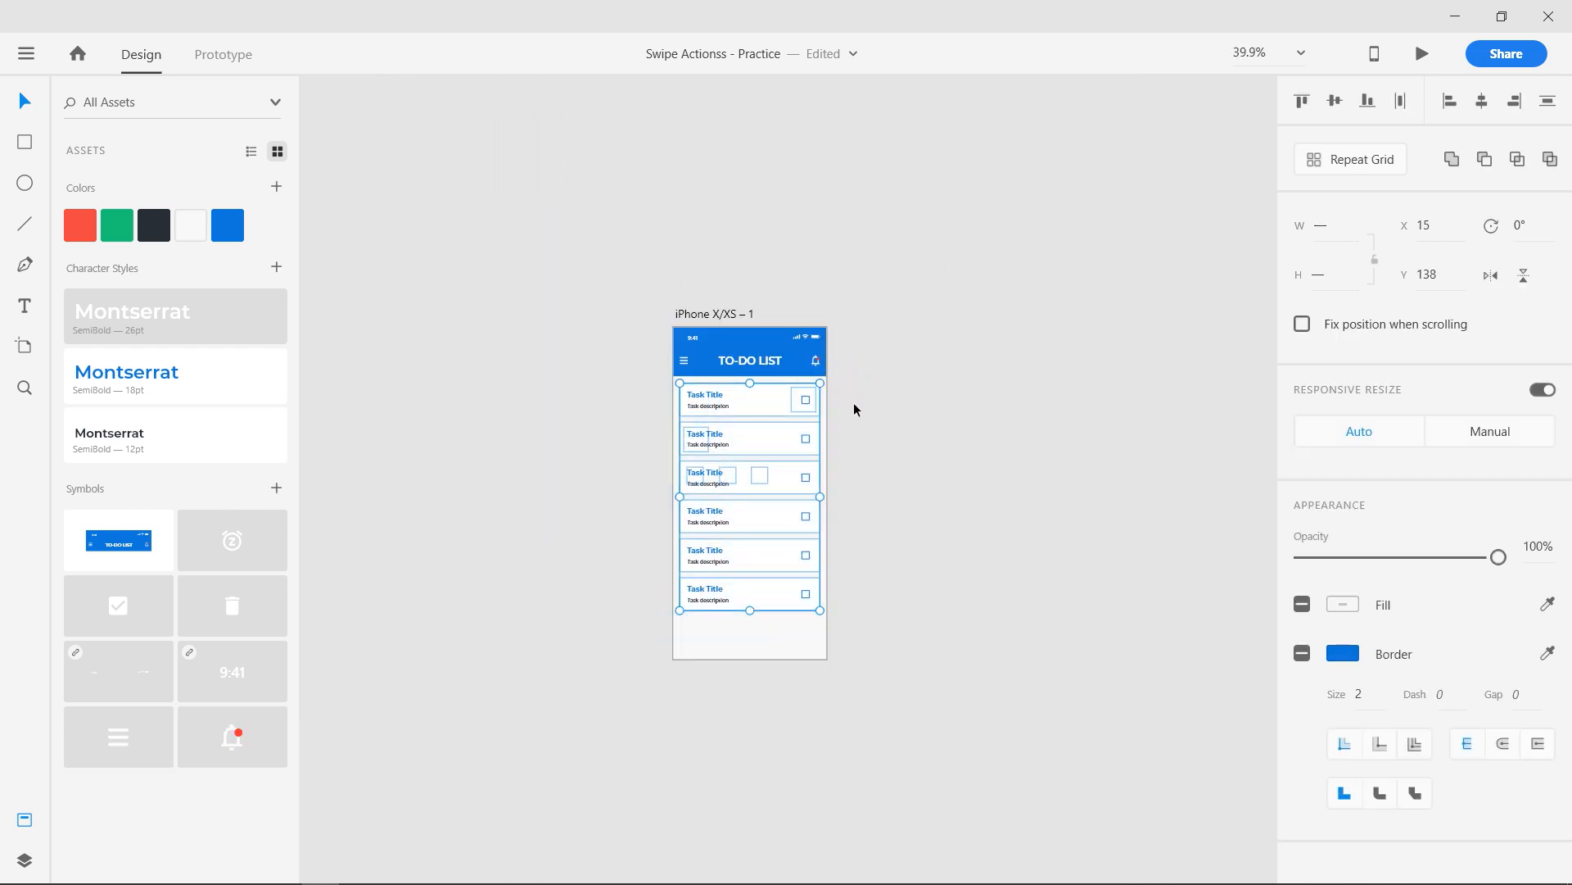
{"action": "key", "text": "ctrl+g"}
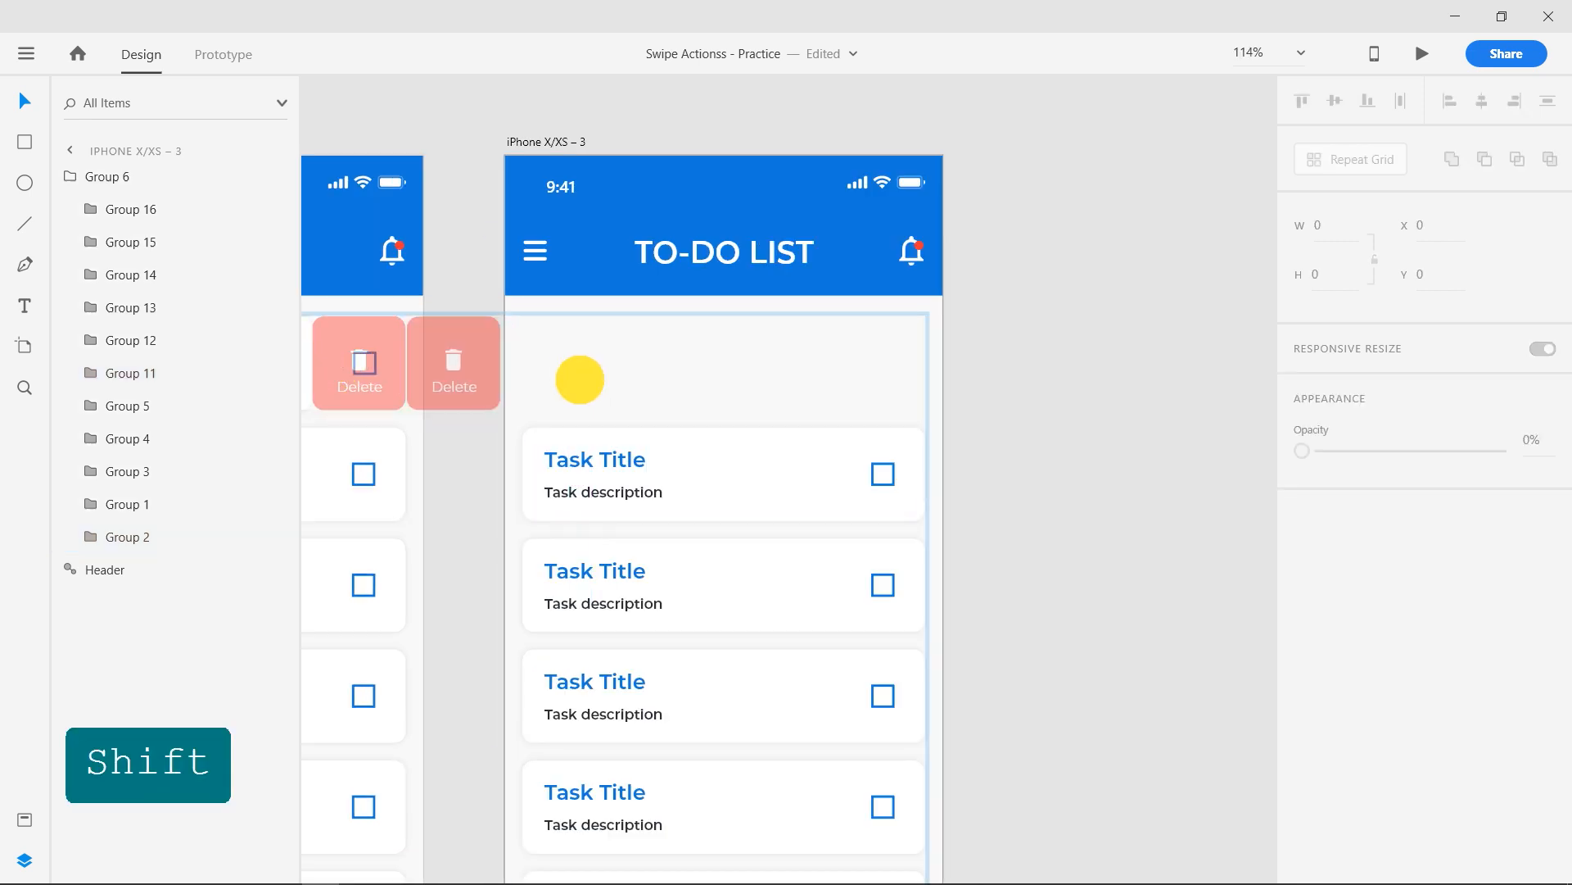
- Select the five remaining cards on iPhone X/XS – 3 and shift them up to the top
{"action": "left_click", "coordinate": [721, 577]}
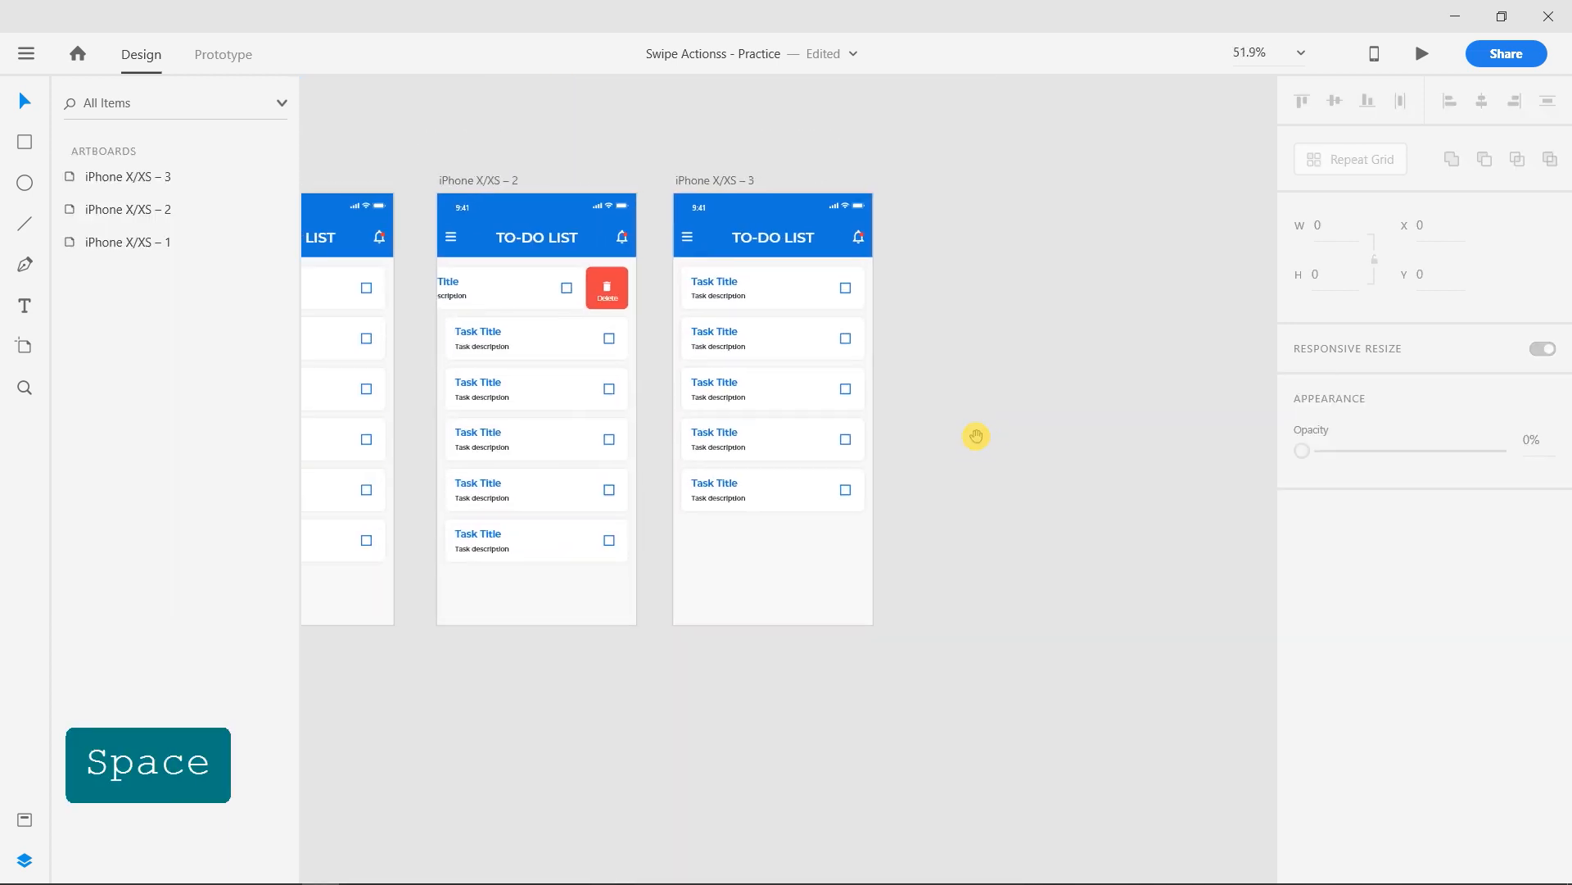
{"action": "key", "text": "space"}
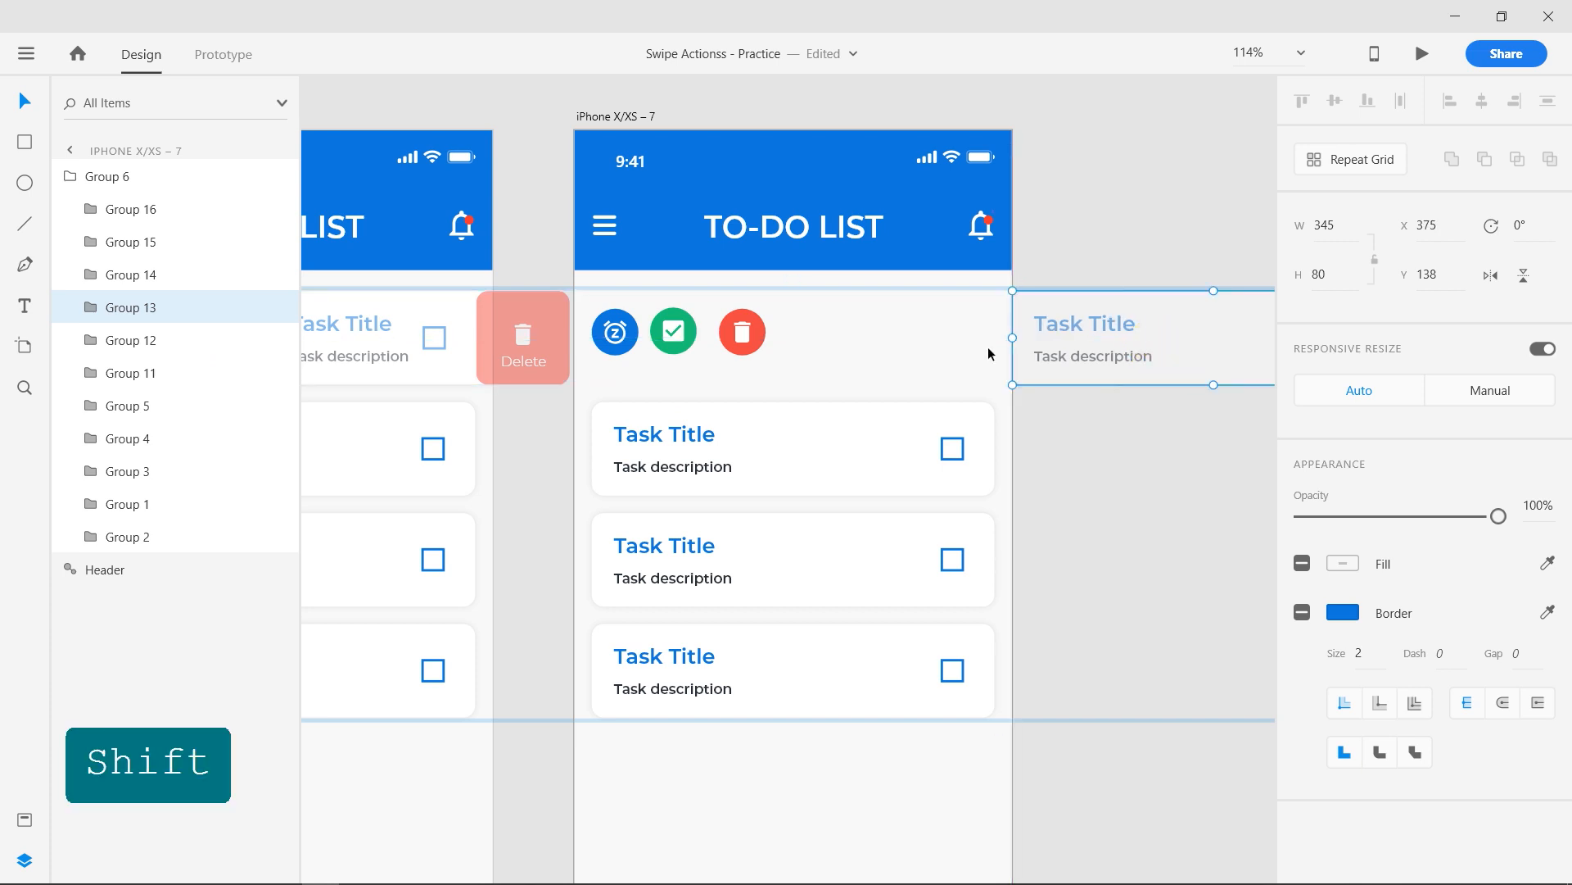
- Select a round action button on iPhone X/XS – 7 to finish its three-card list
{"action": "left_click", "coordinate": [740, 332]}
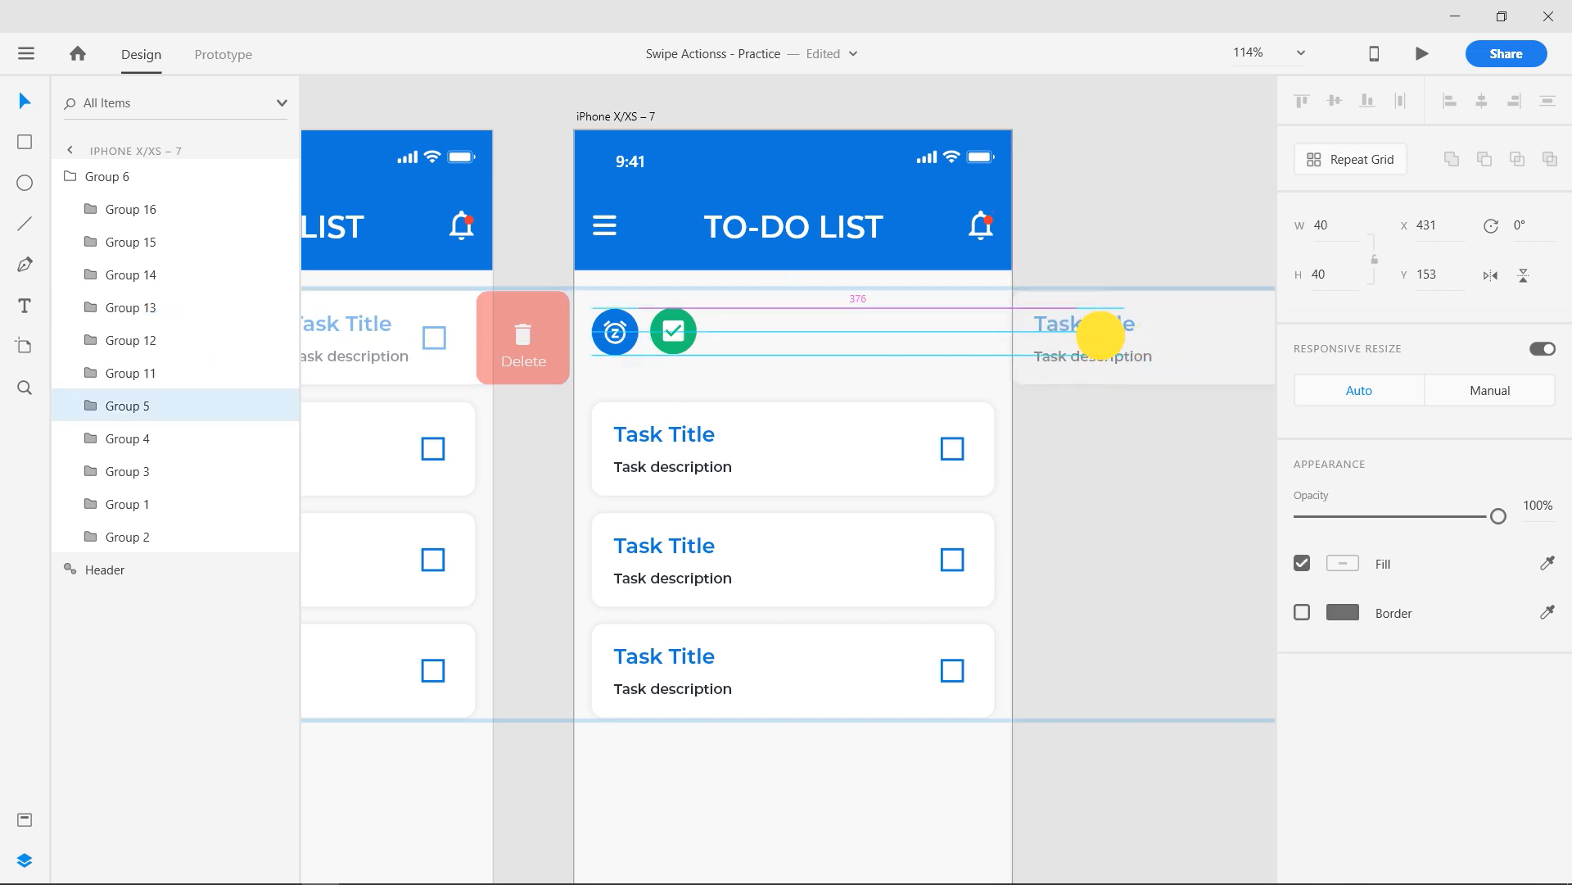
{"action": "key", "text": "shift"}
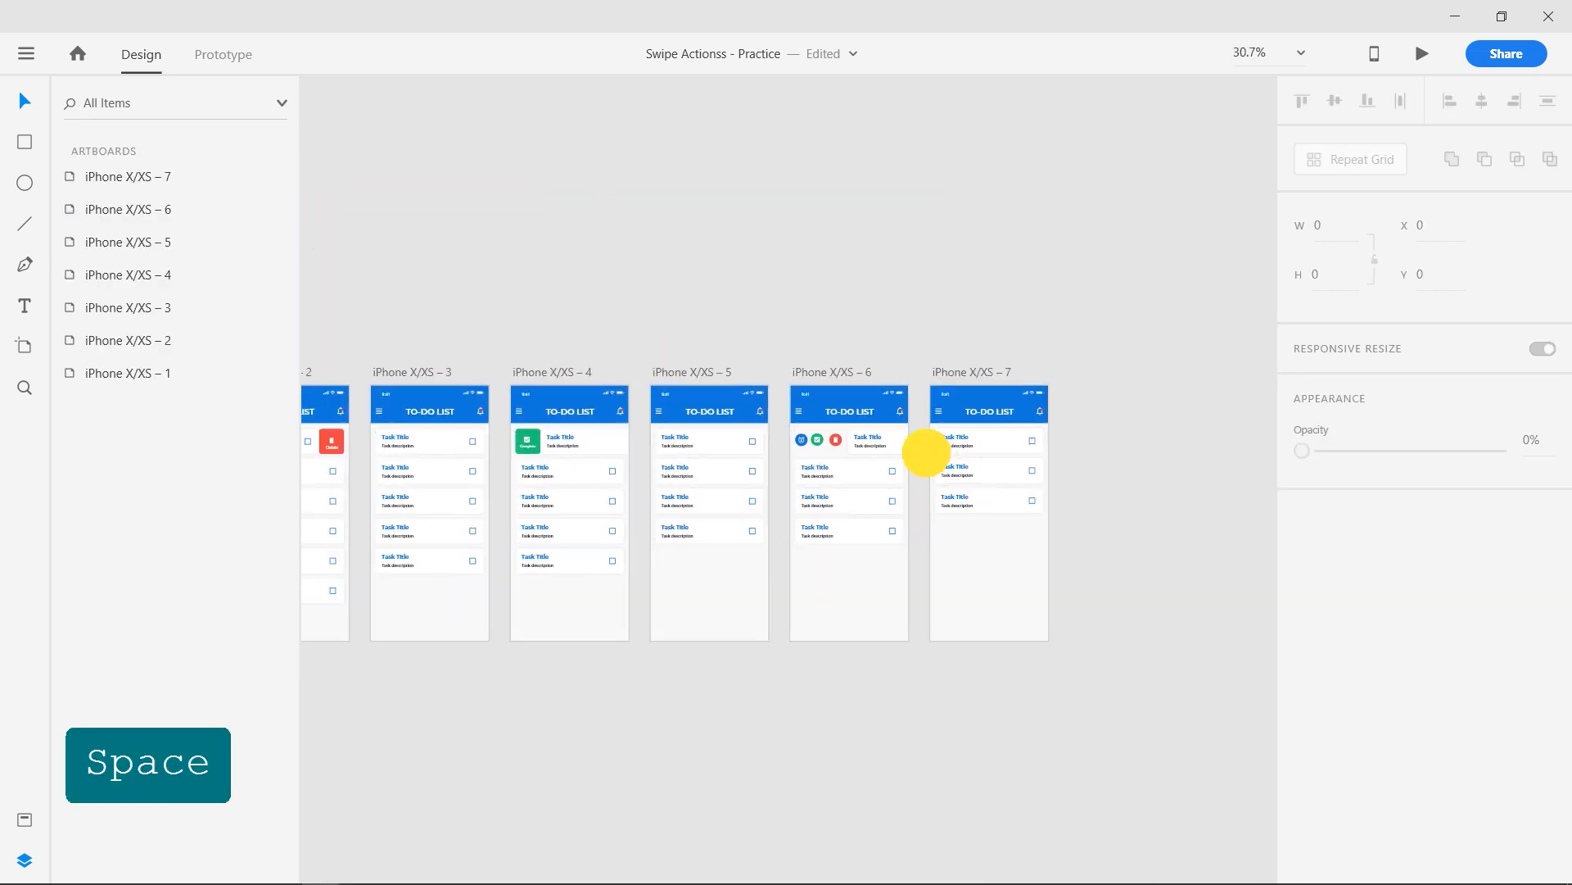
- In Prototype mode, wire artboard 1's top task to artboard 2 with Drag trigger, Auto-Animate and Ease Out
{"action": "left_click", "coordinate": [223, 54]}
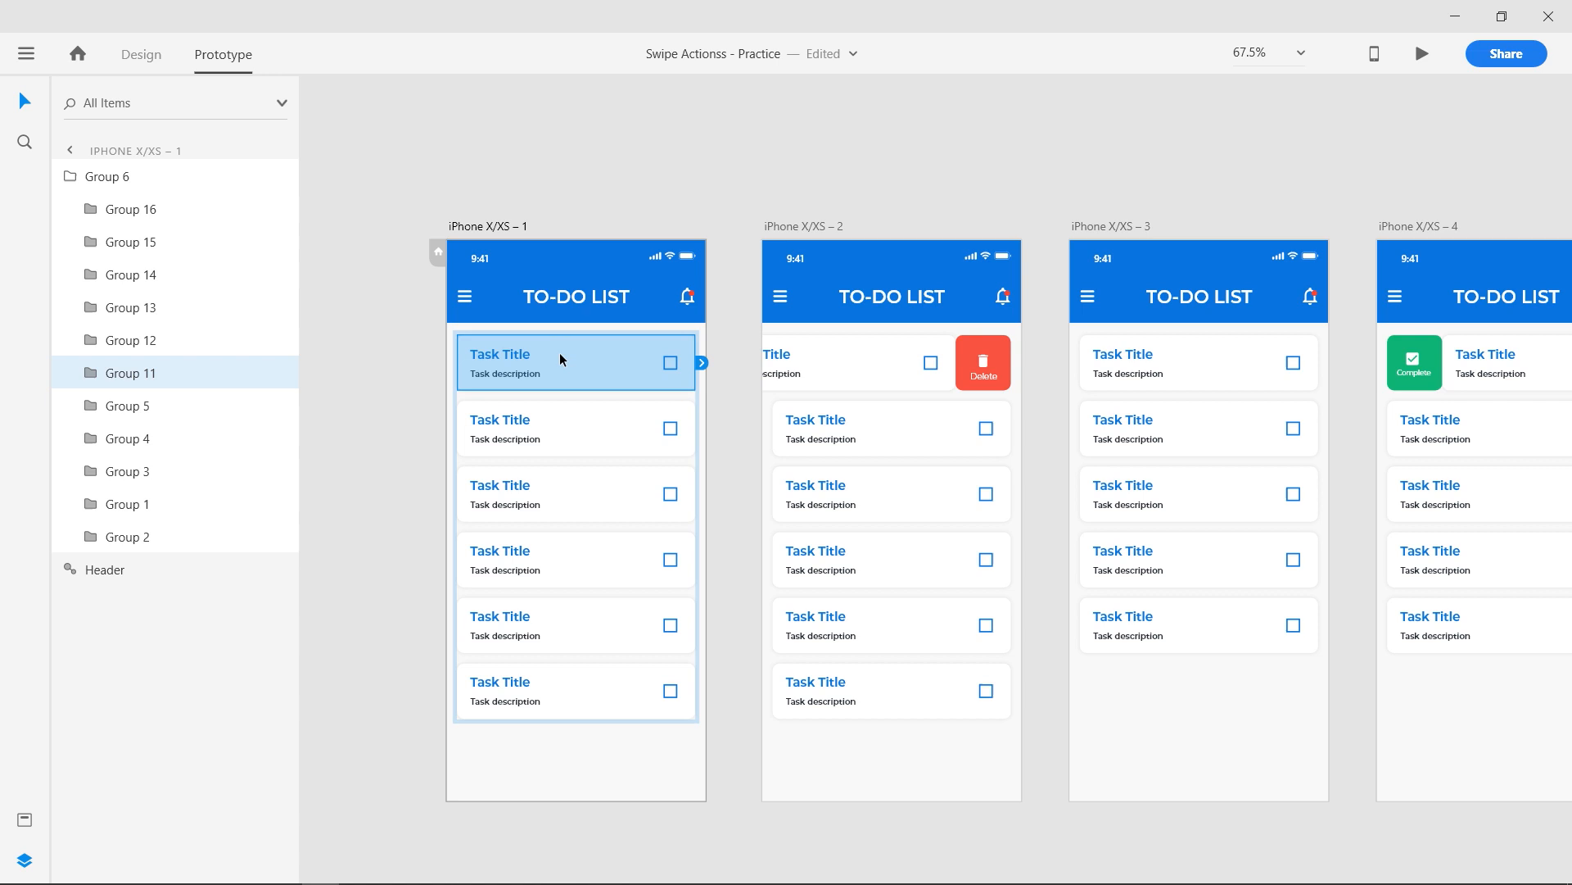
{"action": "mouse_move", "coordinate": [688, 380]}
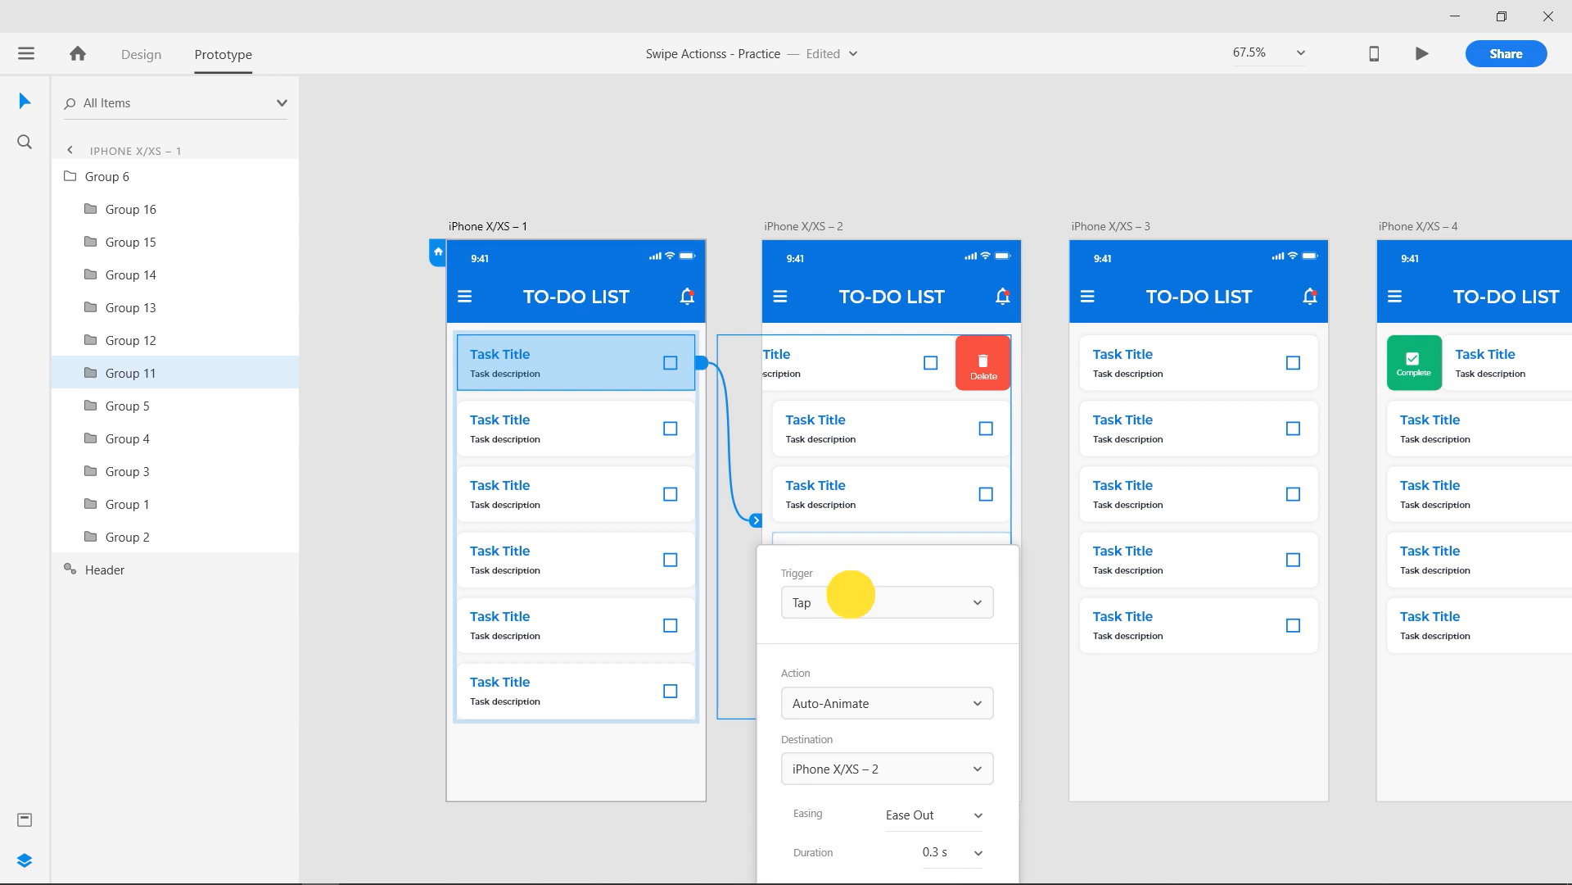
{"action": "left_click", "coordinate": [886, 601]}
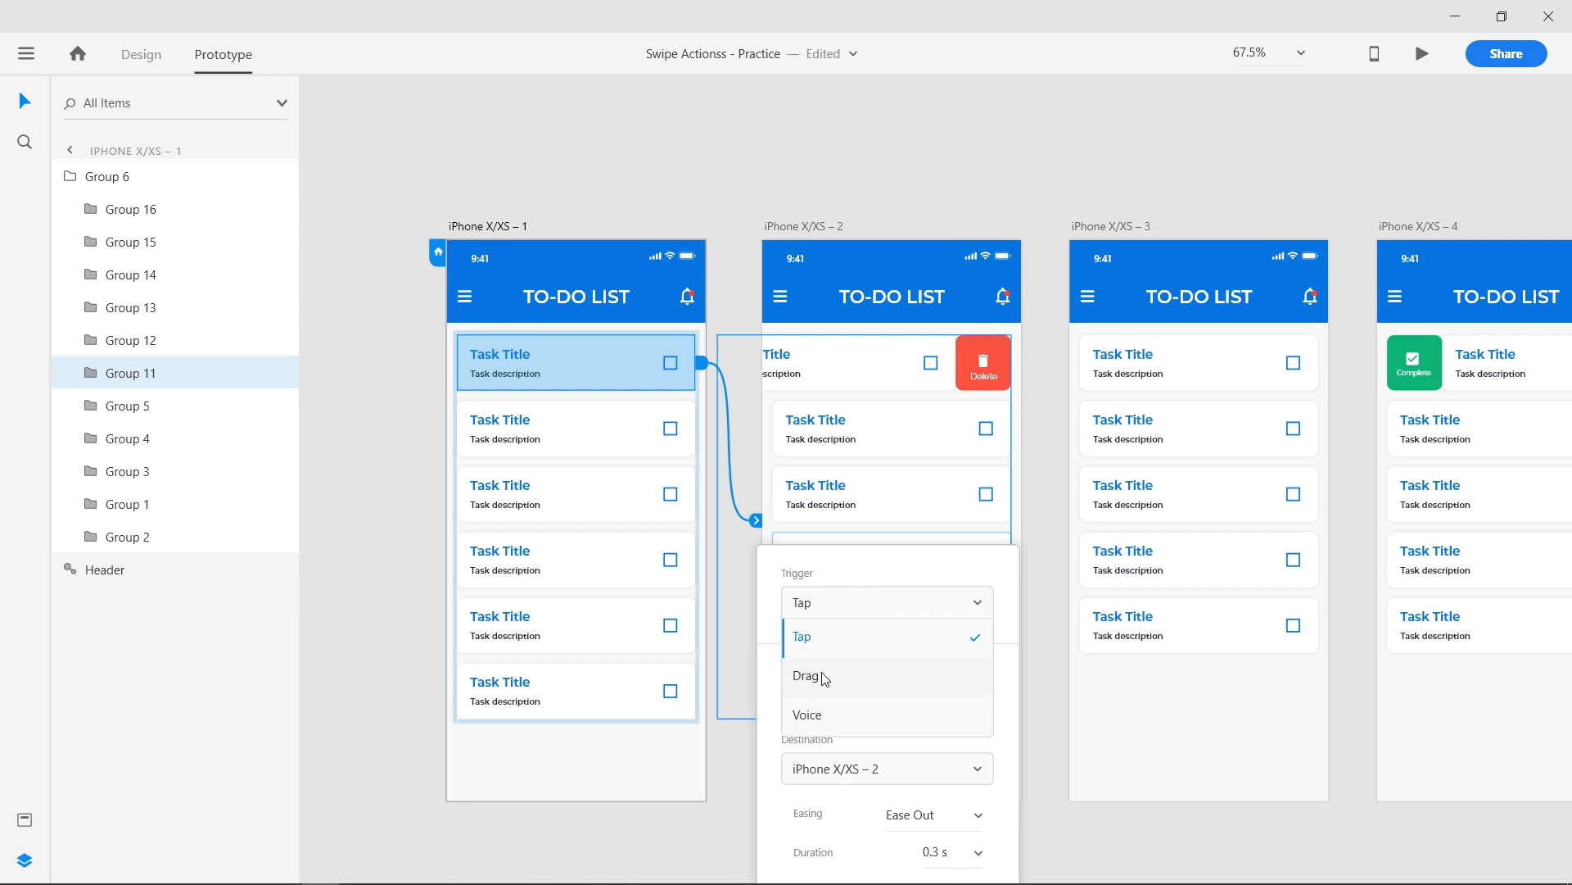
{"action": "left_click", "coordinate": [808, 677]}
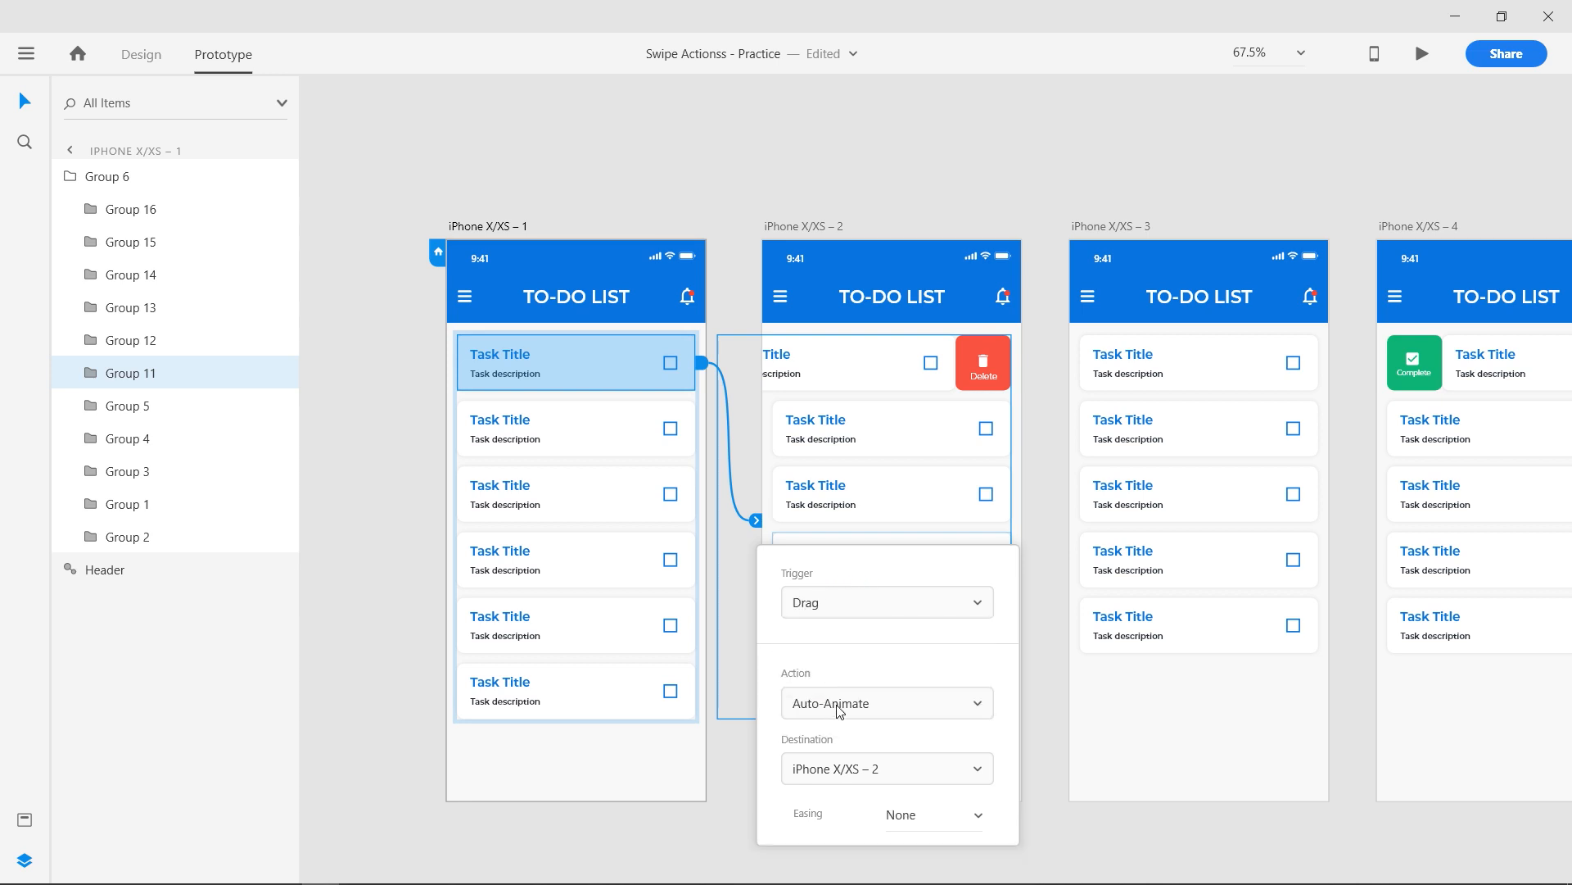
{"action": "left_click", "coordinate": [927, 814]}
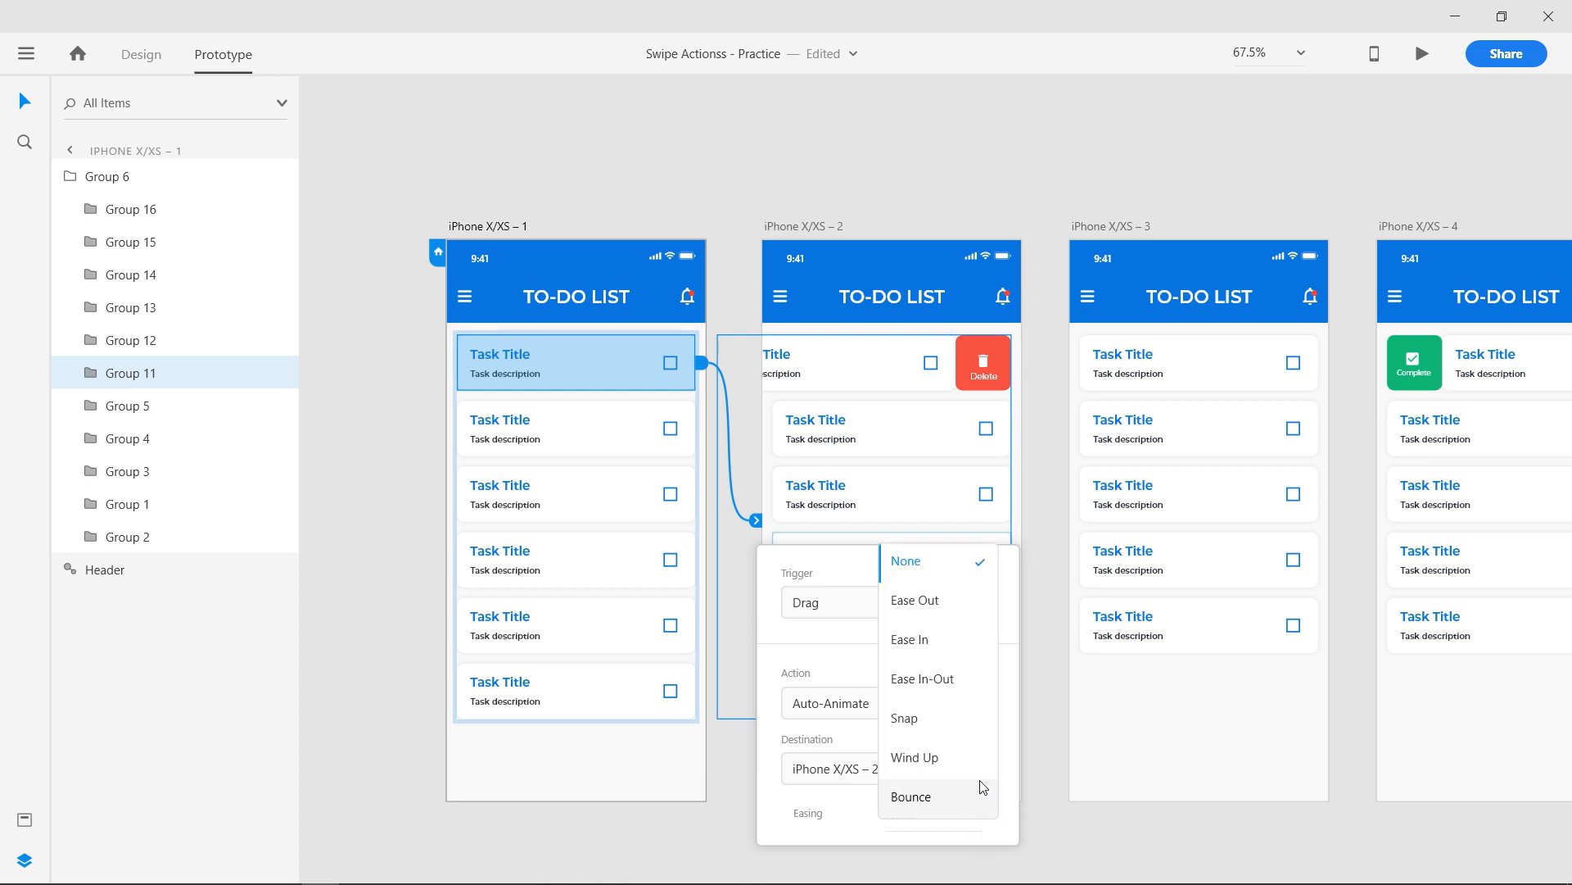
{"action": "mouse_move", "coordinate": [906, 606]}
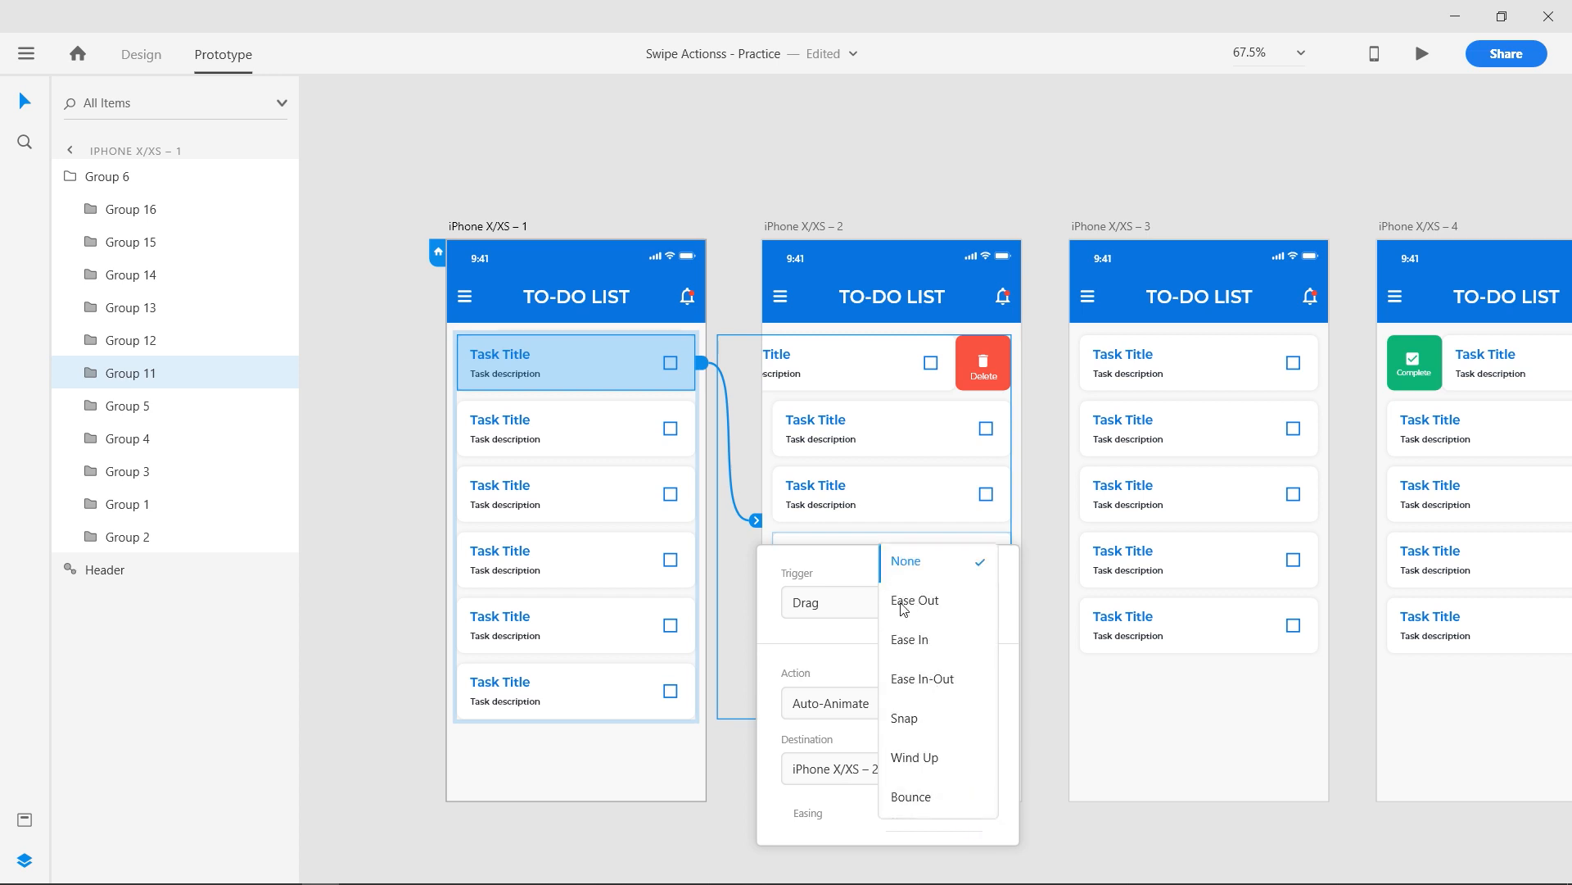
{"action": "left_click", "coordinate": [912, 600]}
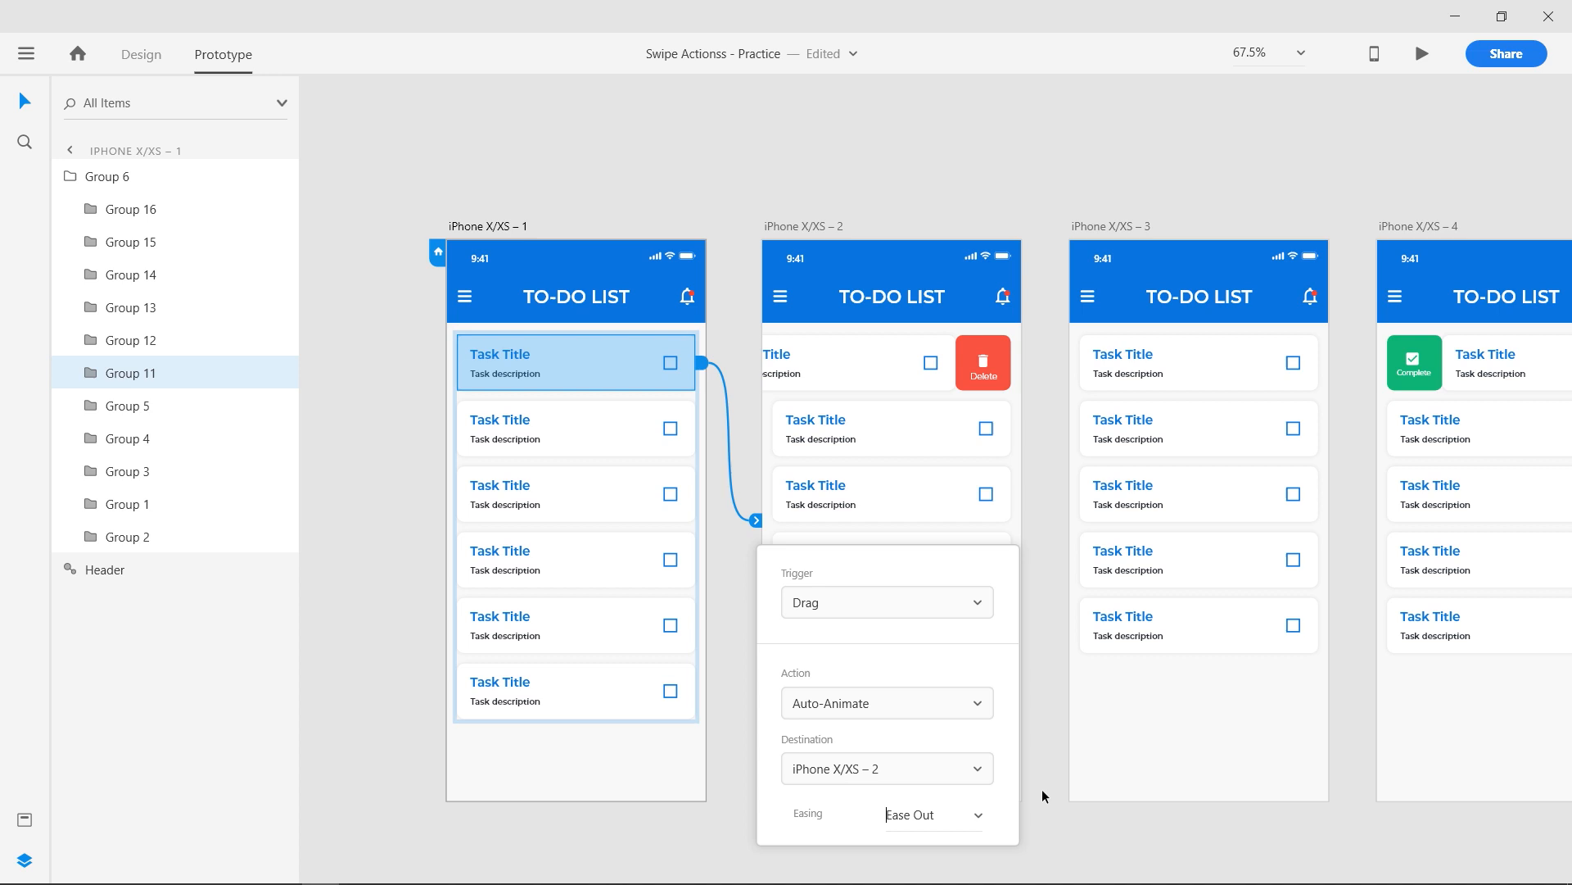
{"action": "key", "text": "space"}
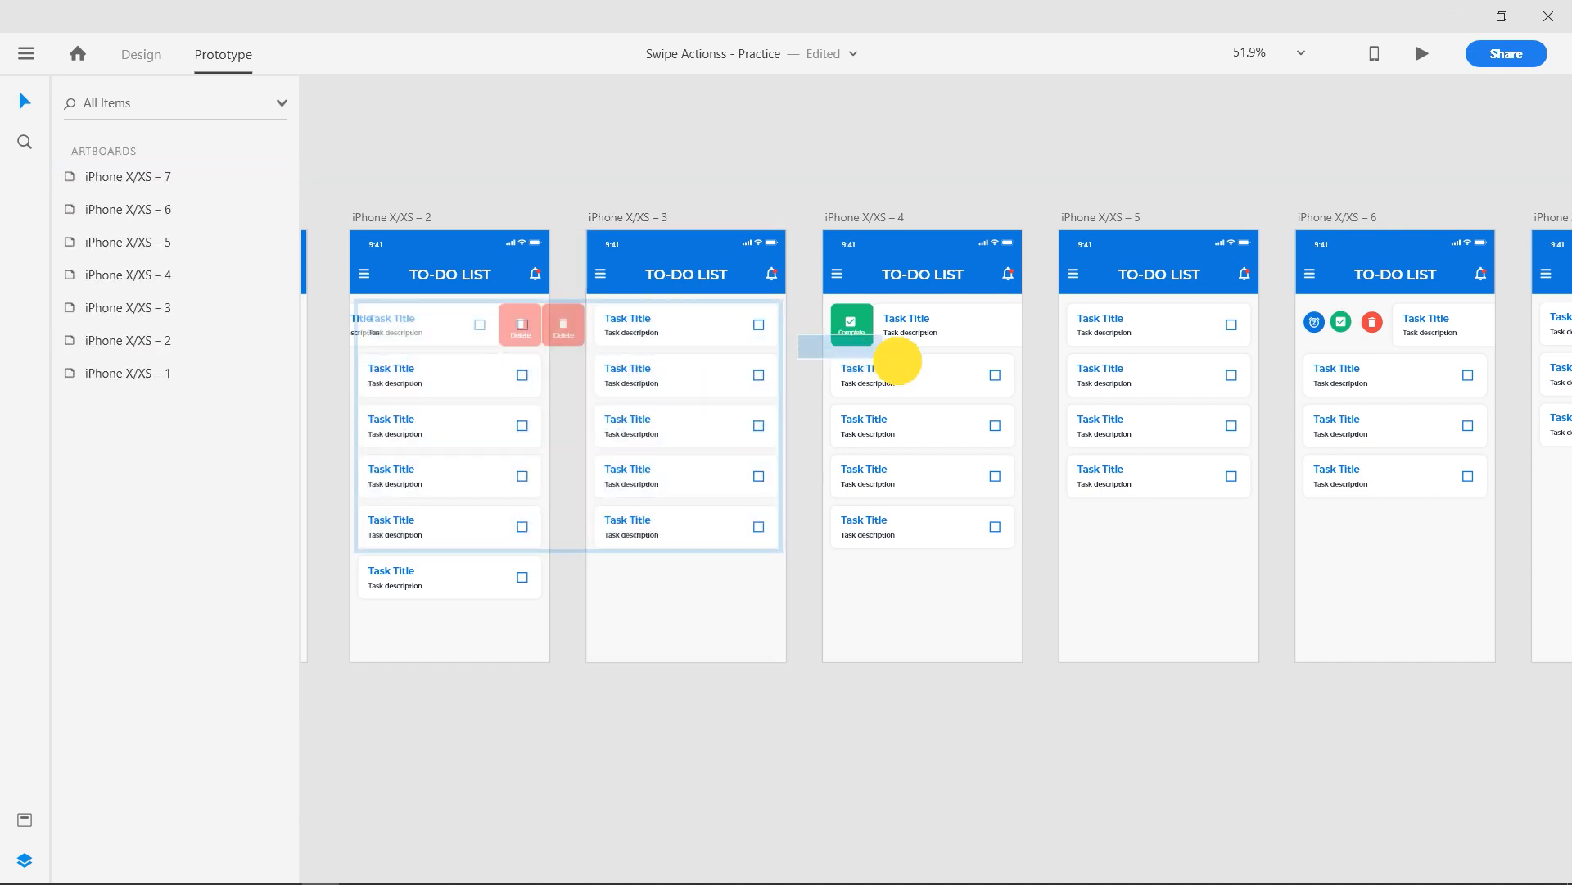
- Wire artboard 3's top task to artboard 4 with Drag trigger, Auto-Animate and Ease Out
{"action": "left_click", "coordinate": [684, 323]}
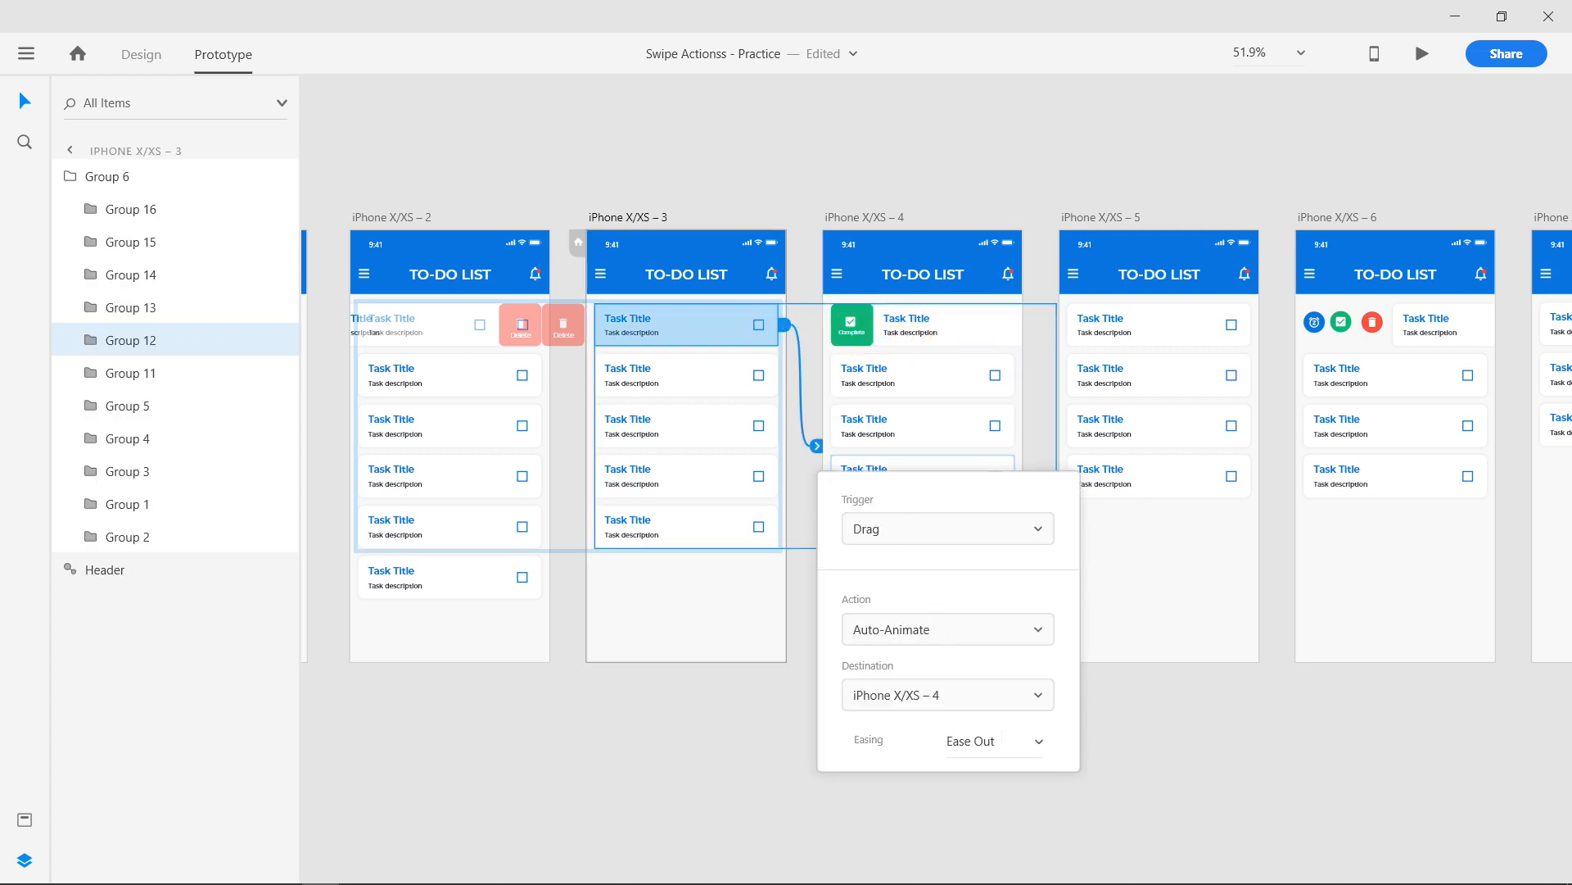
{"action": "key", "text": "space"}
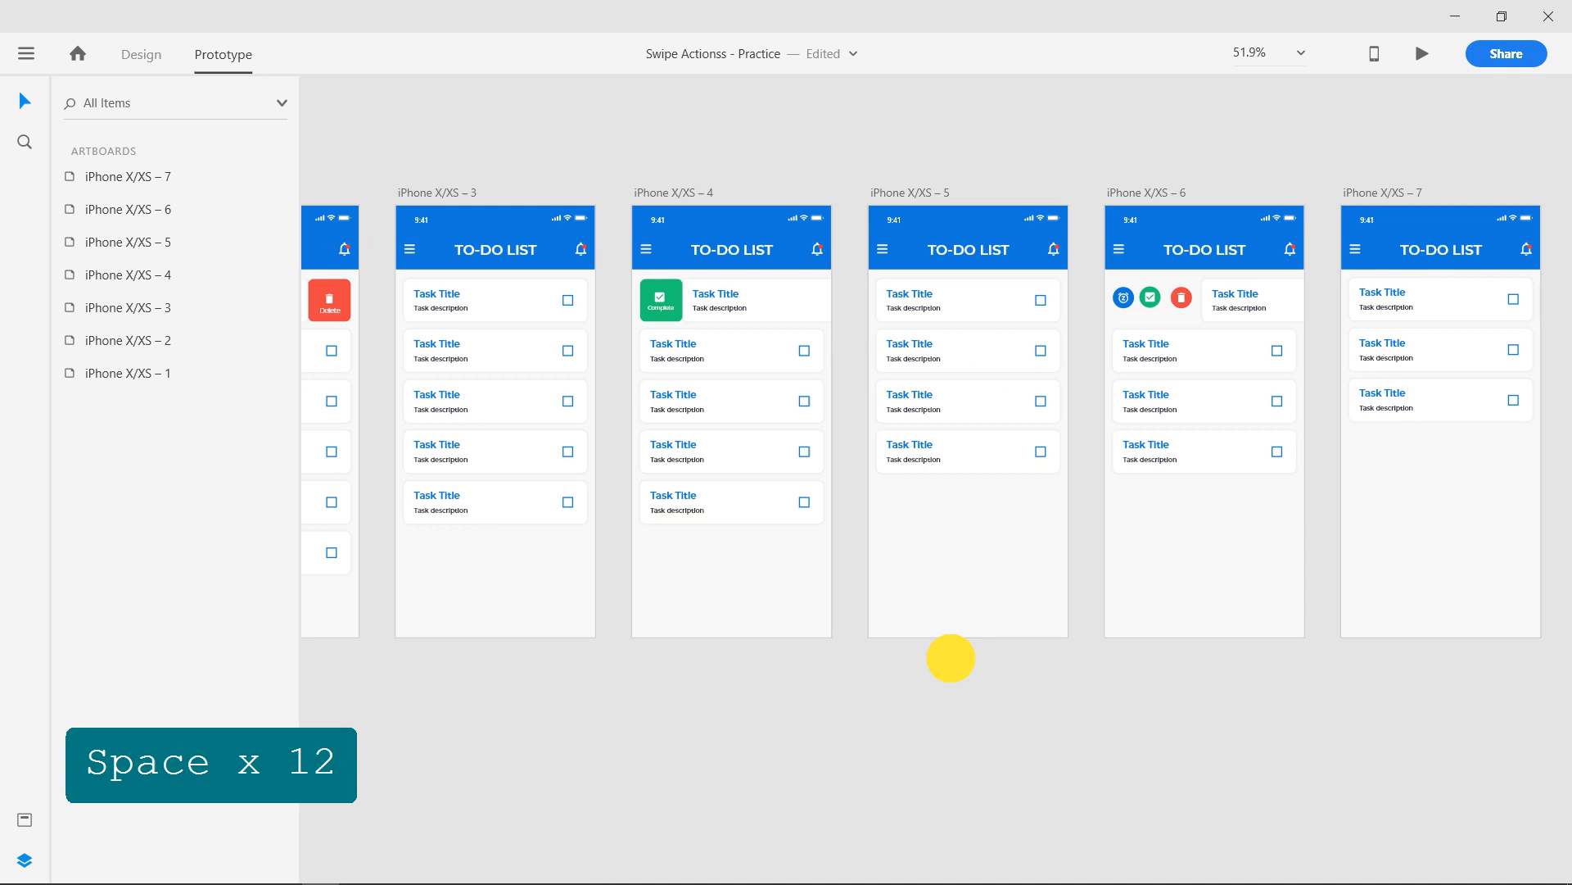
{"action": "scroll", "scroll_direction": "right", "scroll_amount": 3}
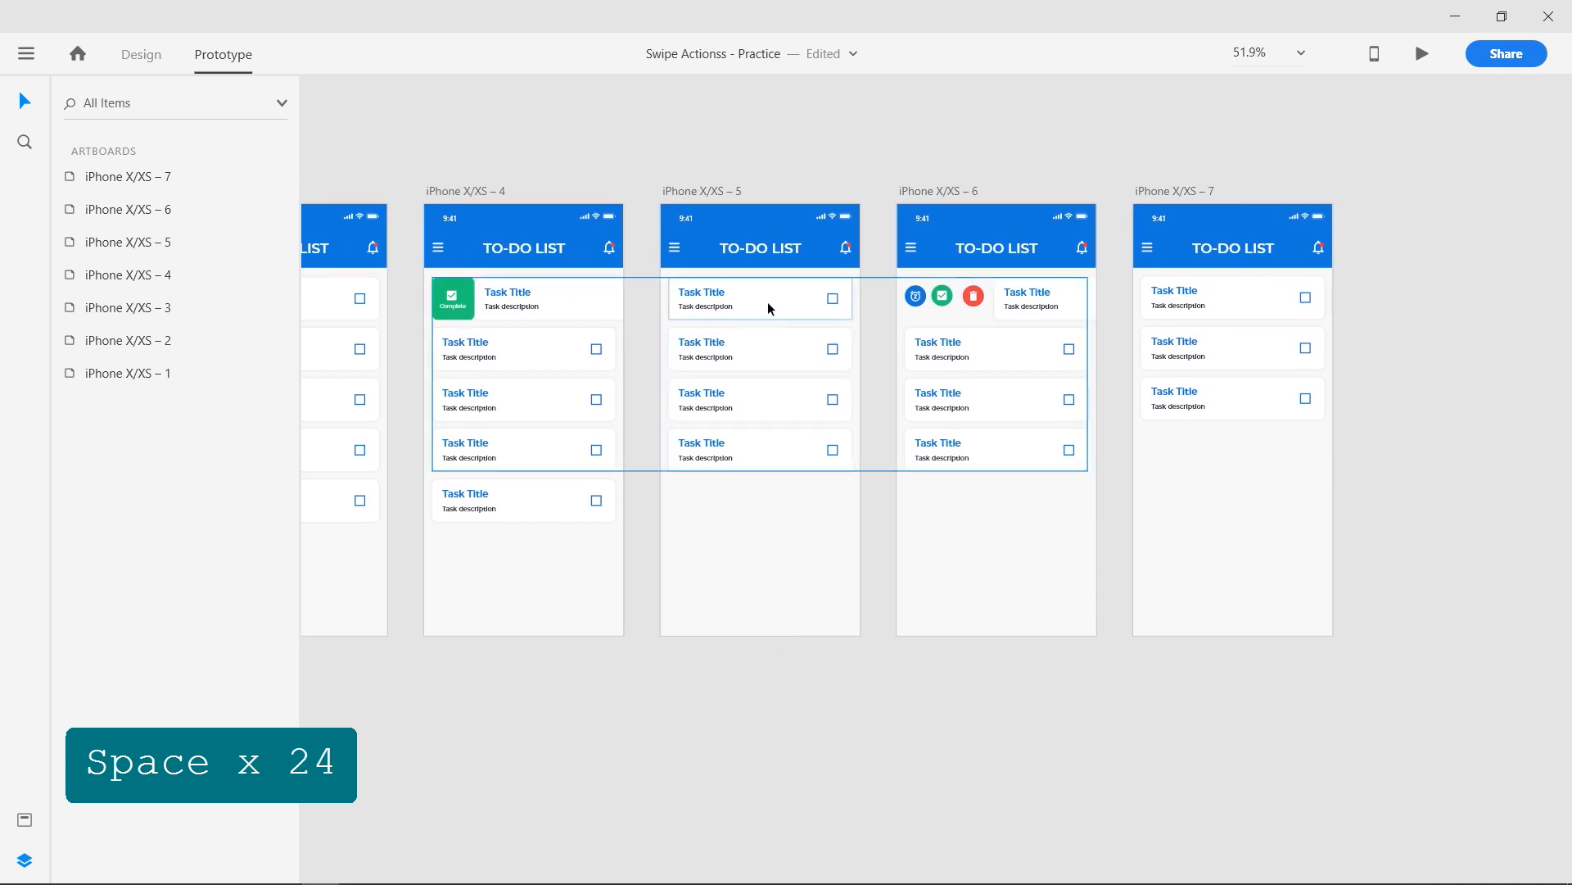
{"action": "left_click", "coordinate": [758, 298]}
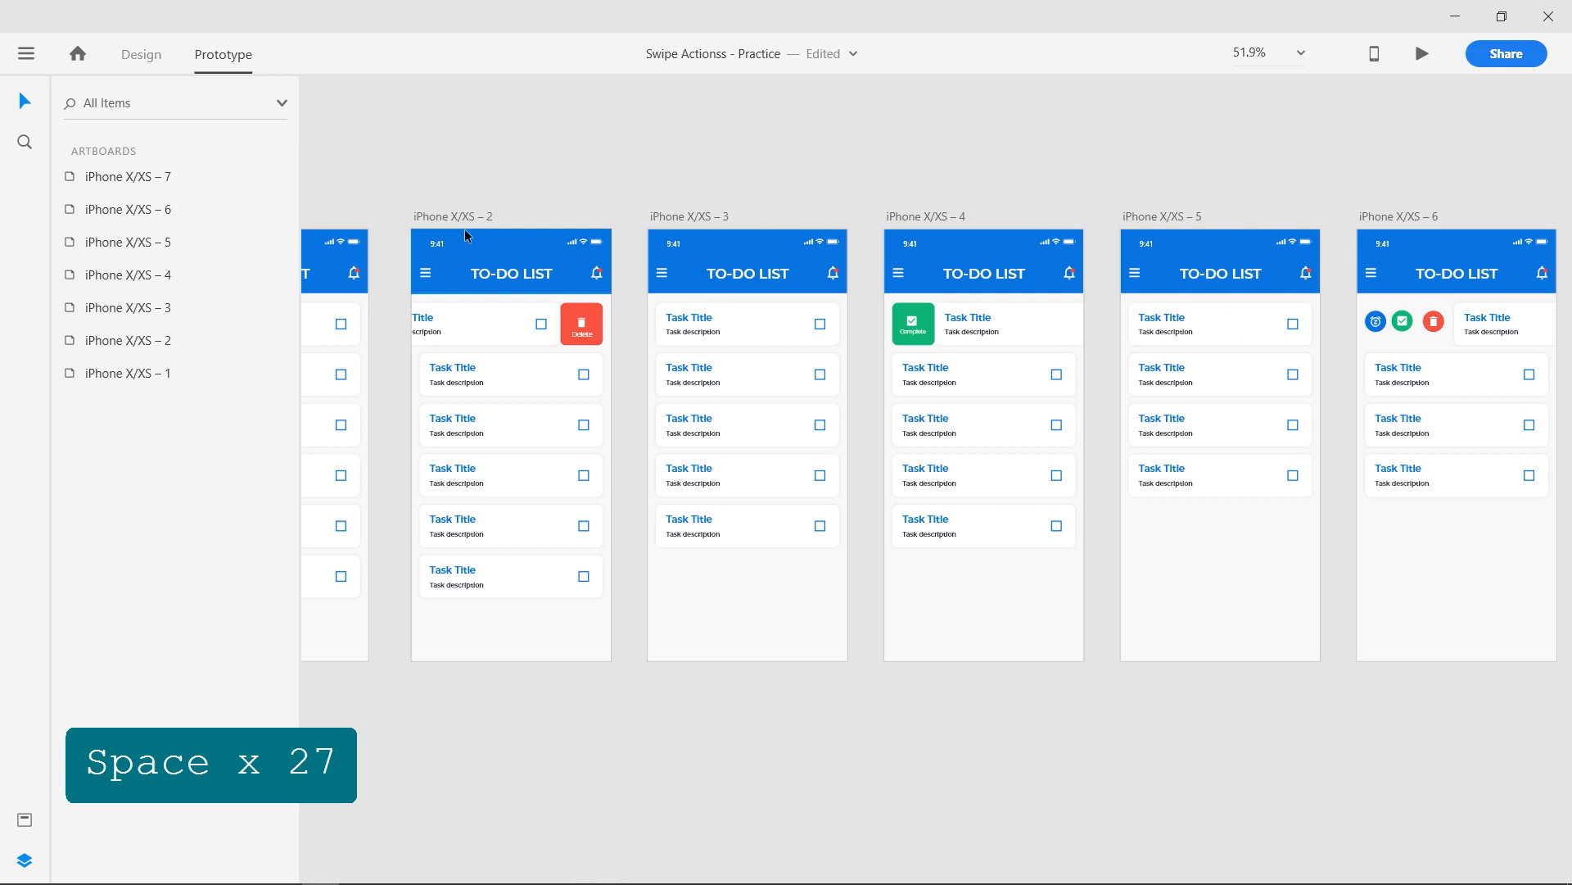
- Verify artboard 2's Drag link leads to artboard 3
{"action": "left_click", "coordinate": [511, 441]}
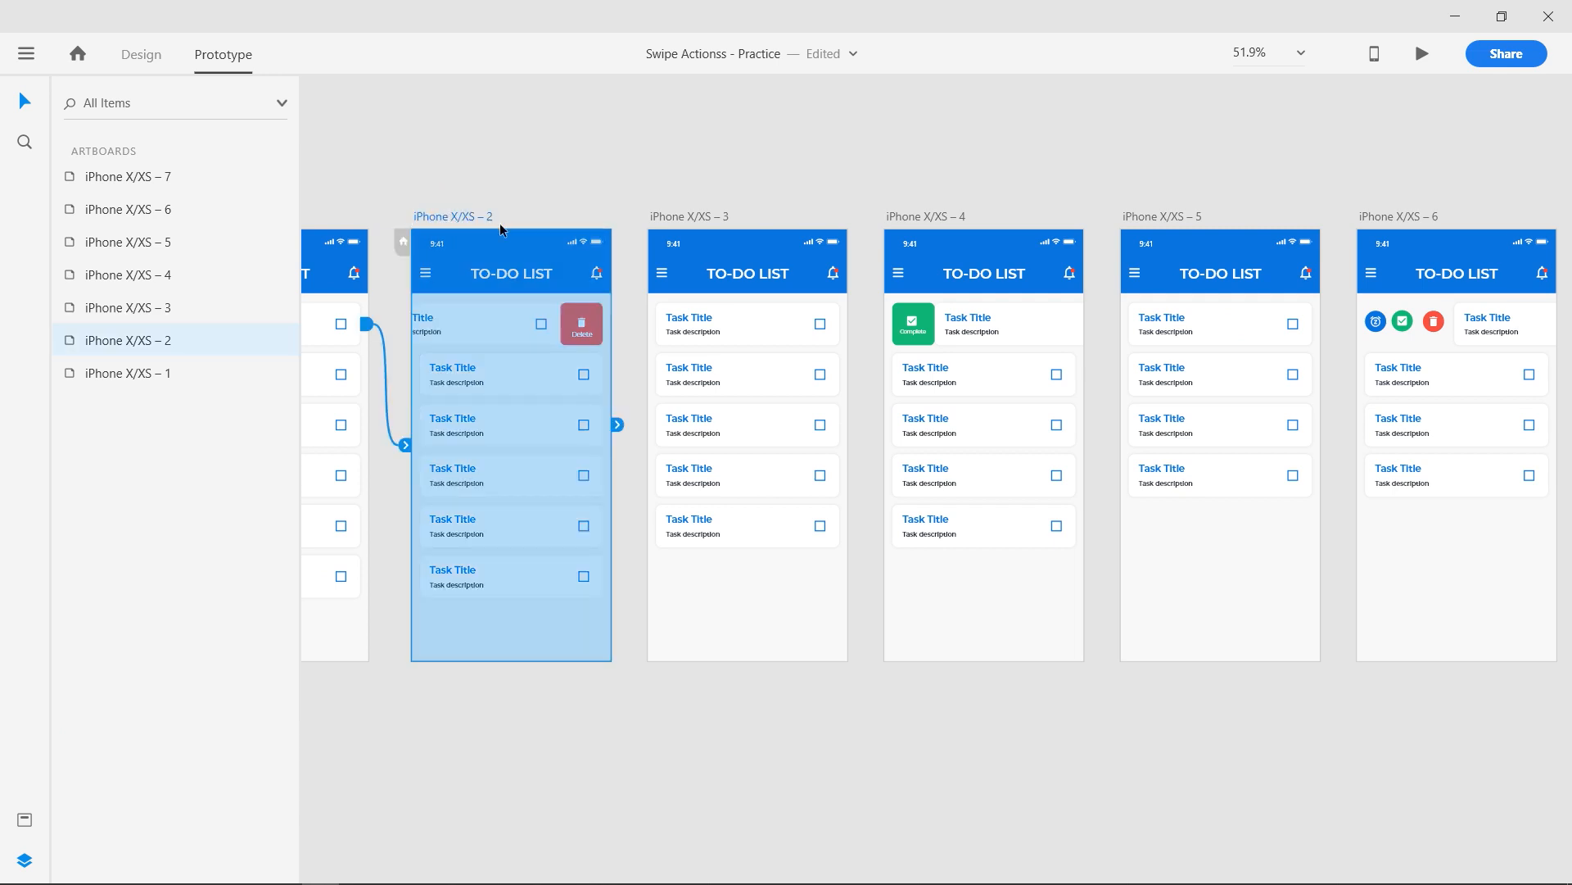
{"action": "mouse_move", "coordinate": [618, 424]}
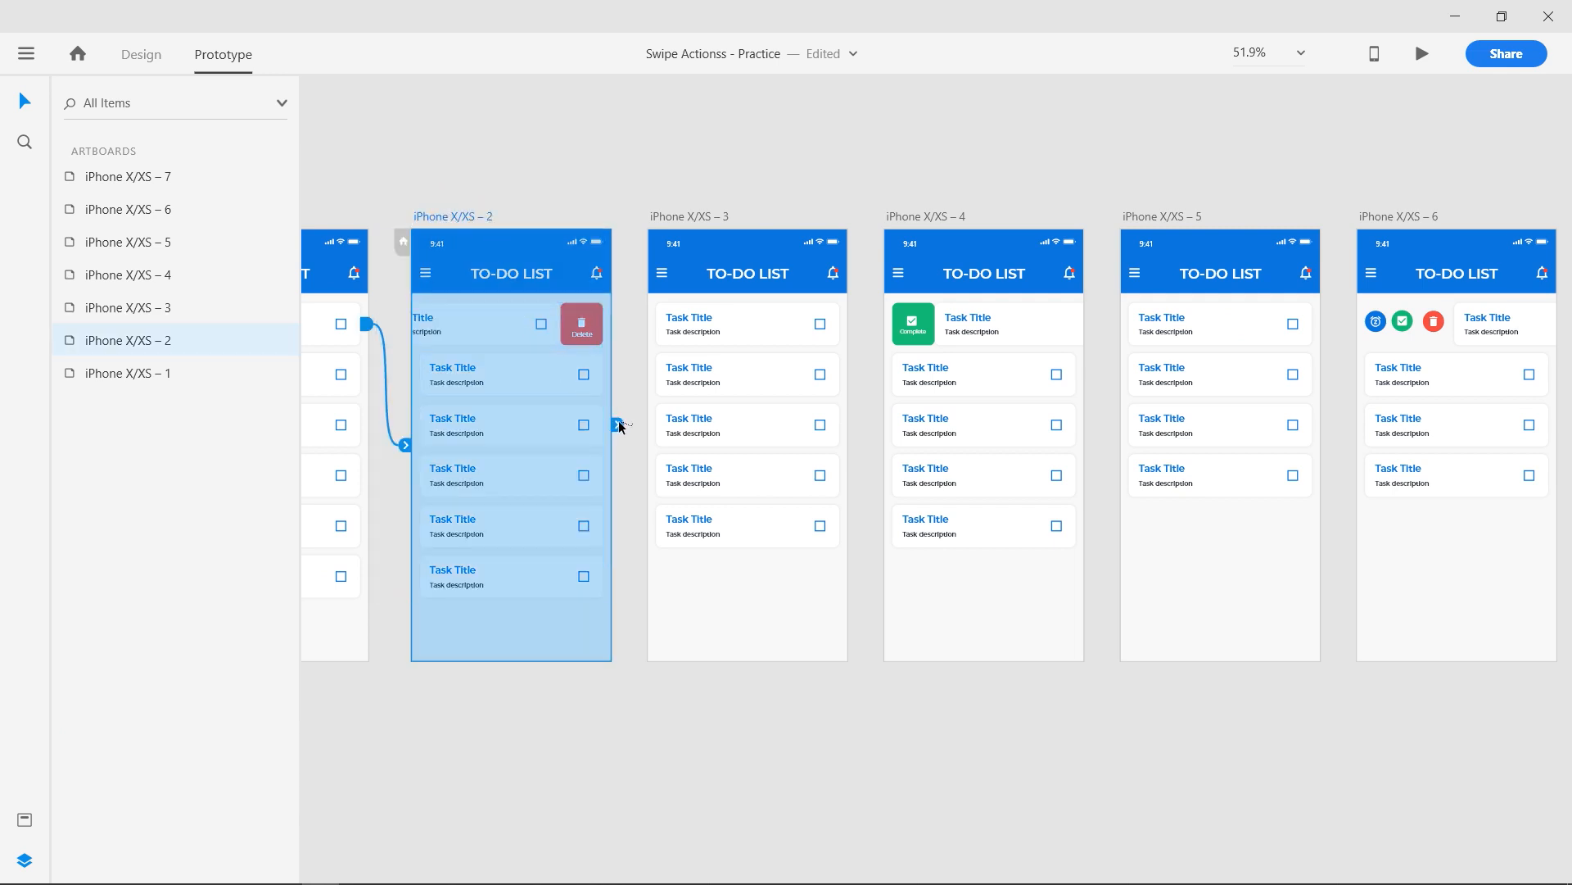
{"action": "left_click", "coordinate": [621, 426]}
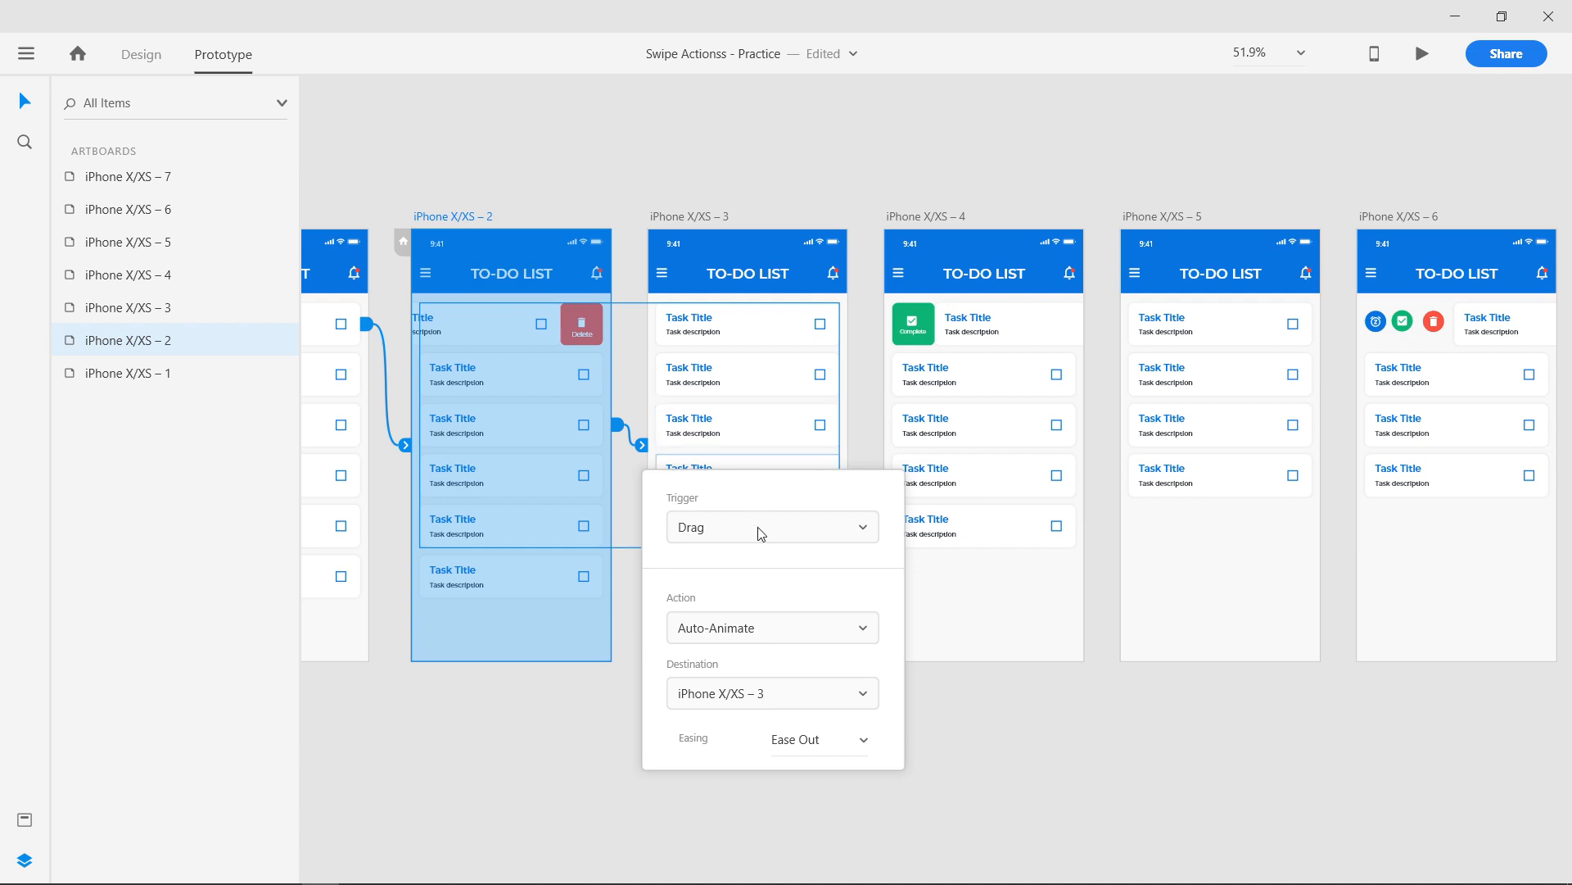
{"action": "left_click", "coordinate": [772, 525]}
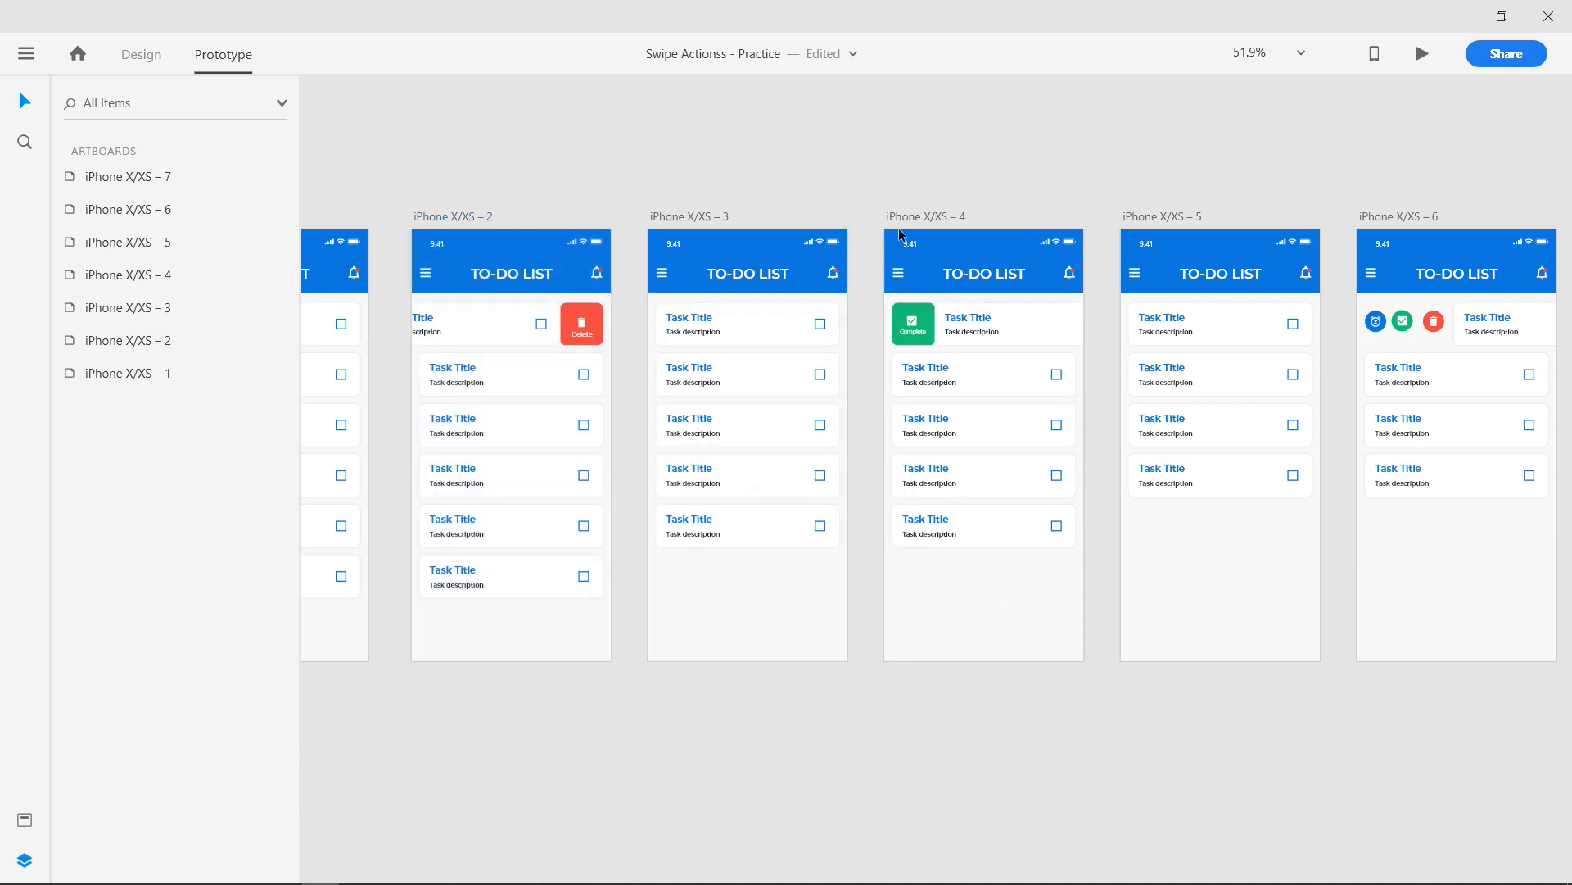
- Give artboard 4 a Time-triggered link to artboard 5 and link artboard 6's check icon to 7 on Tap
{"action": "left_click", "coordinate": [983, 440]}
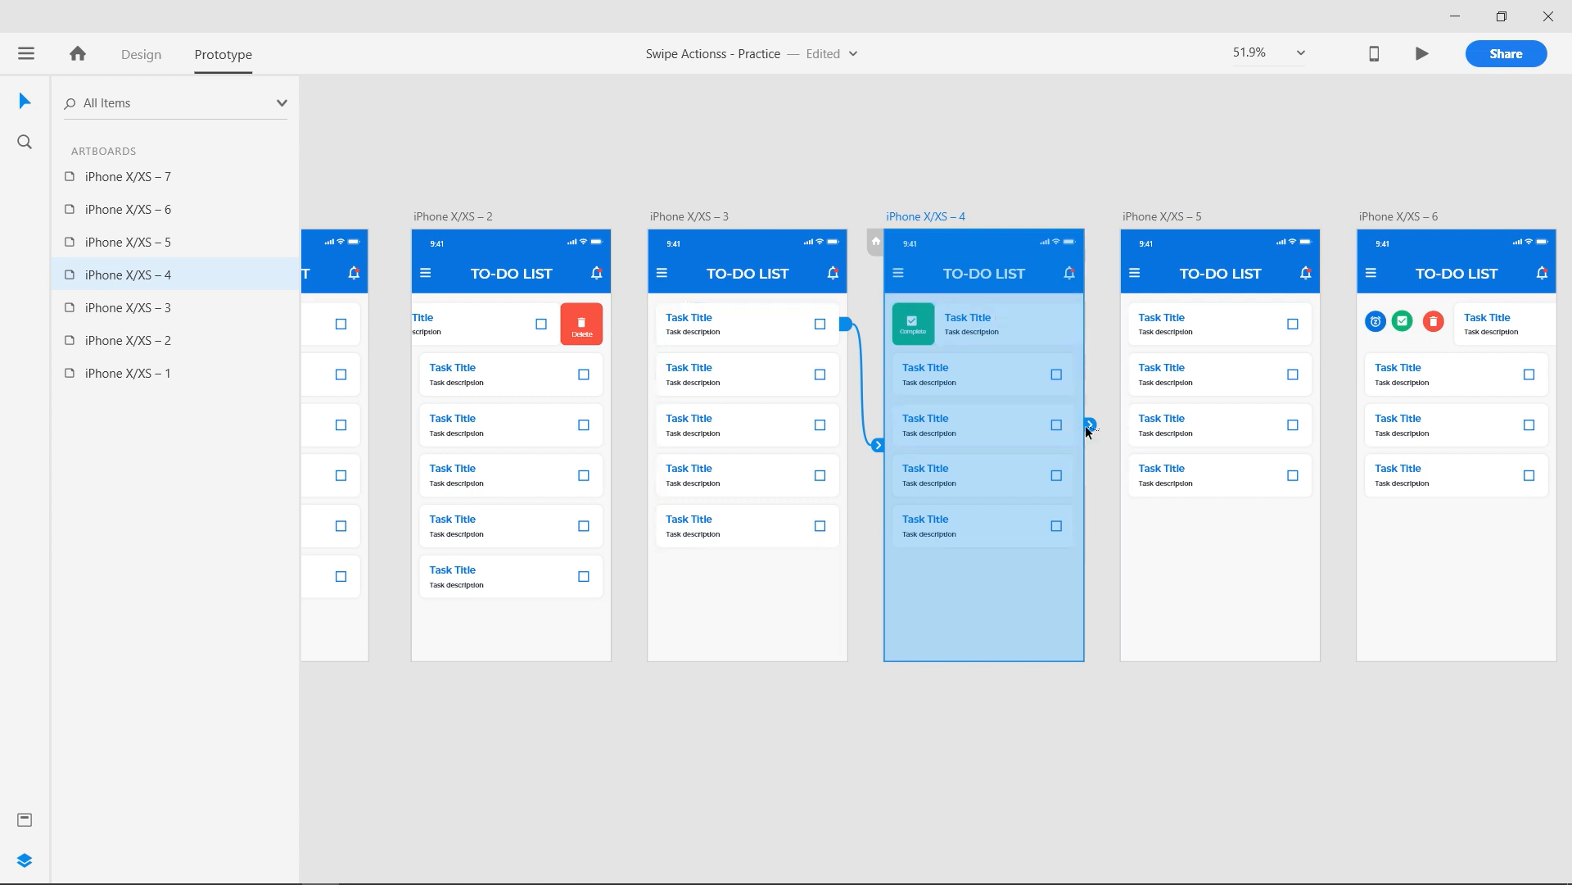
{"action": "left_click", "coordinate": [1114, 444]}
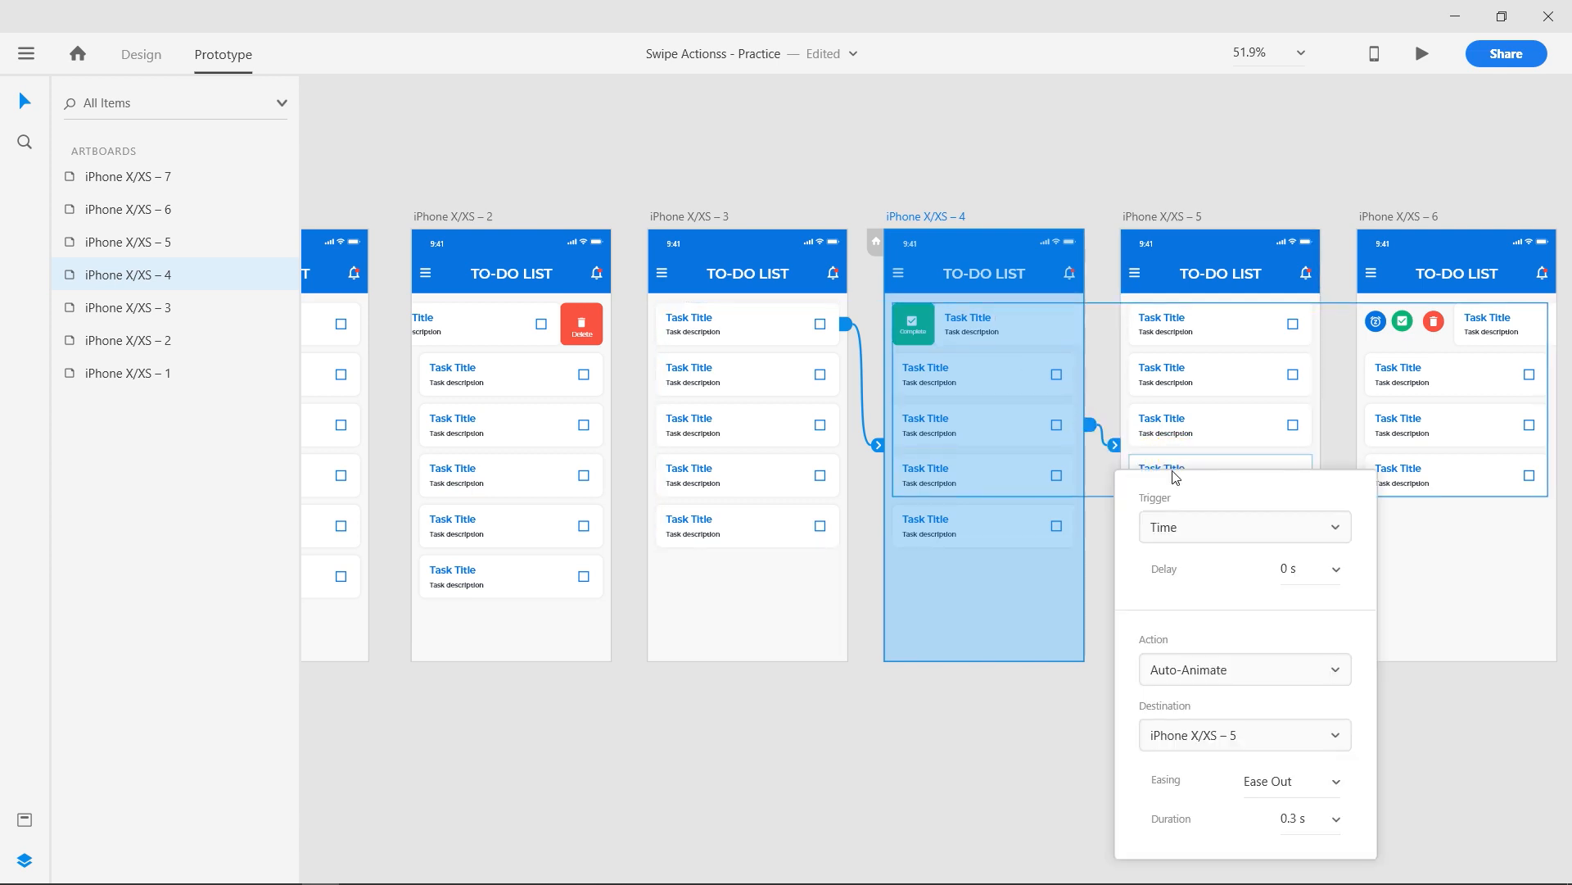
{"action": "key", "text": "space"}
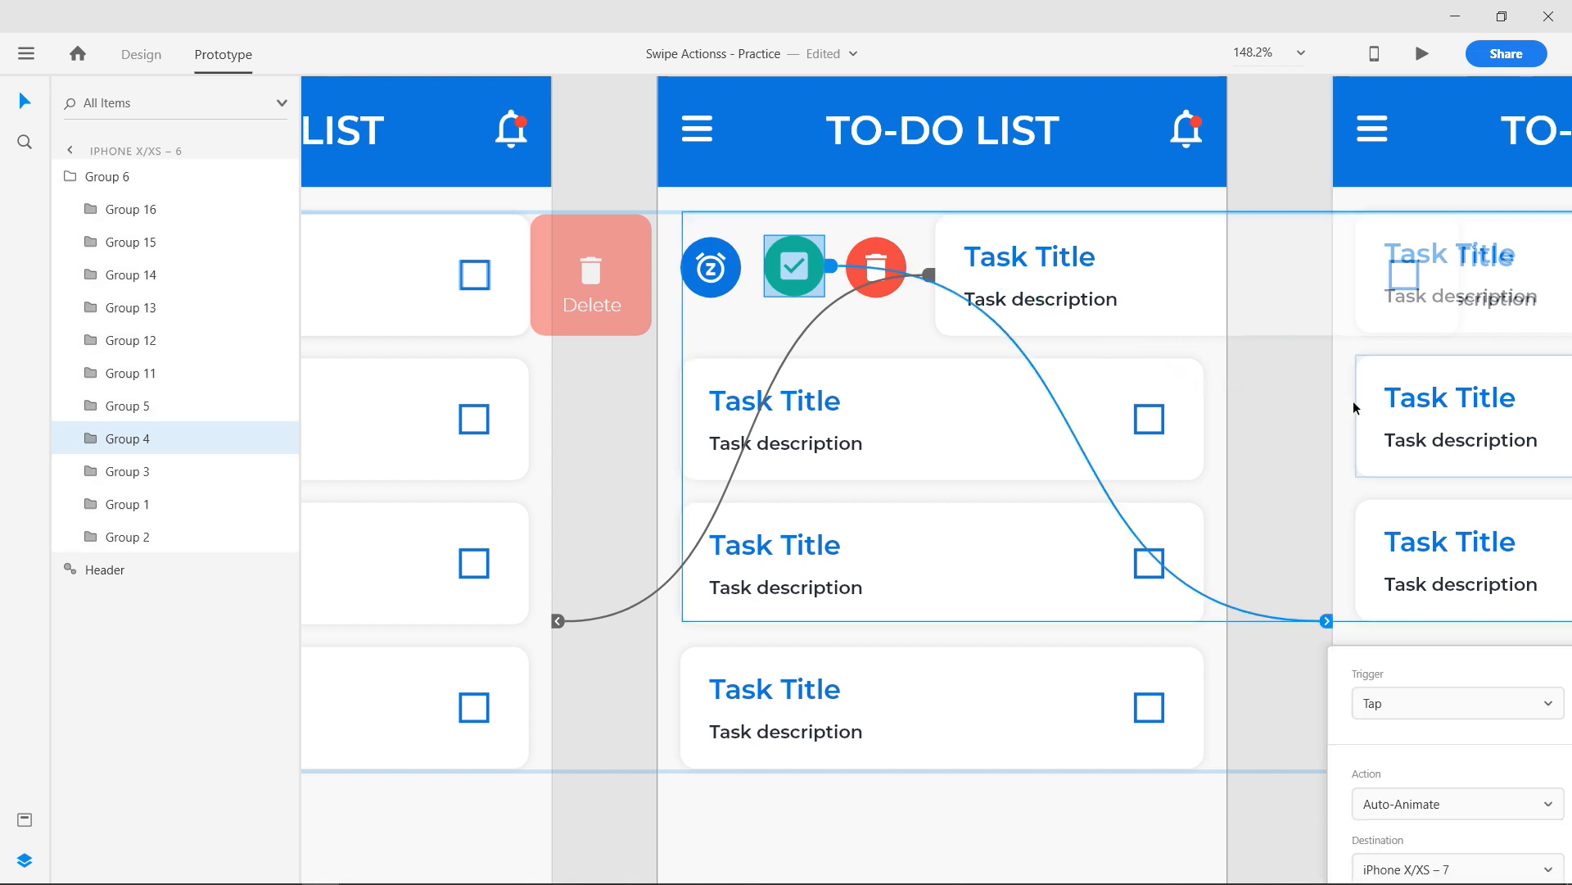
{"action": "left_click", "coordinate": [1454, 703]}
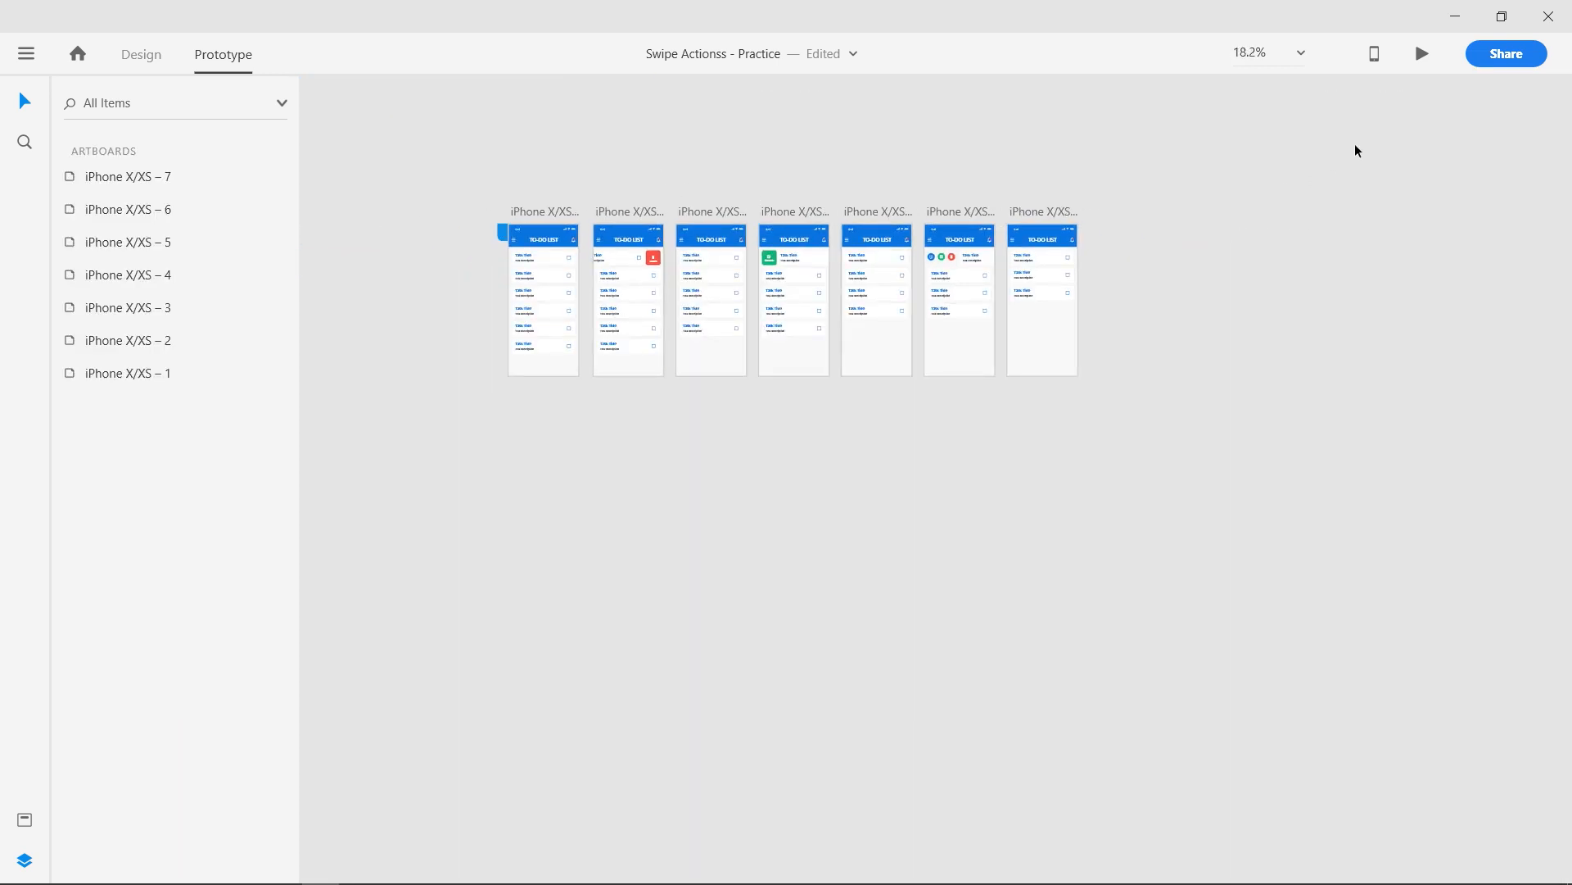
{"action": "mouse_move", "coordinate": [1422, 52]}
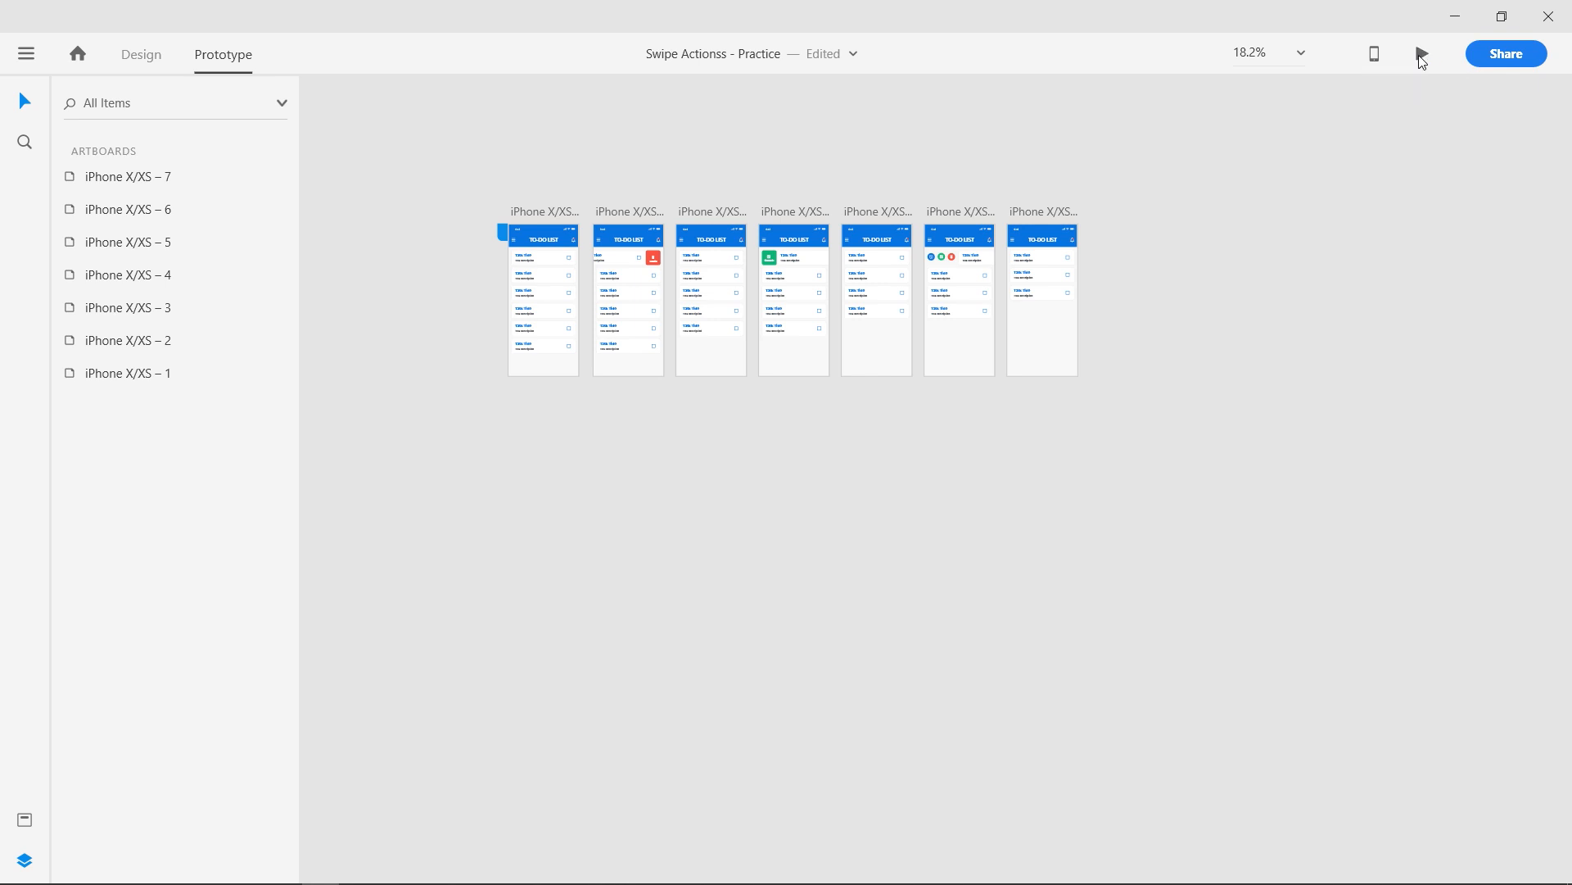
{"action": "left_click", "coordinate": [1422, 52]}
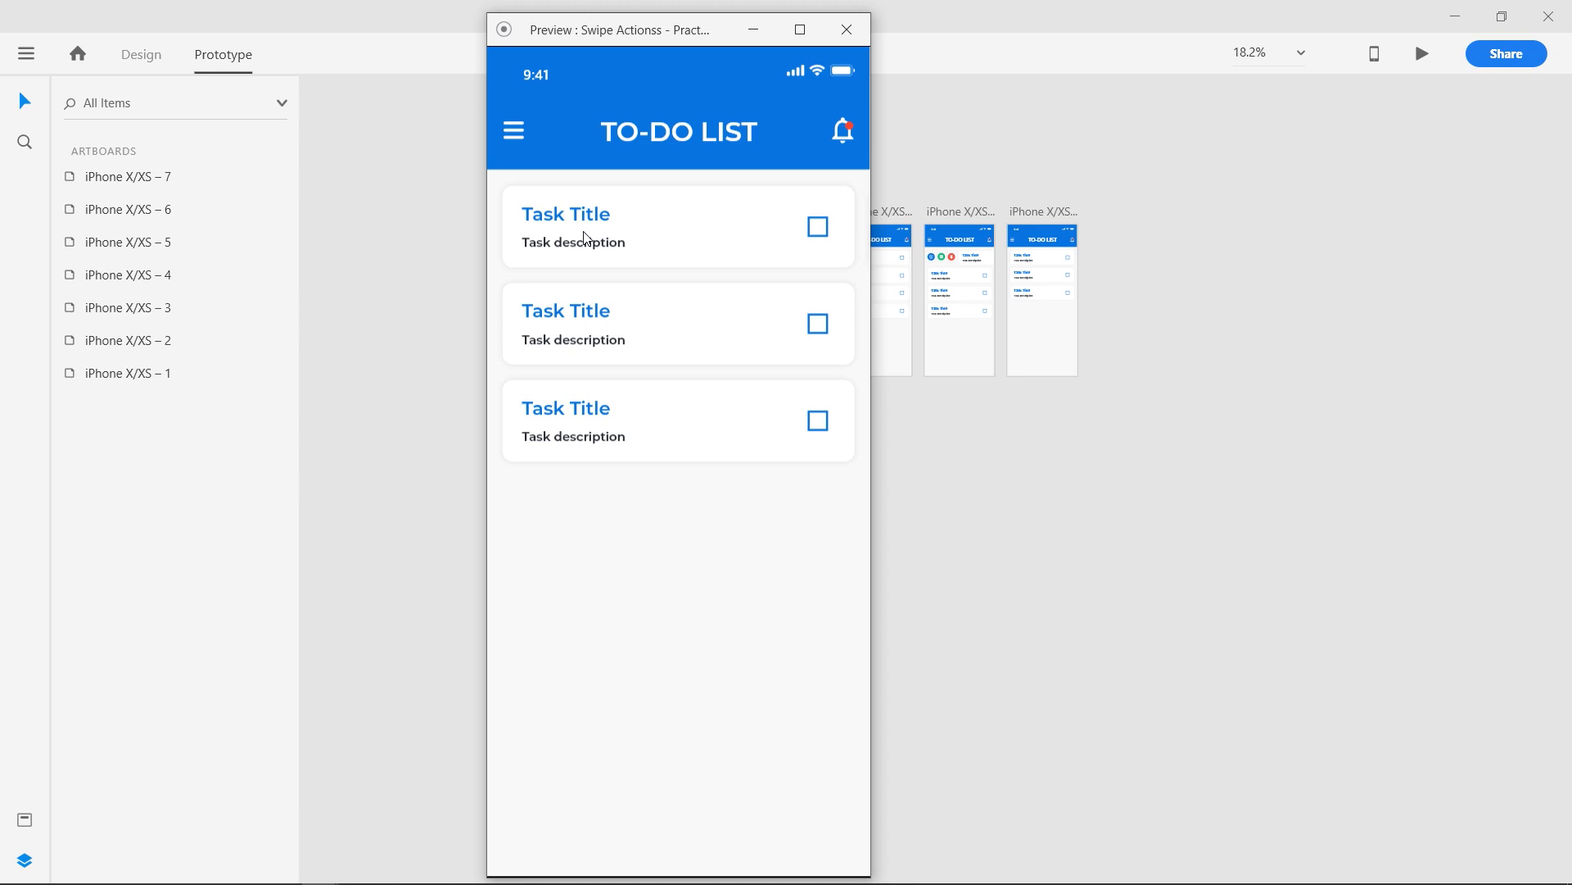
{"action": "mouse_move", "coordinate": [845, 29]}
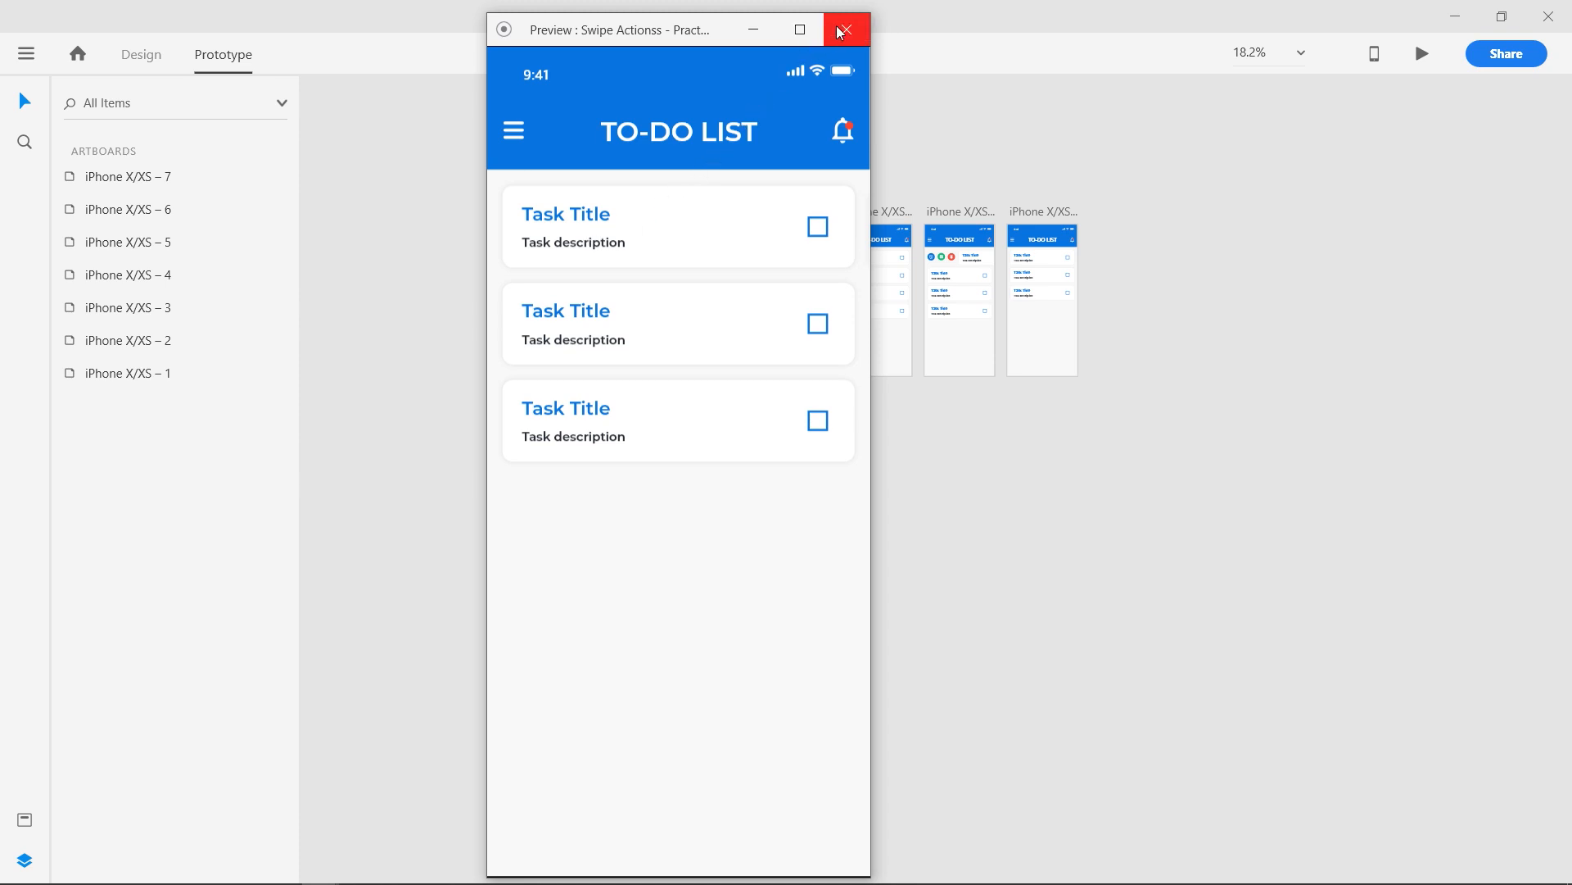
{"action": "left_click", "coordinate": [846, 28]}
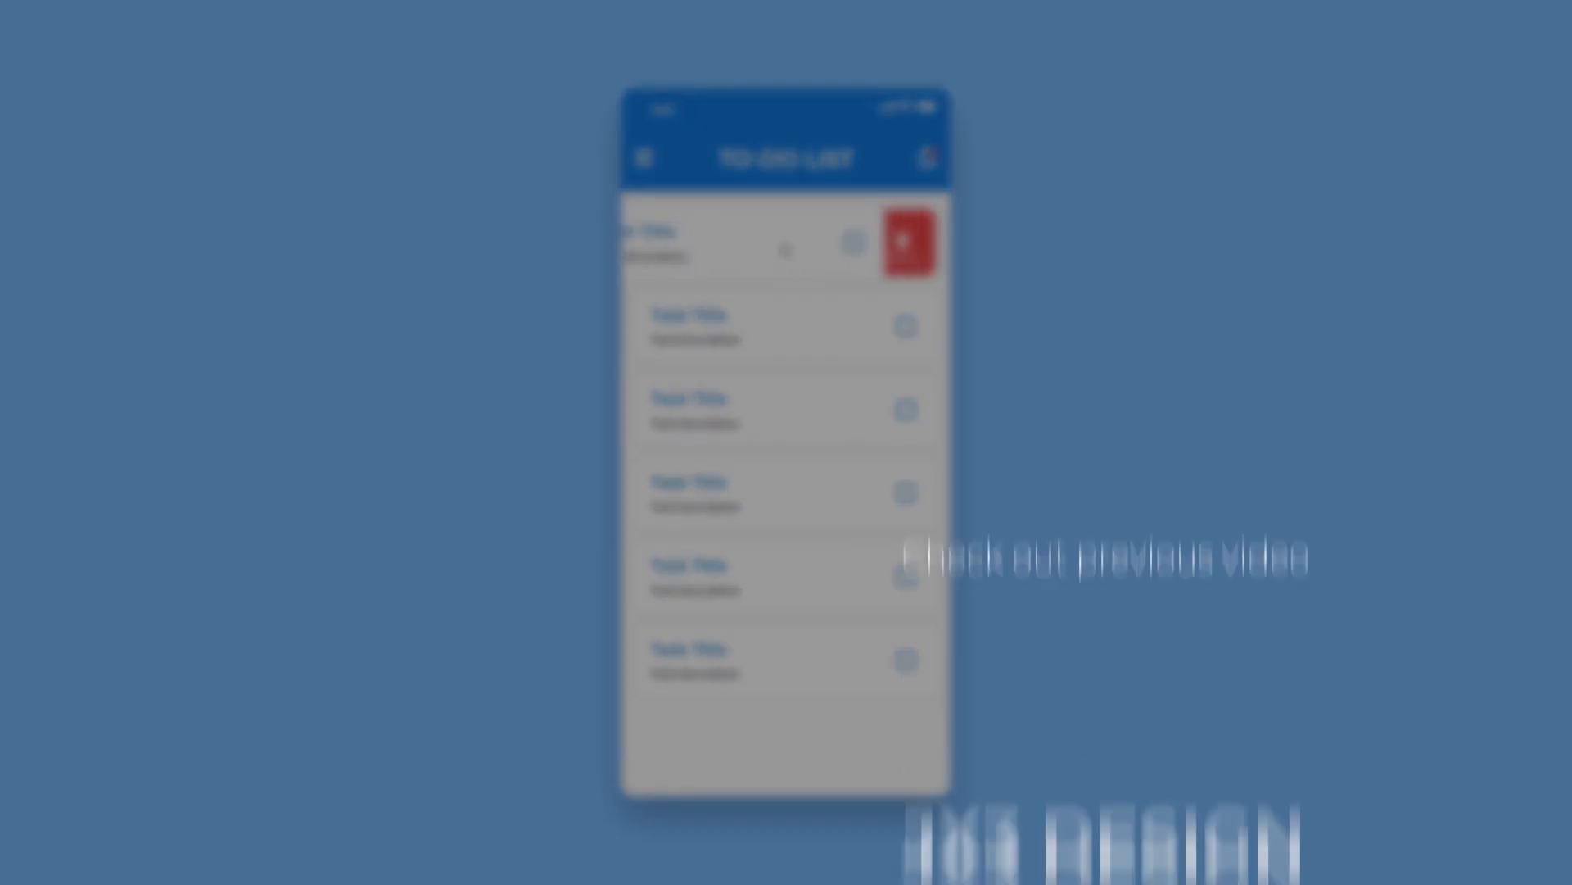